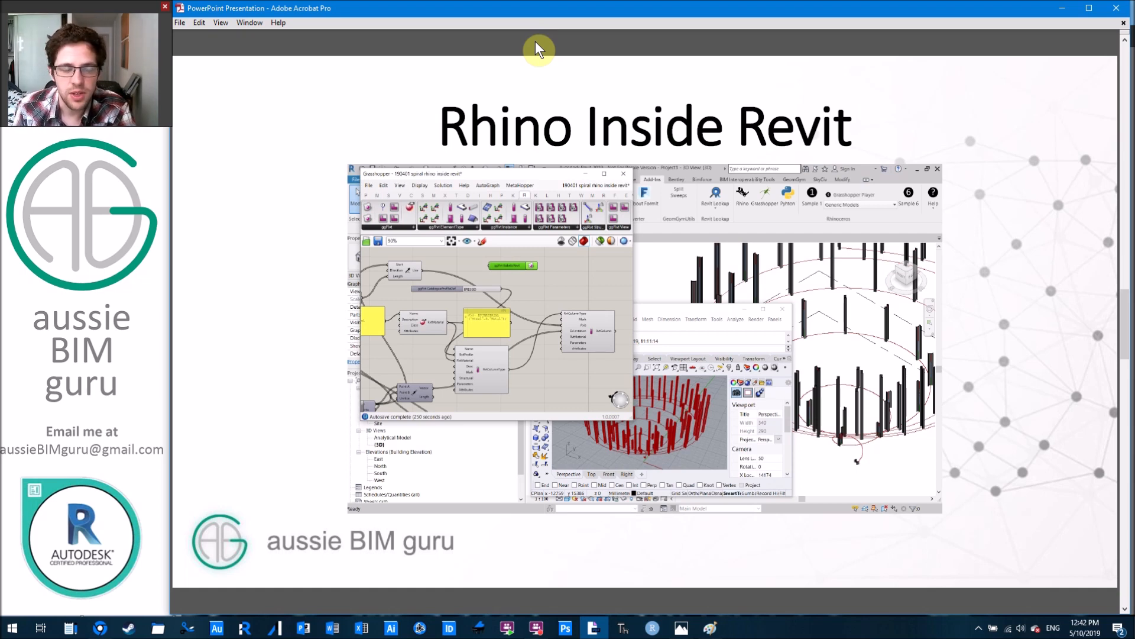
mouse_move(543, 52)
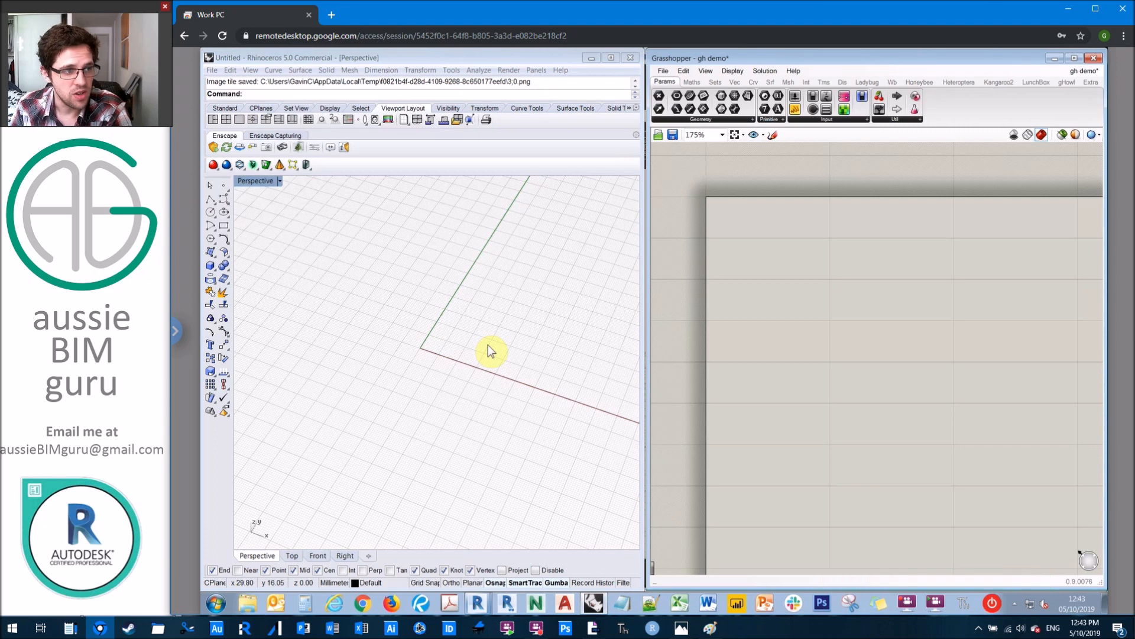
mouse_move(594, 397)
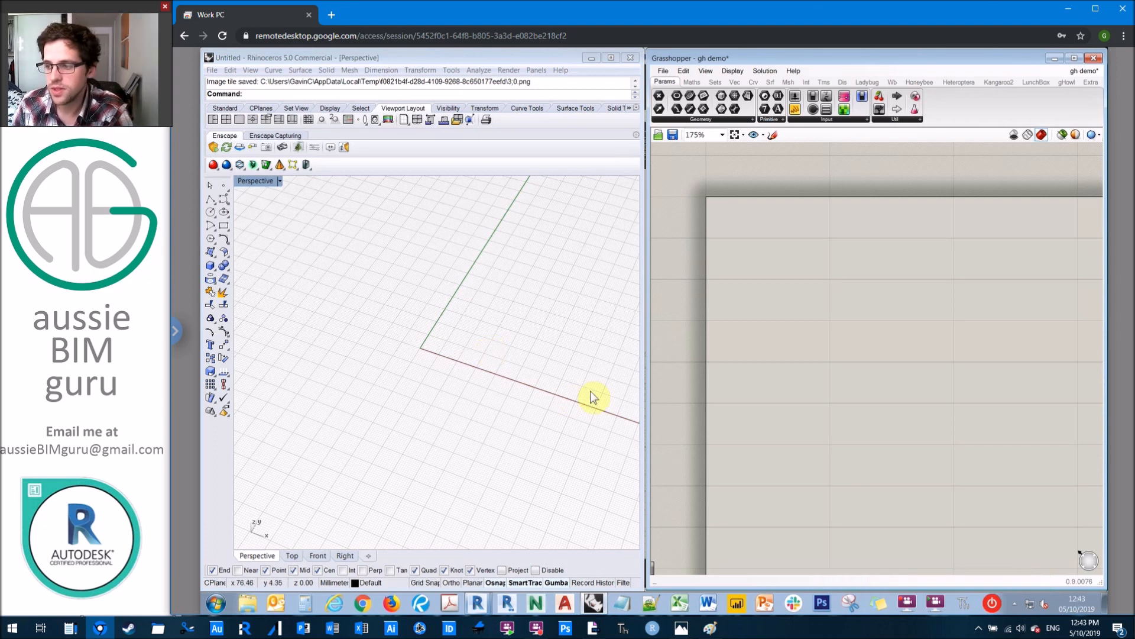
mouse_move(914, 173)
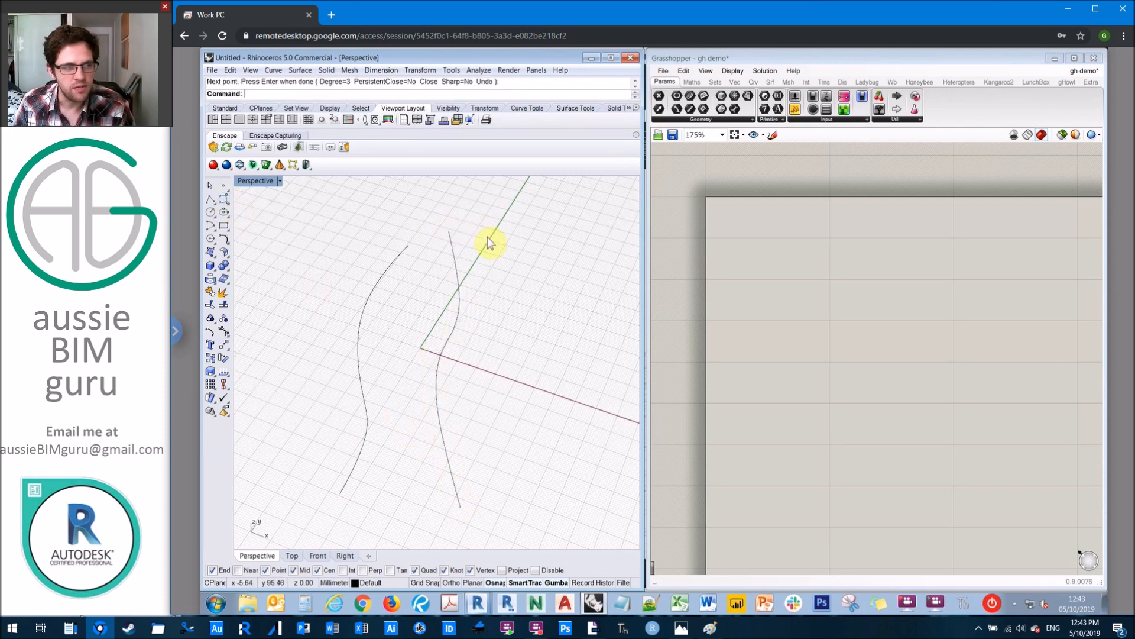
mouse_move(499, 309)
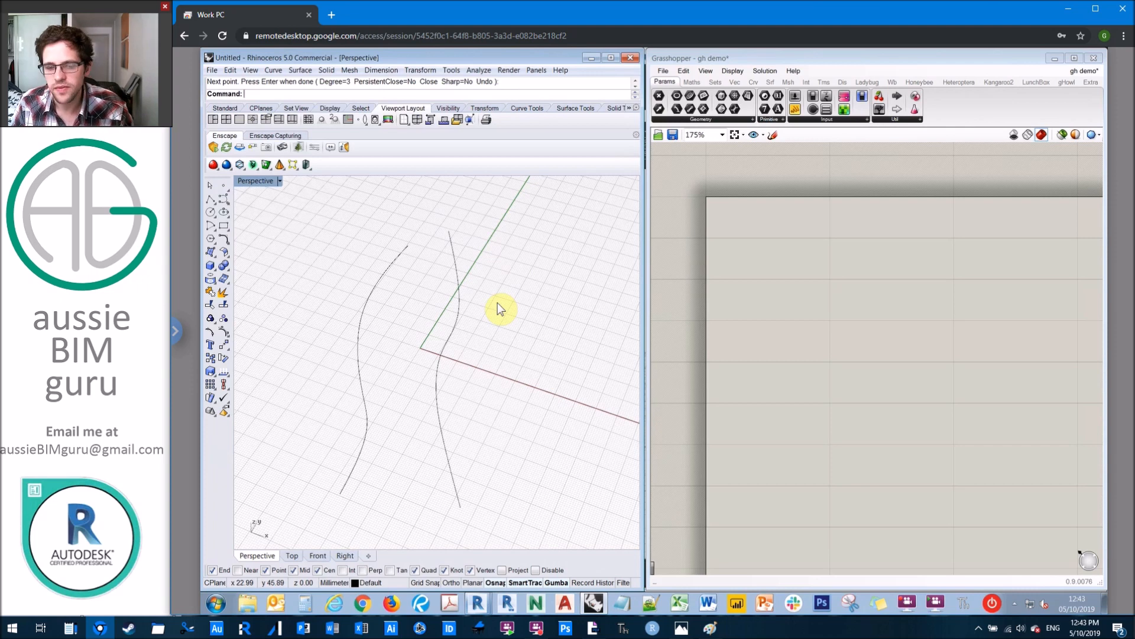
mouse_move(754, 255)
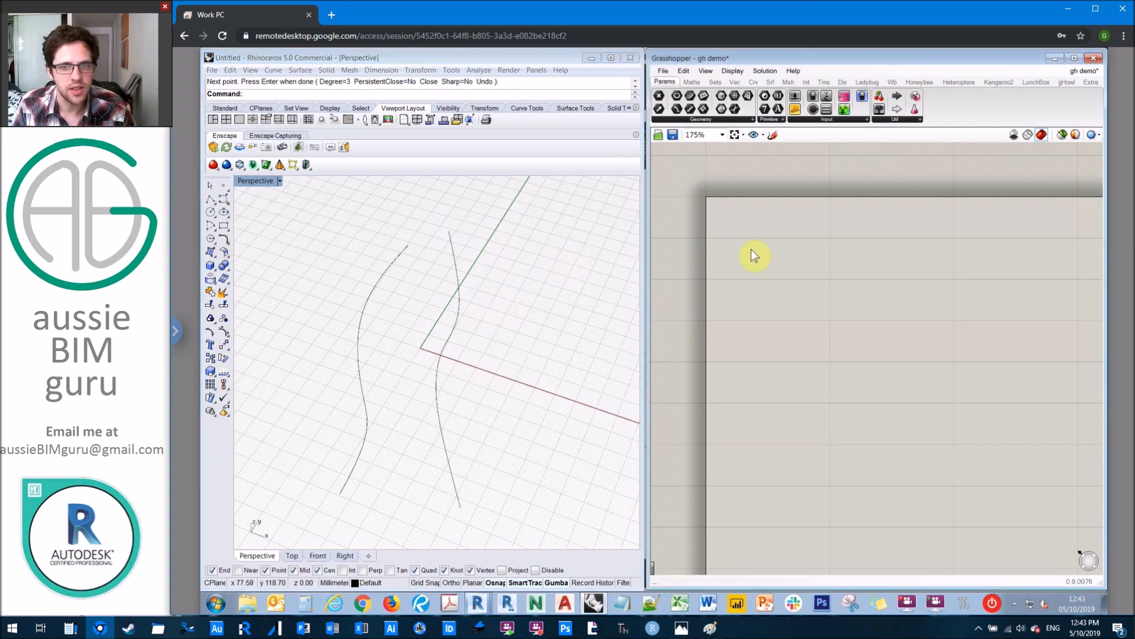
mouse_move(789, 283)
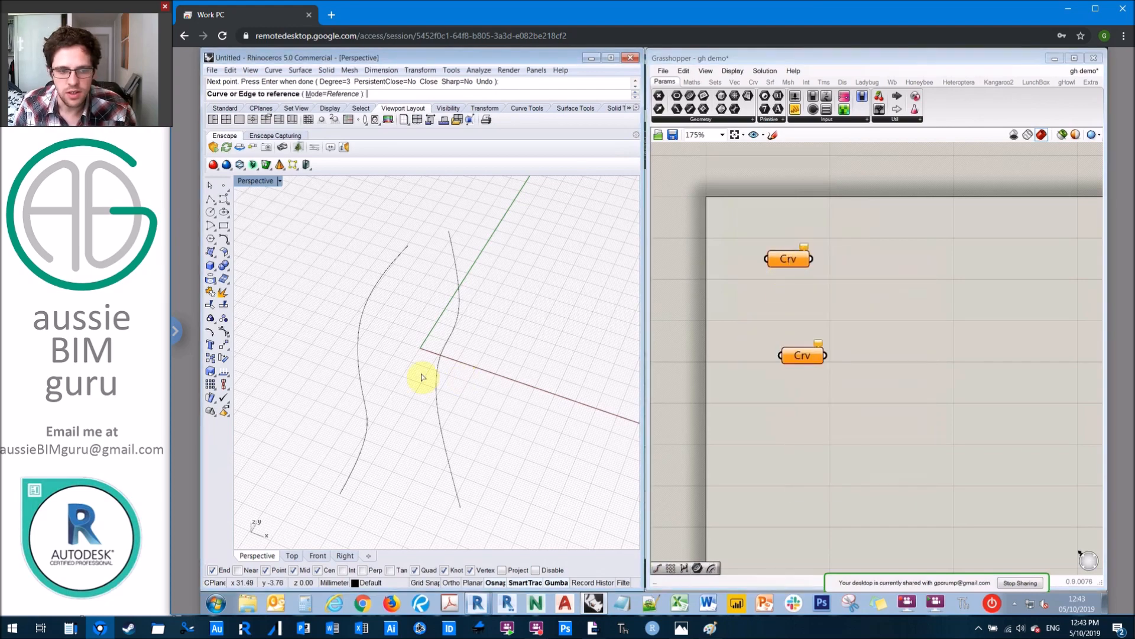
Reference a Rhino curve into its Crv parameter and create a Number Slider reading 2<10<150.
right_click(801, 355)
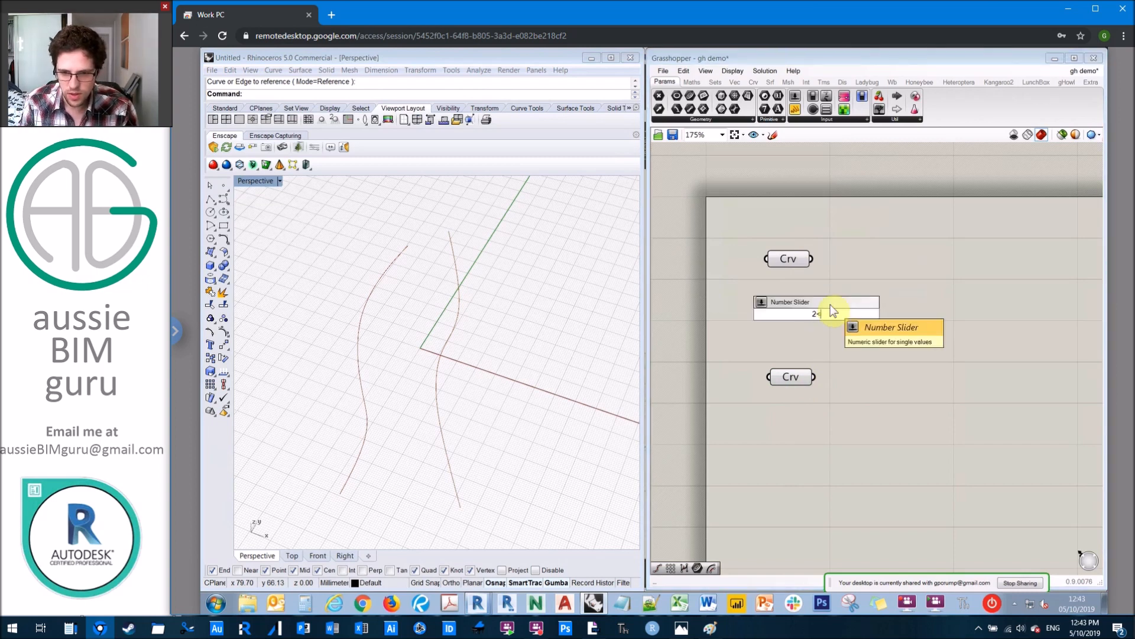
type("10")
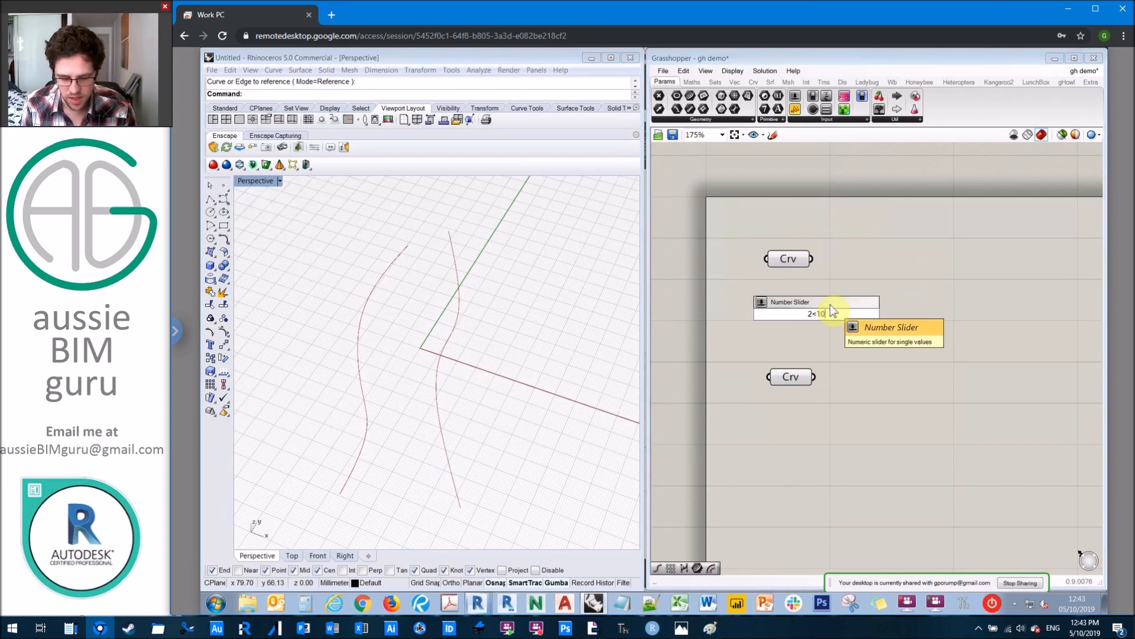
type("150")
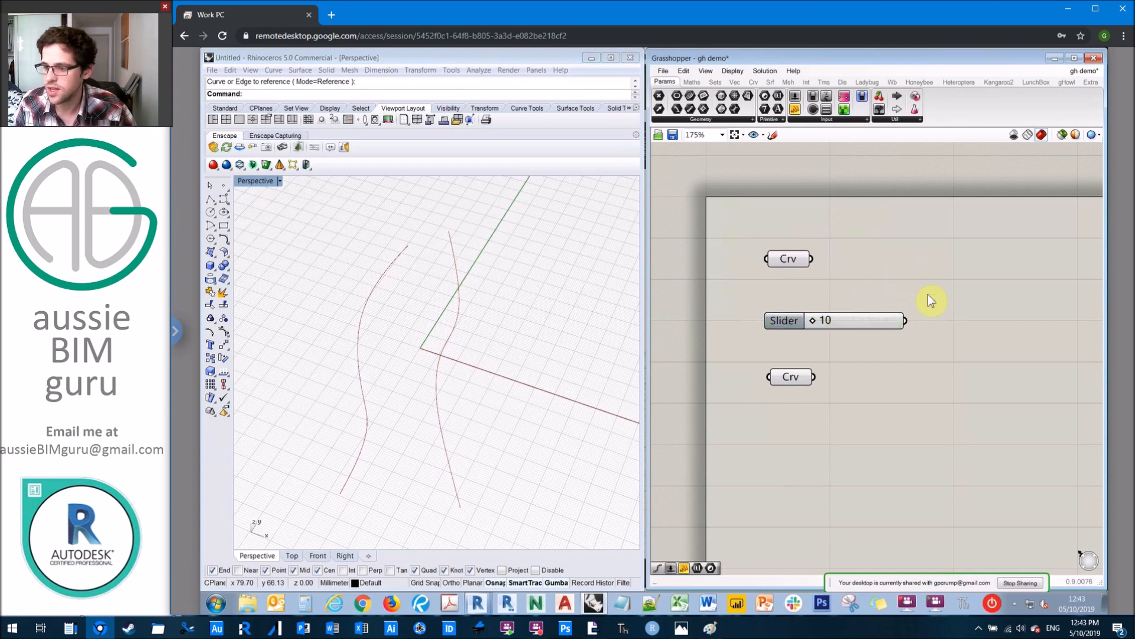
mouse_move(944, 299)
type("curve divide")
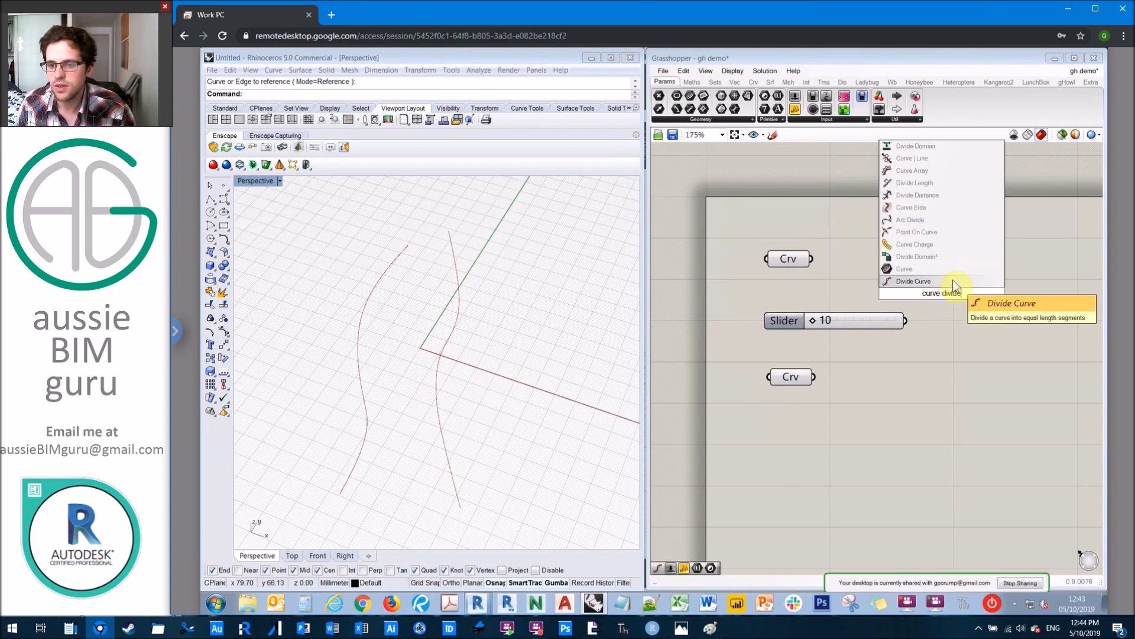
Place two Divide Curve components and wire each curve parameter into its Divide input.
left_click(914, 281)
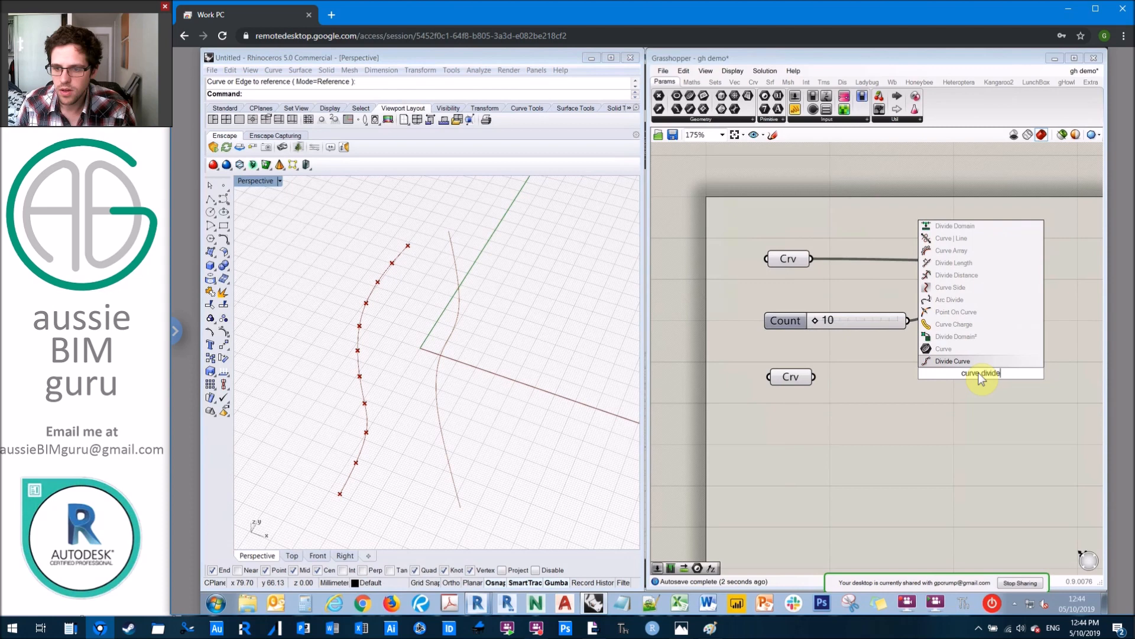
left_click(952, 361)
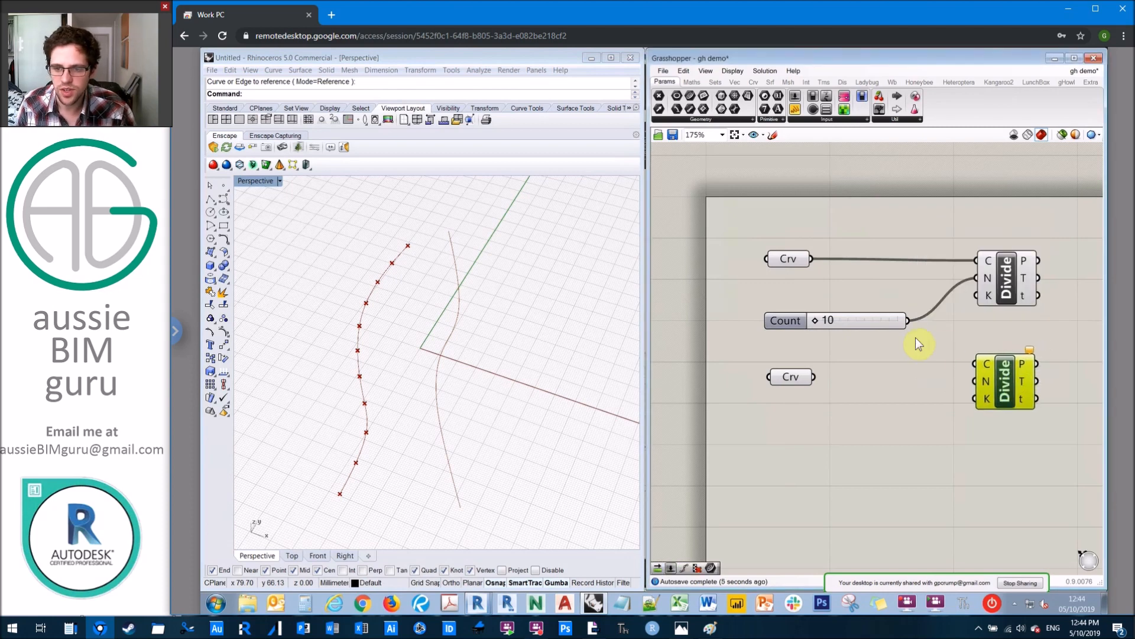
left_click_drag(809, 376, 983, 364)
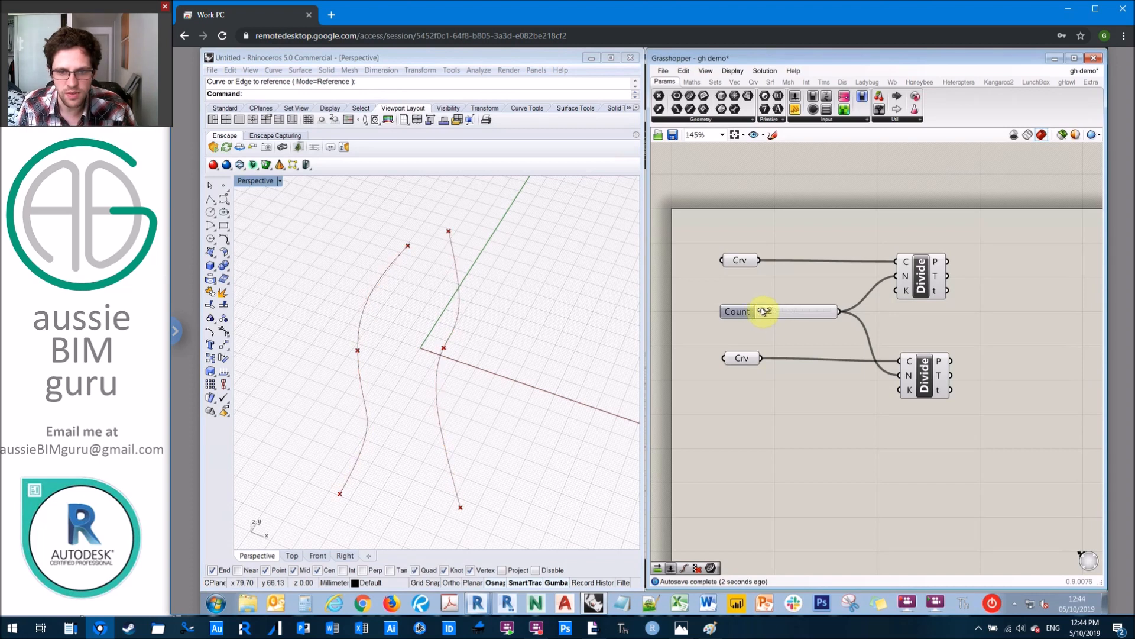
Raise the shared Count slider's maximum to 1090, test the division count, and return it to 10.
right_click(768, 311)
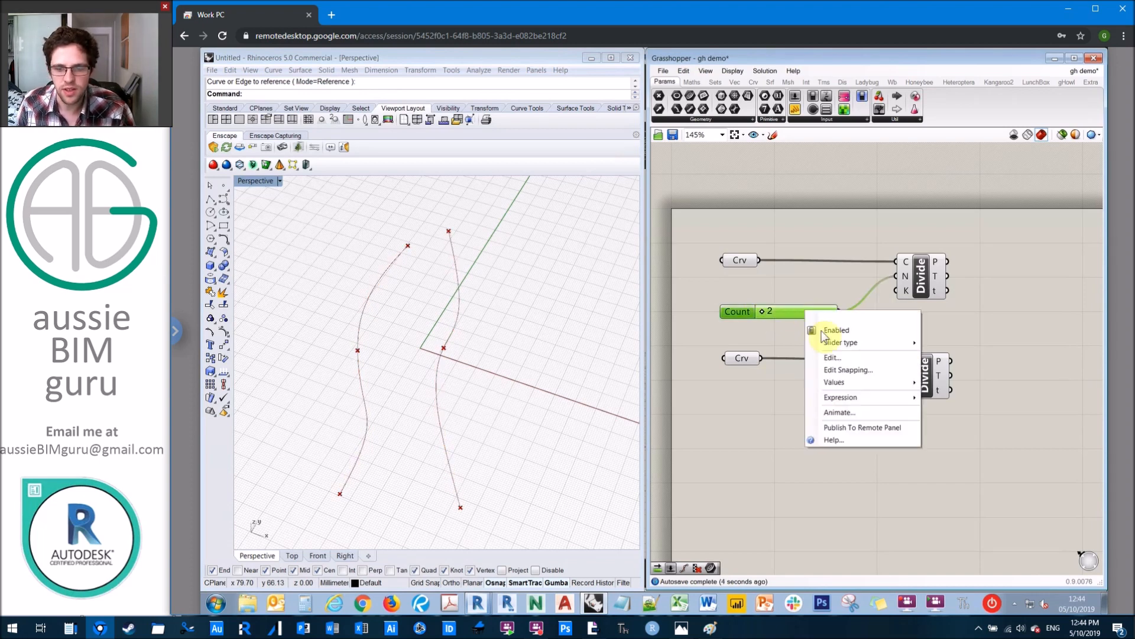
mouse_move(834, 382)
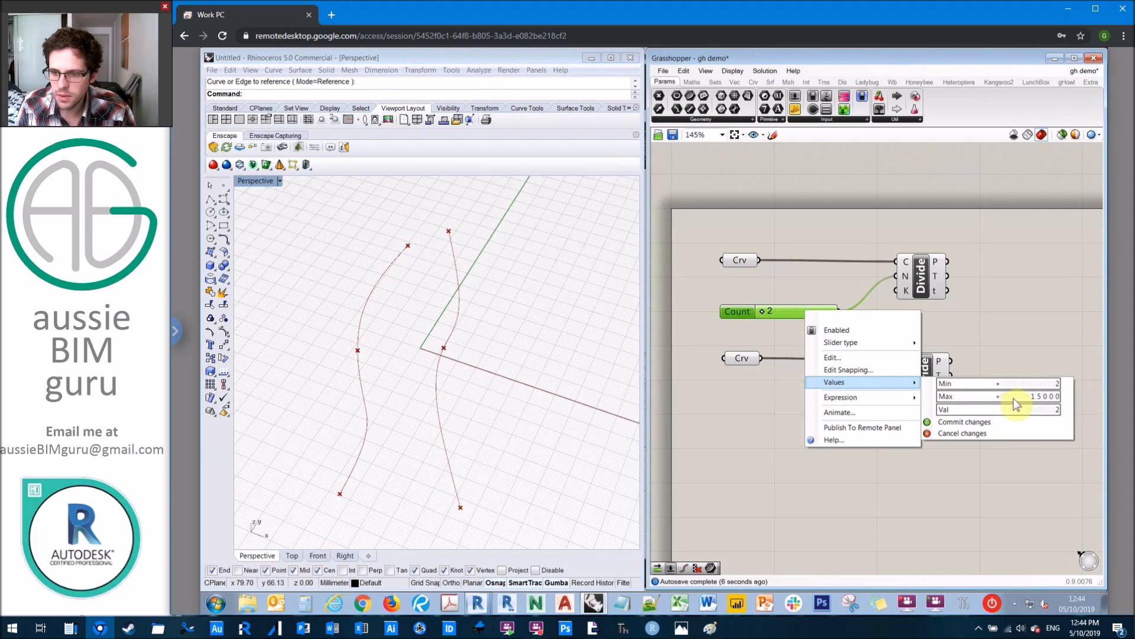
left_click(1036, 397)
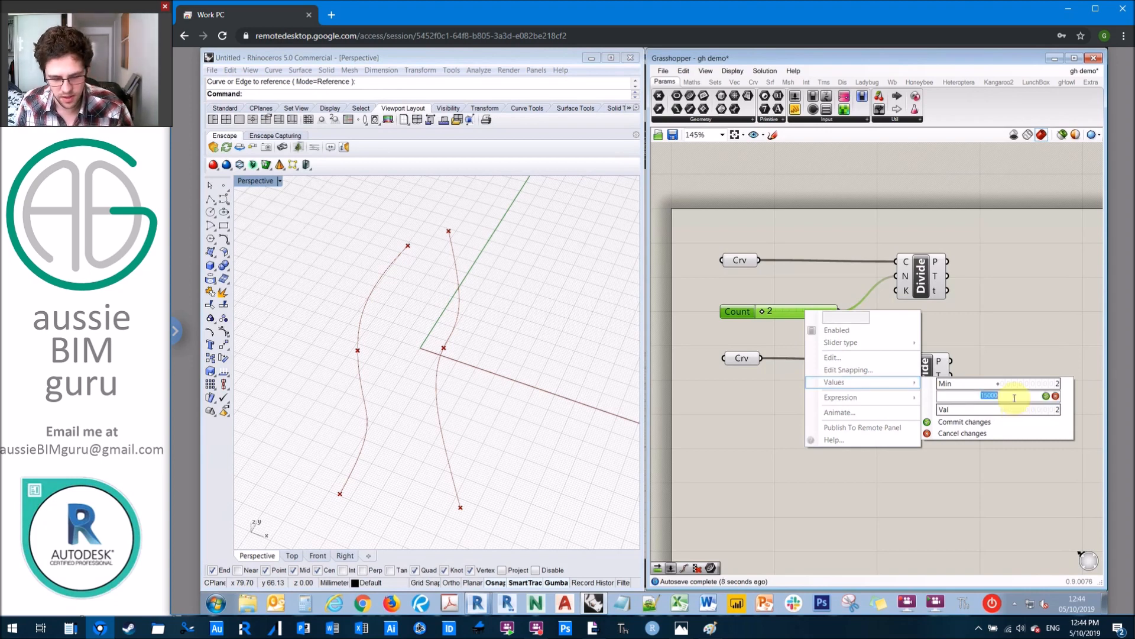
type("1090")
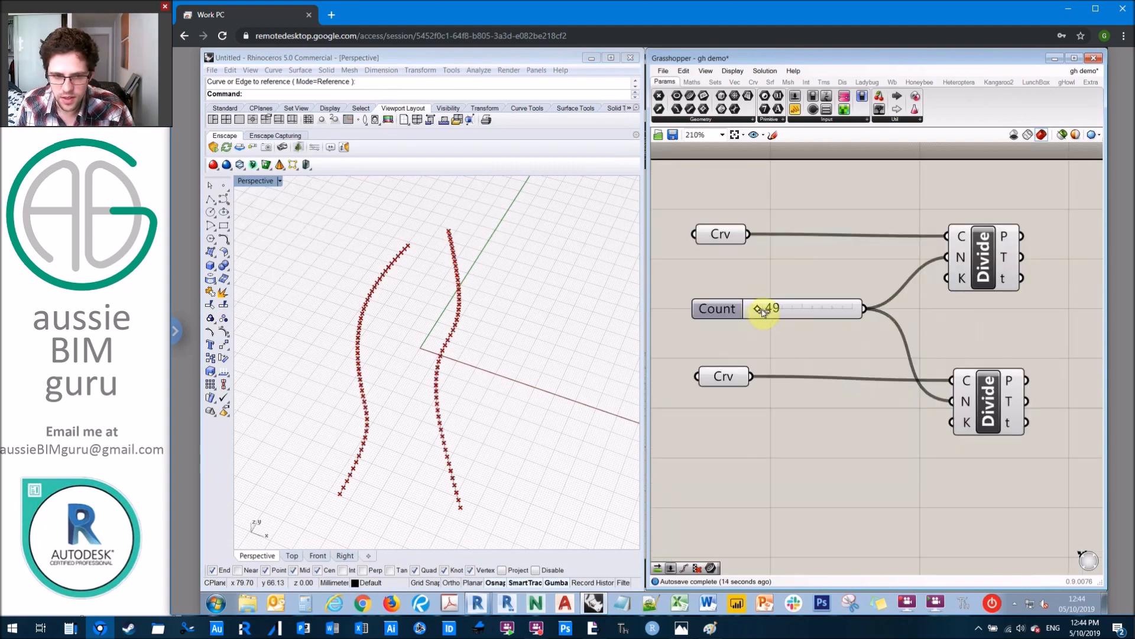
left_click_drag(771, 309, 764, 309)
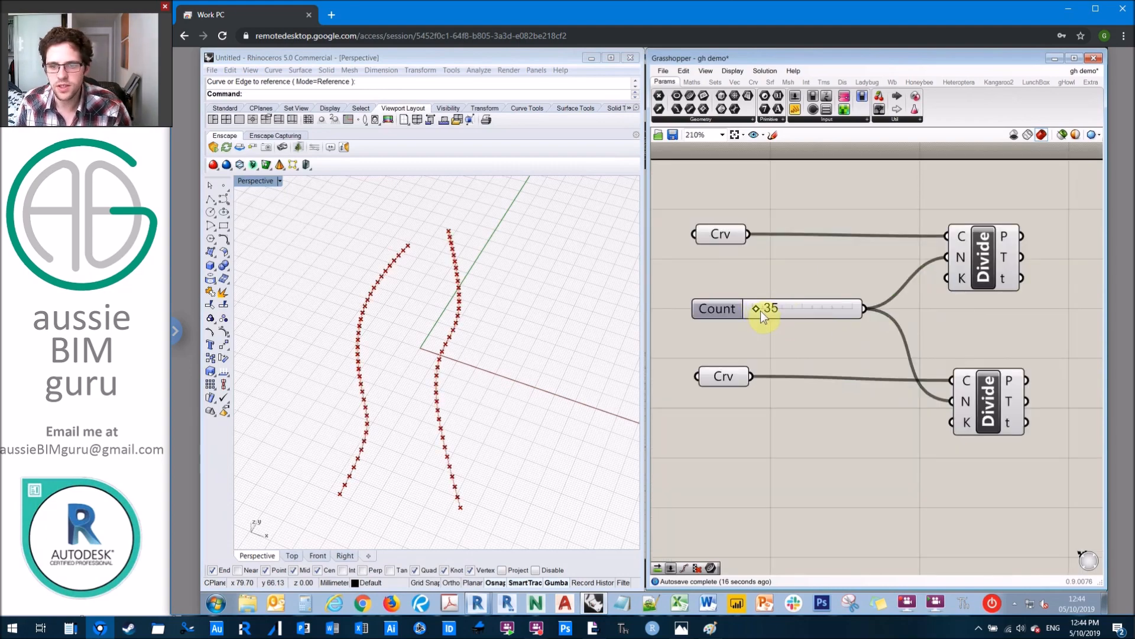
left_click_drag(757, 309, 796, 309)
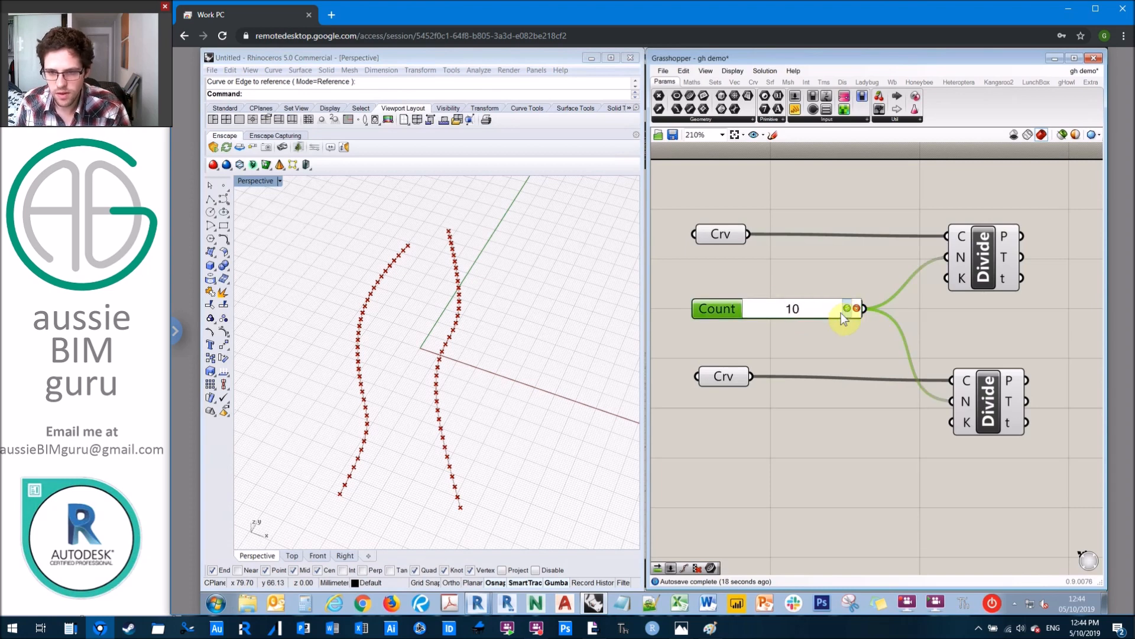
scroll("down", 3)
type("bi arc")
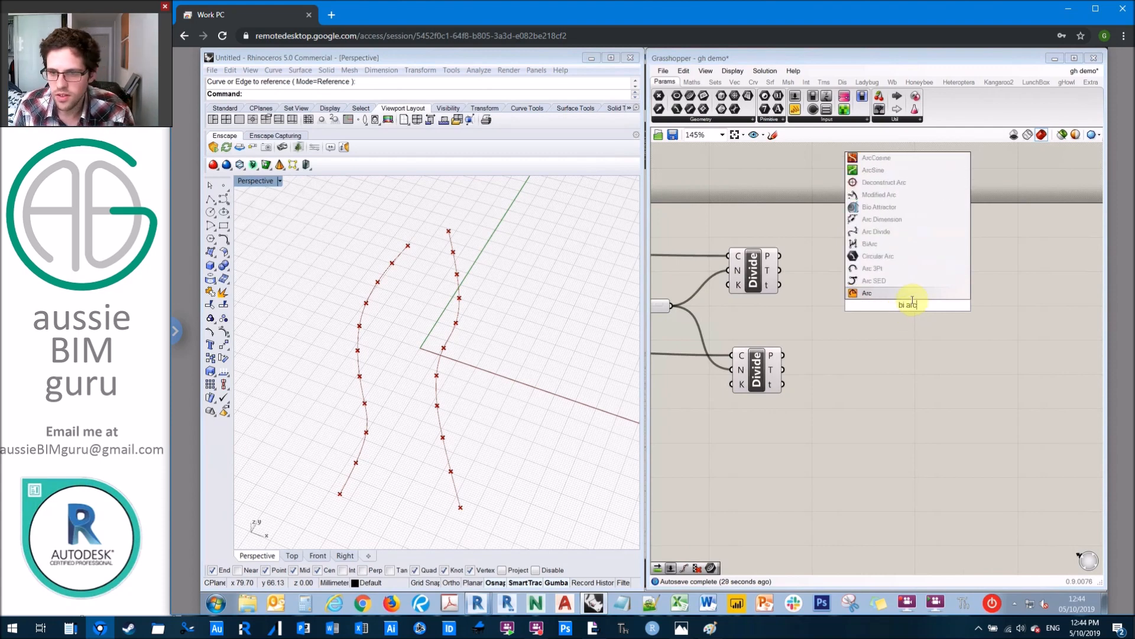
mouse_move(909, 281)
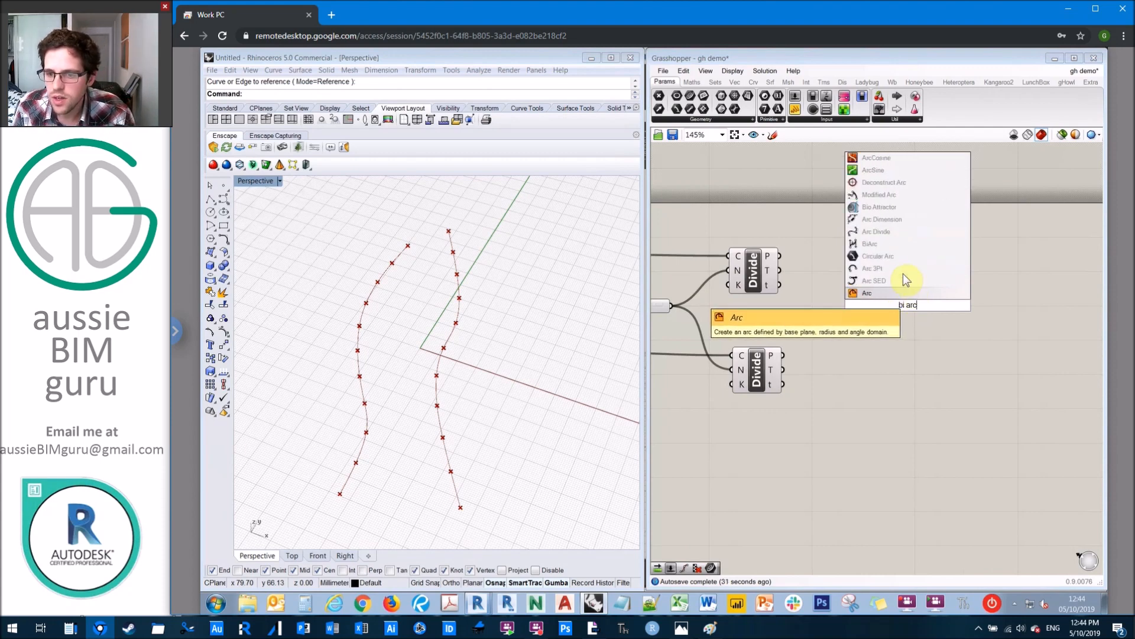
mouse_move(892, 256)
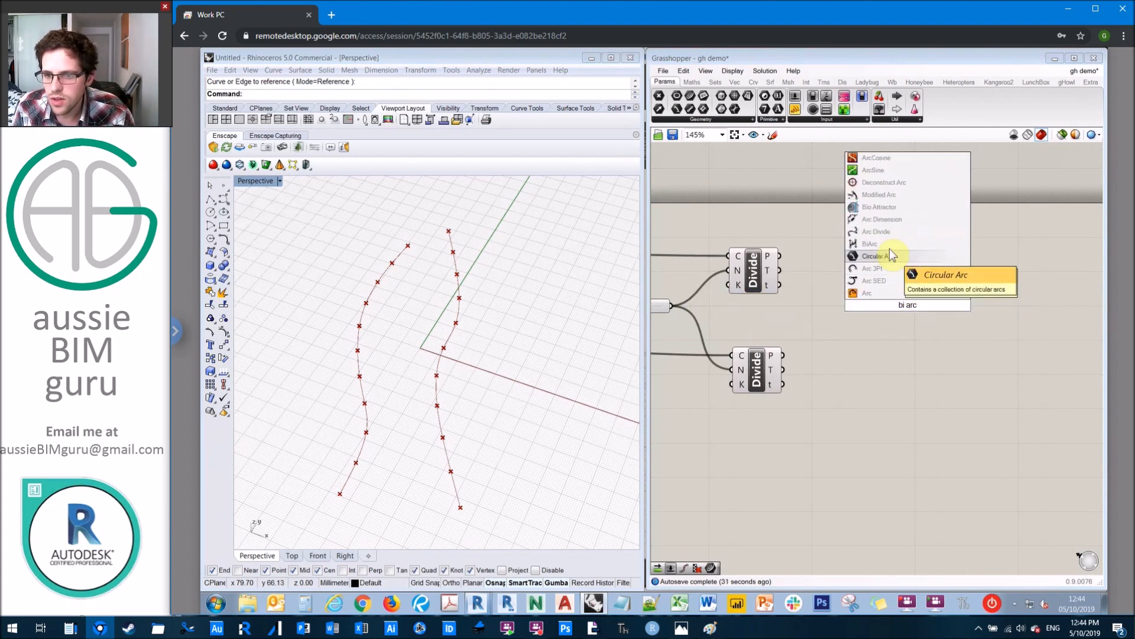
Place a BiArc component with two Longest List components between the Divide outputs and its inputs.
left_click(869, 244)
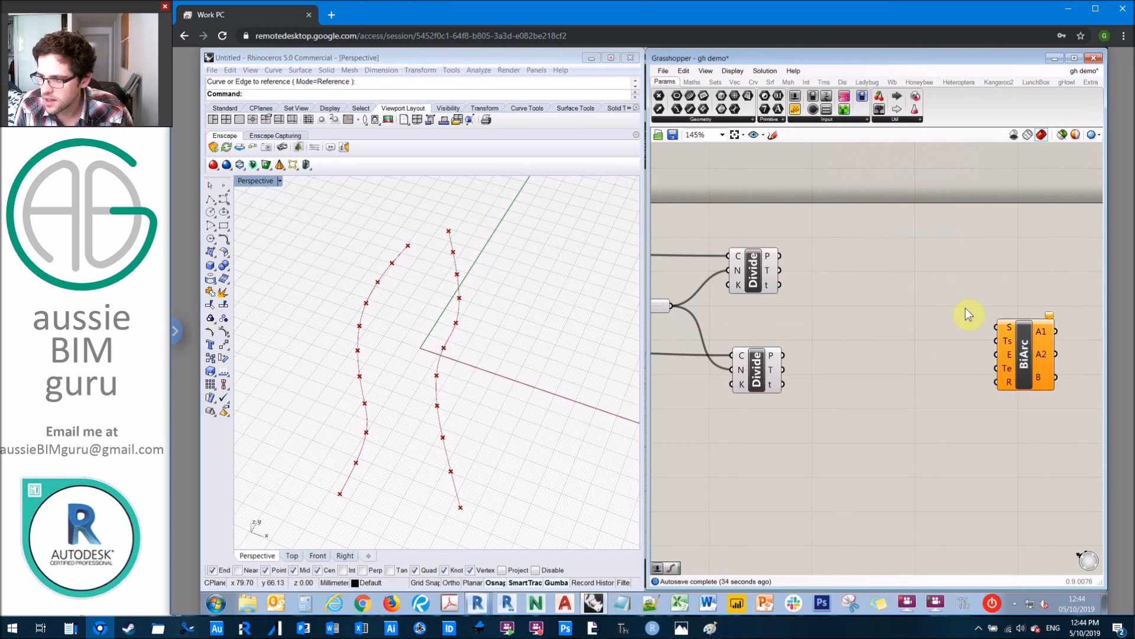
mouse_move(1008, 330)
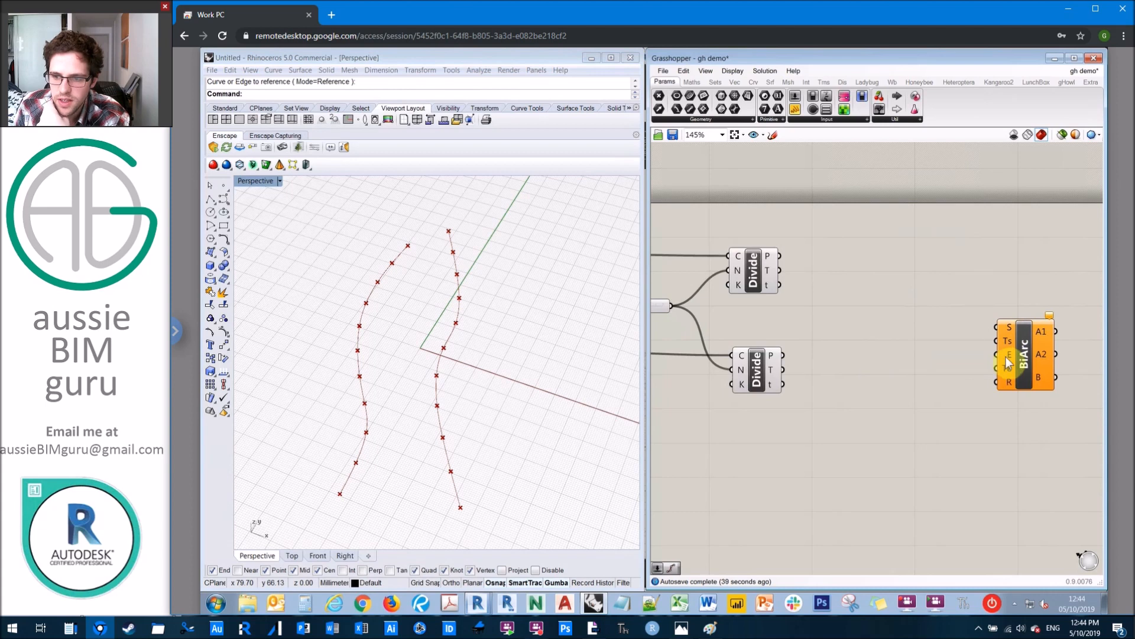
mouse_move(1008, 342)
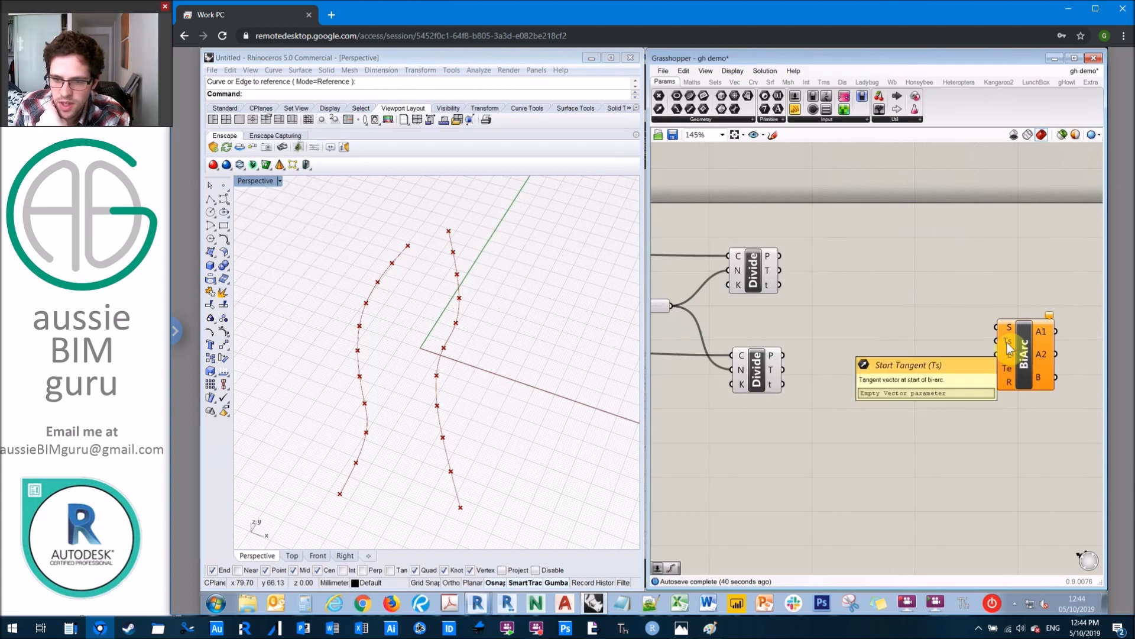
mouse_move(1009, 372)
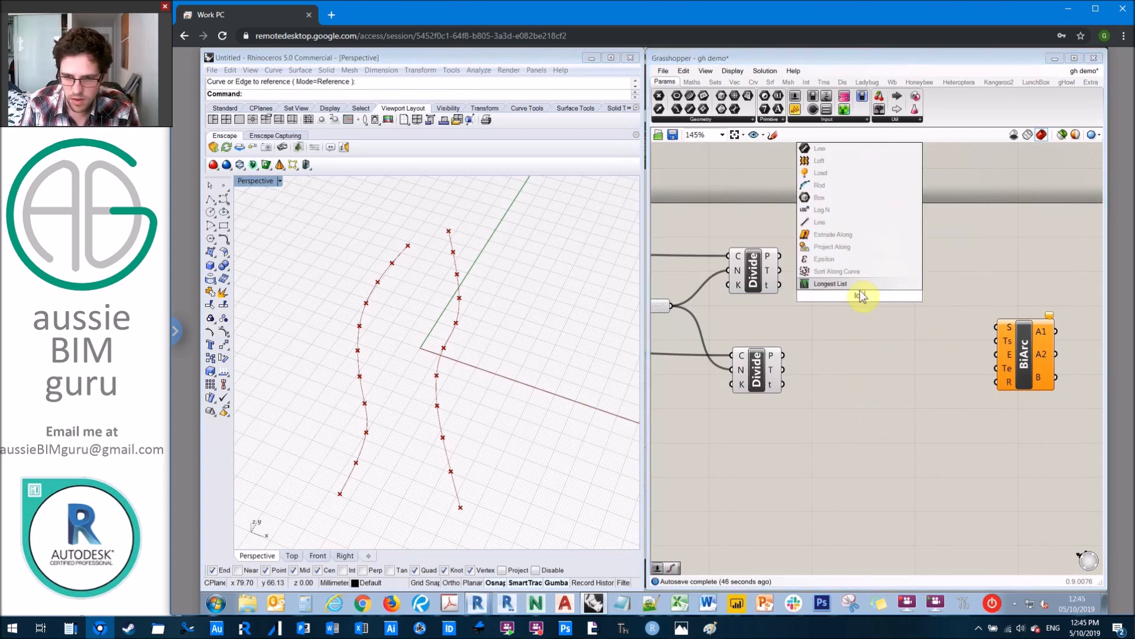
left_click(831, 283)
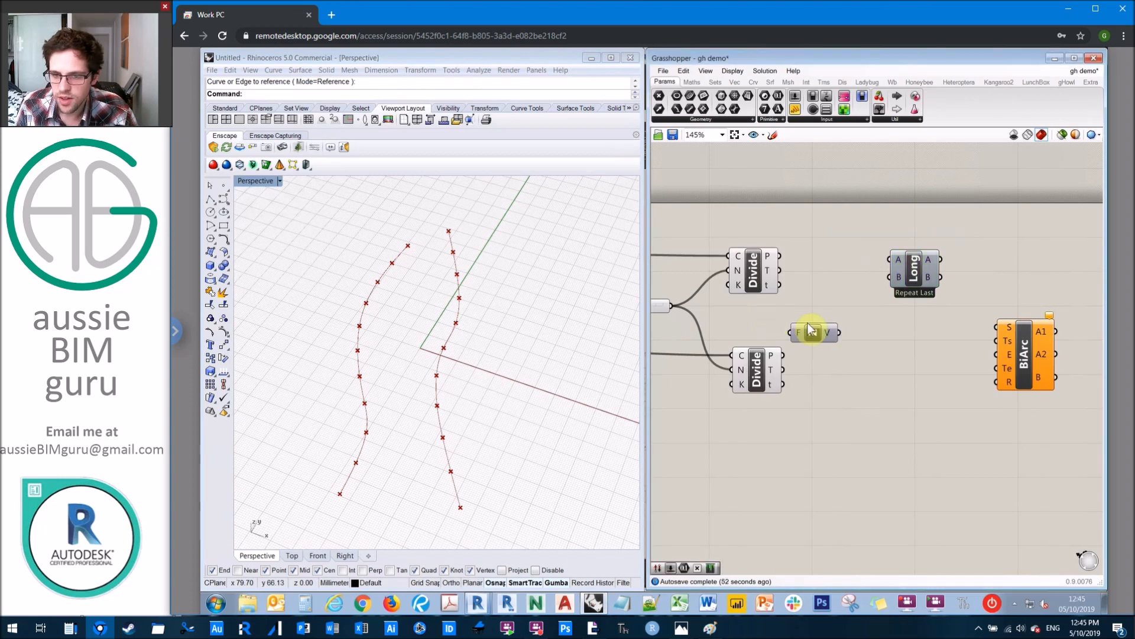
left_click_drag(815, 332, 753, 317)
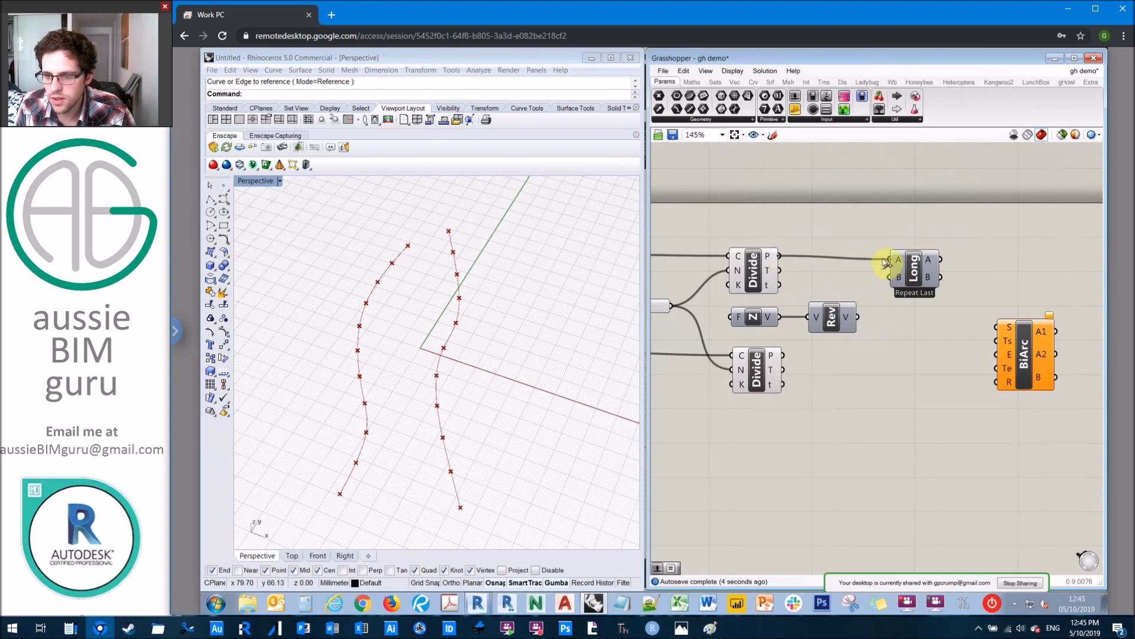
left_click(912, 270)
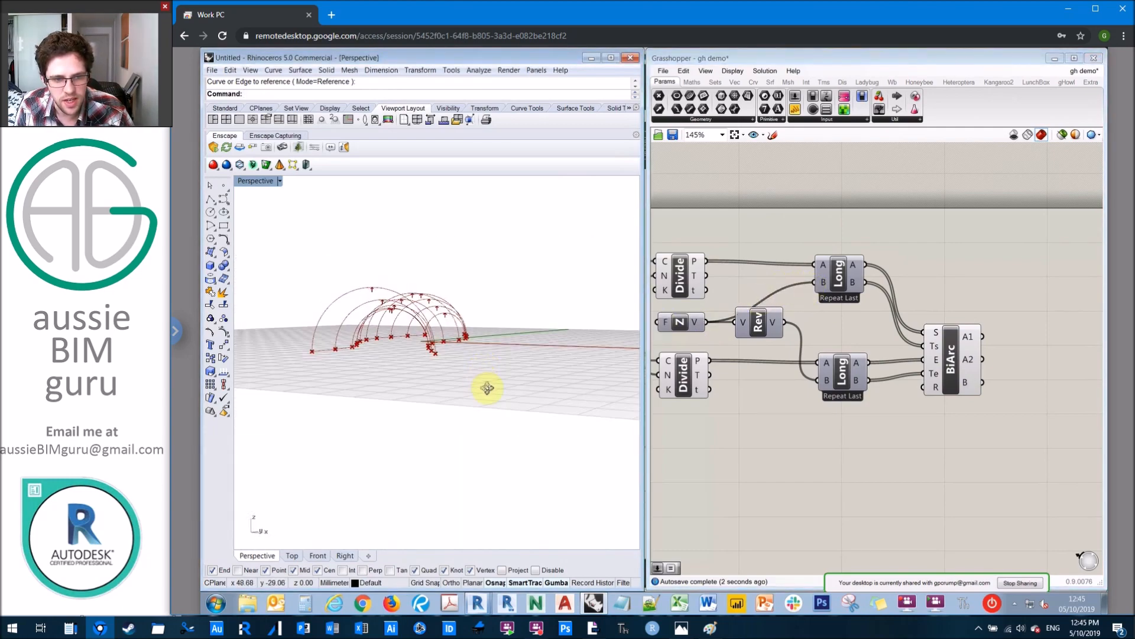
Slide the Count up to several hundred for a dense arc surface, then back down to a few arcs.
left_click_drag(488, 388, 487, 356)
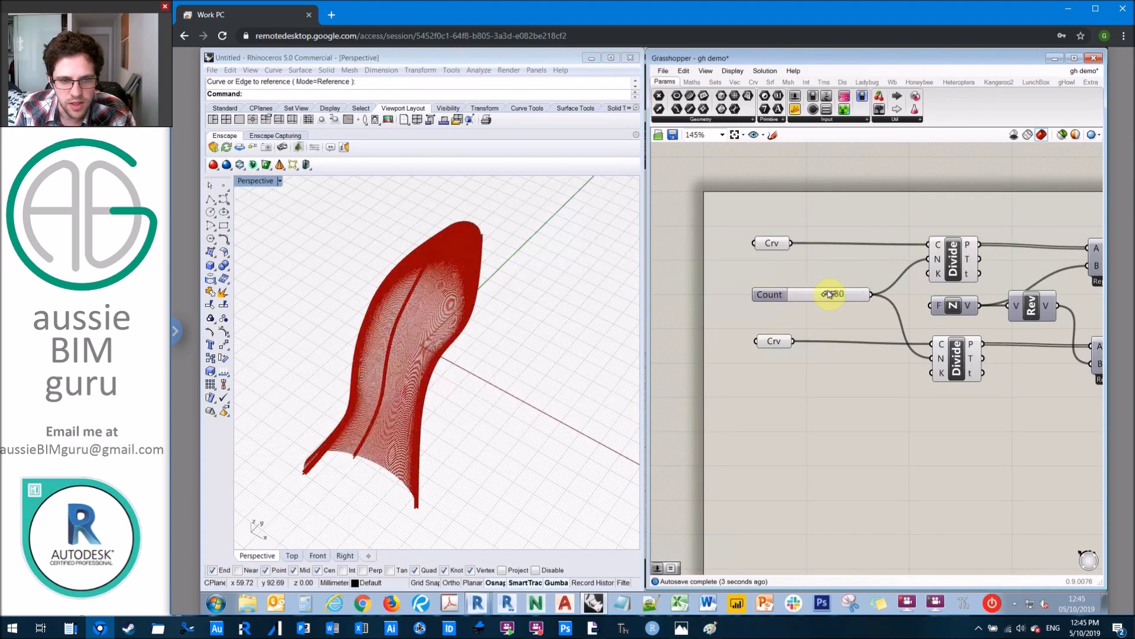
left_click_drag(833, 294, 851, 295)
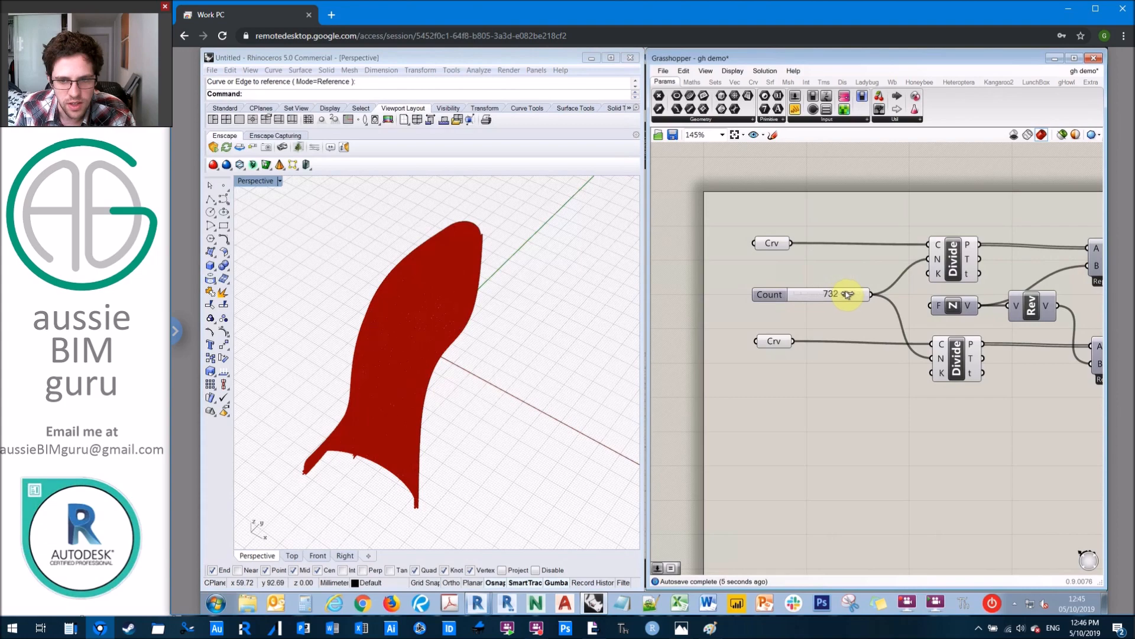
left_click_drag(832, 295, 862, 295)
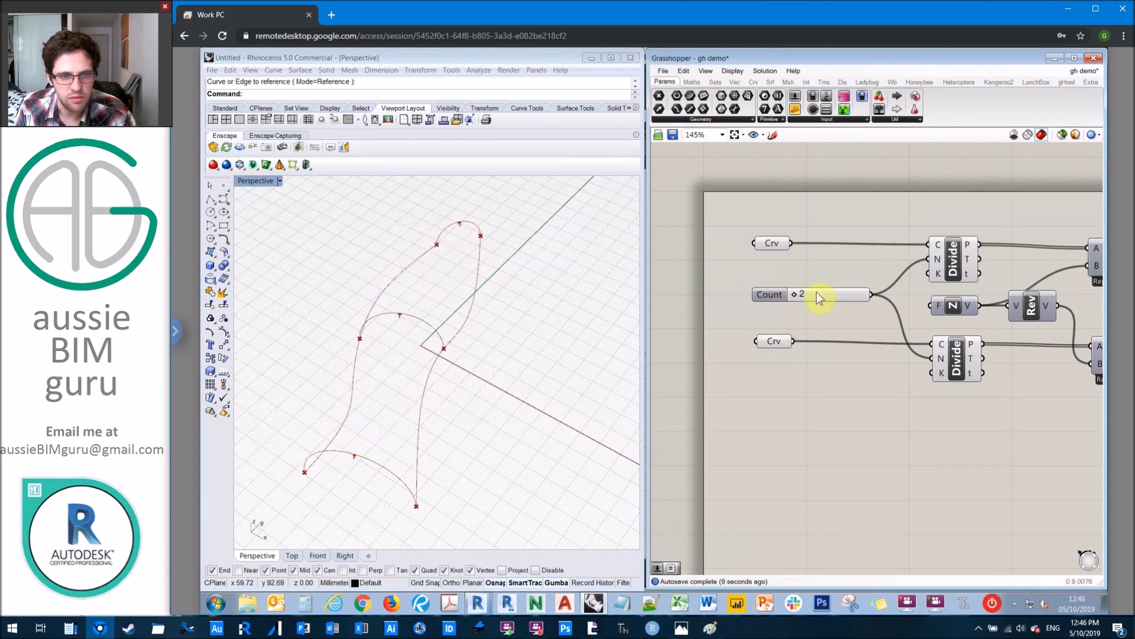
left_click_drag(801, 295, 808, 294)
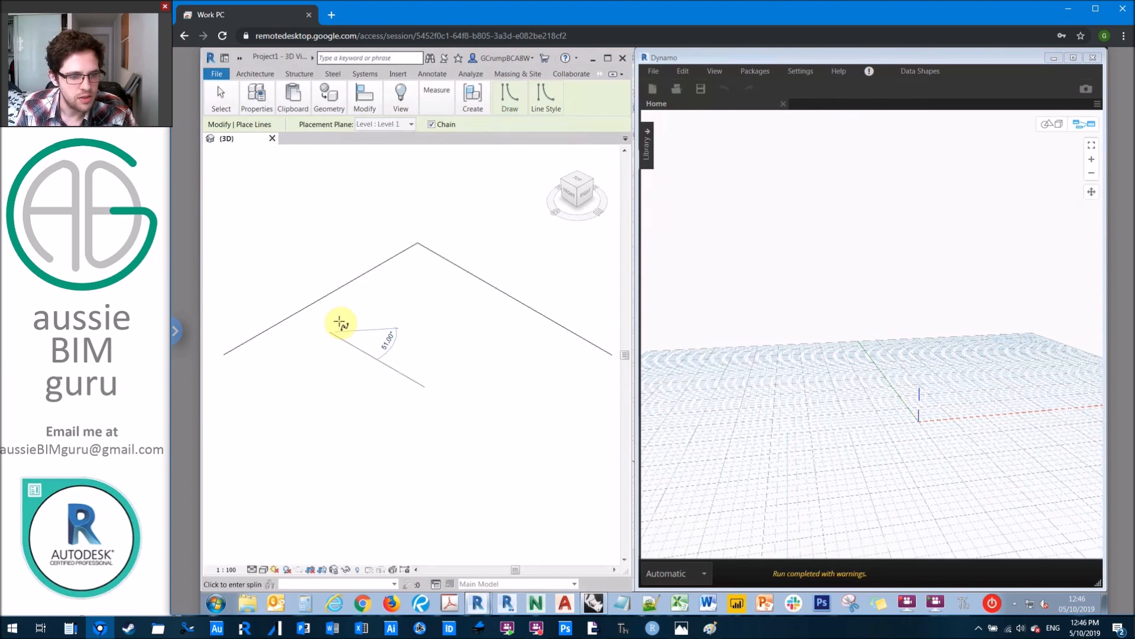
Finish the second spline via the right-click Cancel option in the Revit 3D view.
right_click(462, 175)
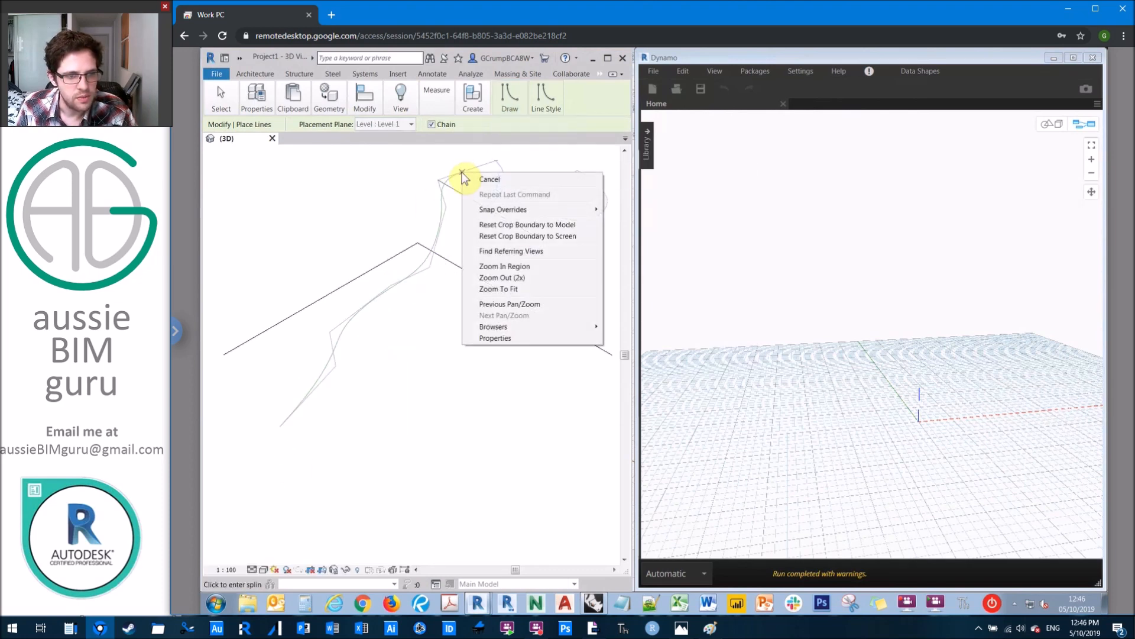
left_click(490, 179)
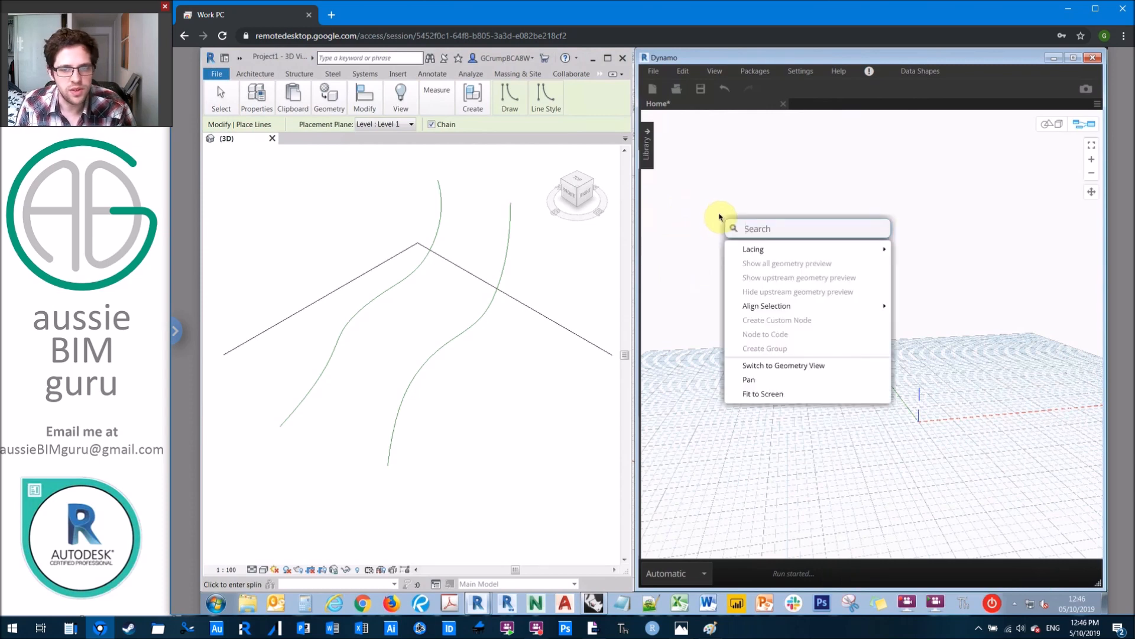
mouse_move(723, 221)
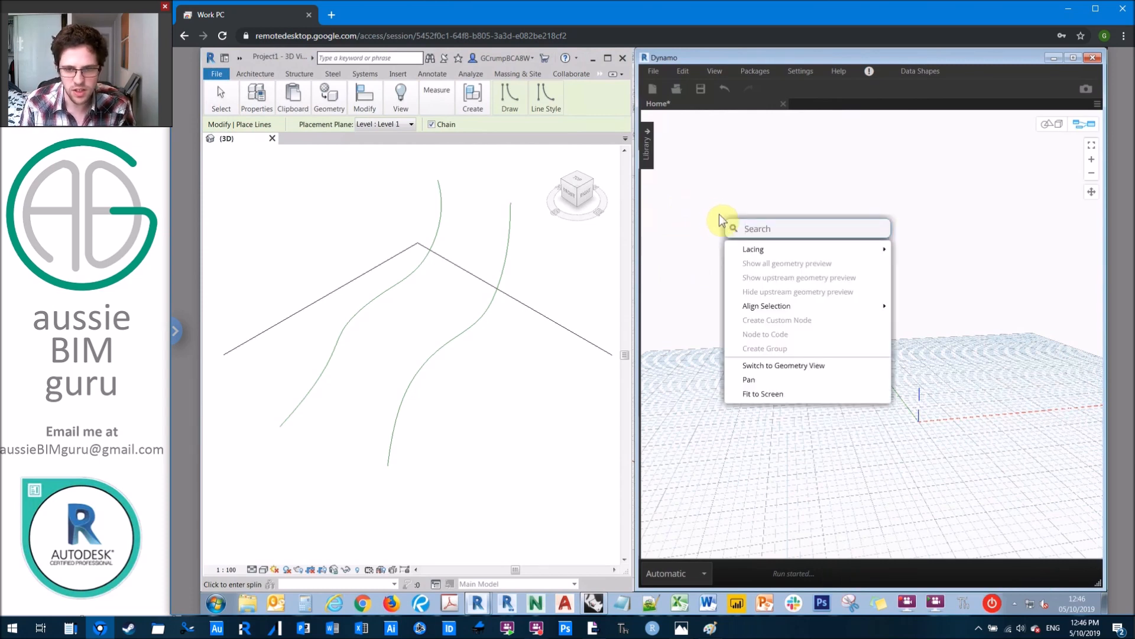
Search 'select model ele' to place a Select Model Element node and set the run mode to Manual.
type("select model ele")
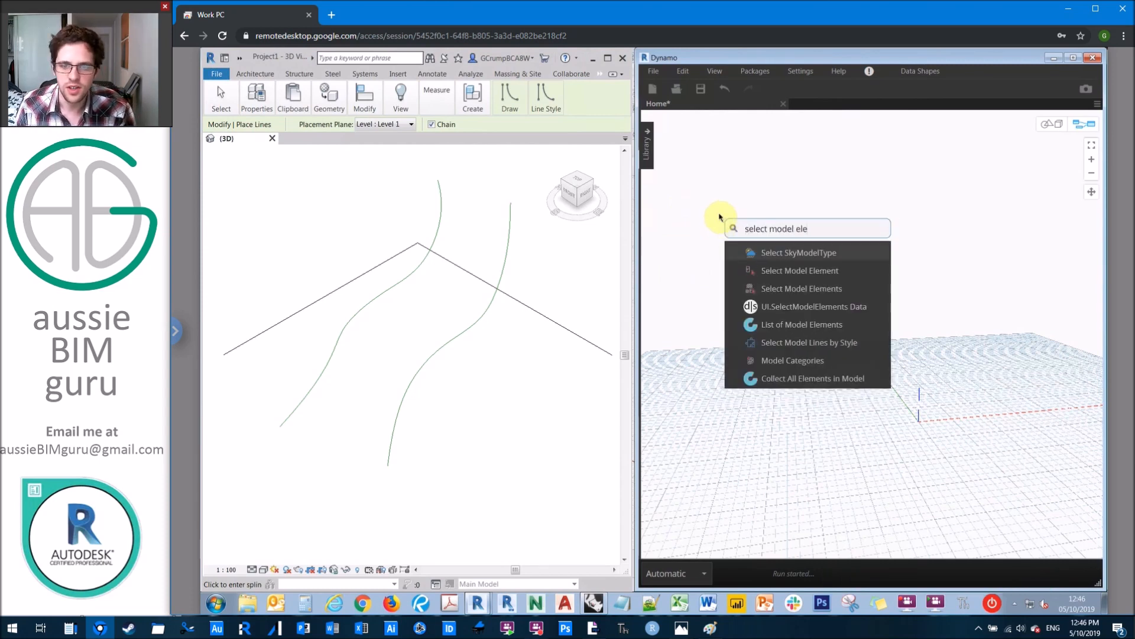
left_click(800, 270)
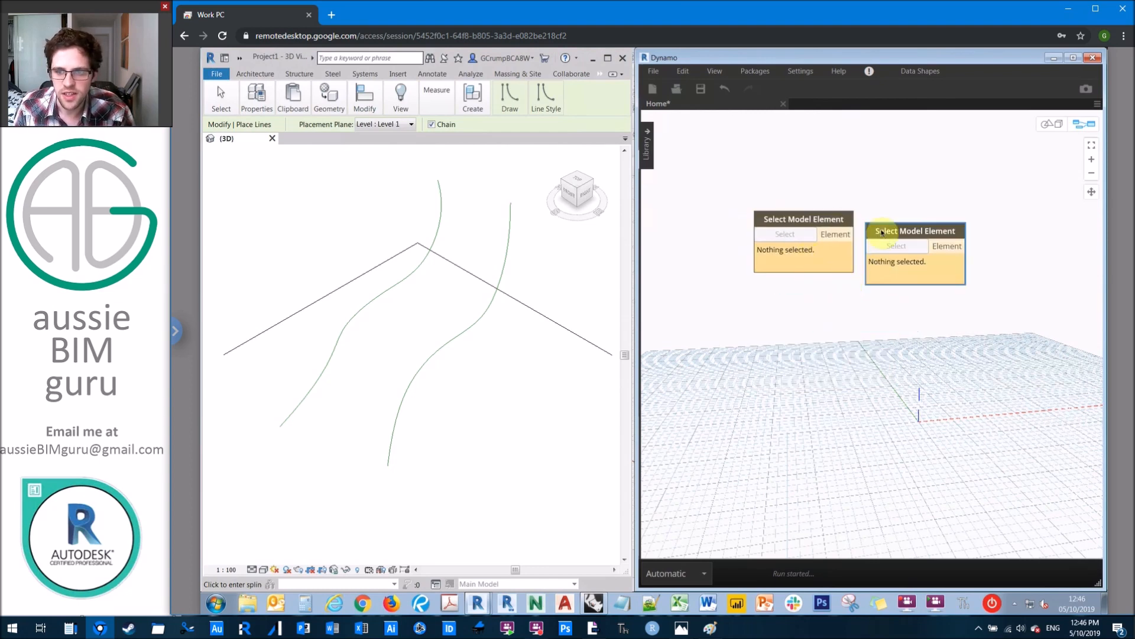
left_click(674, 573)
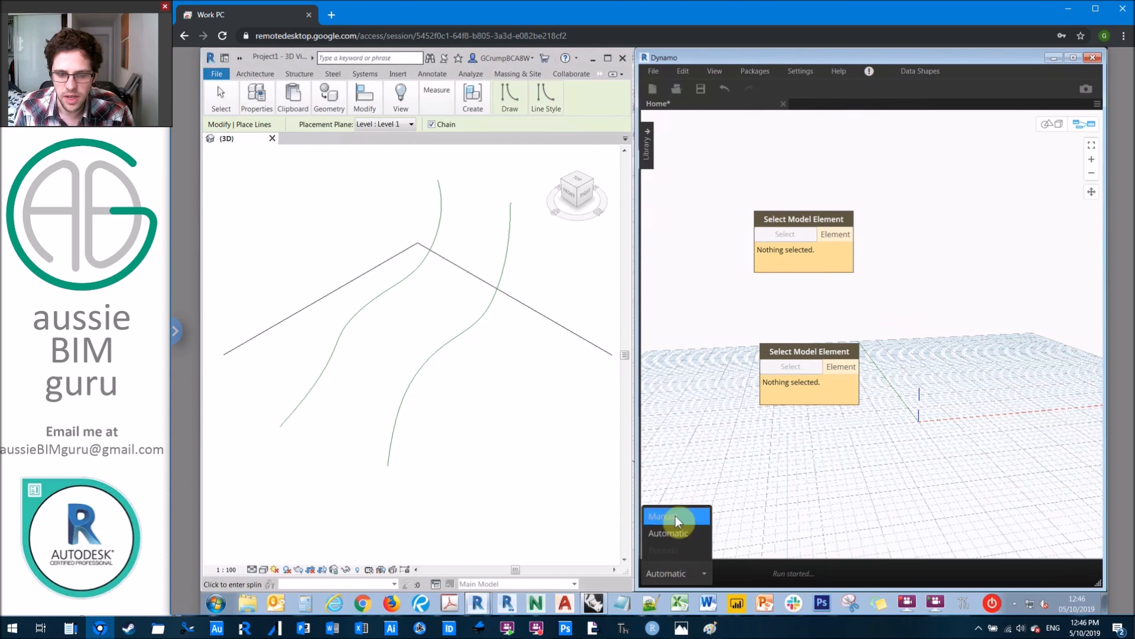
left_click(663, 515)
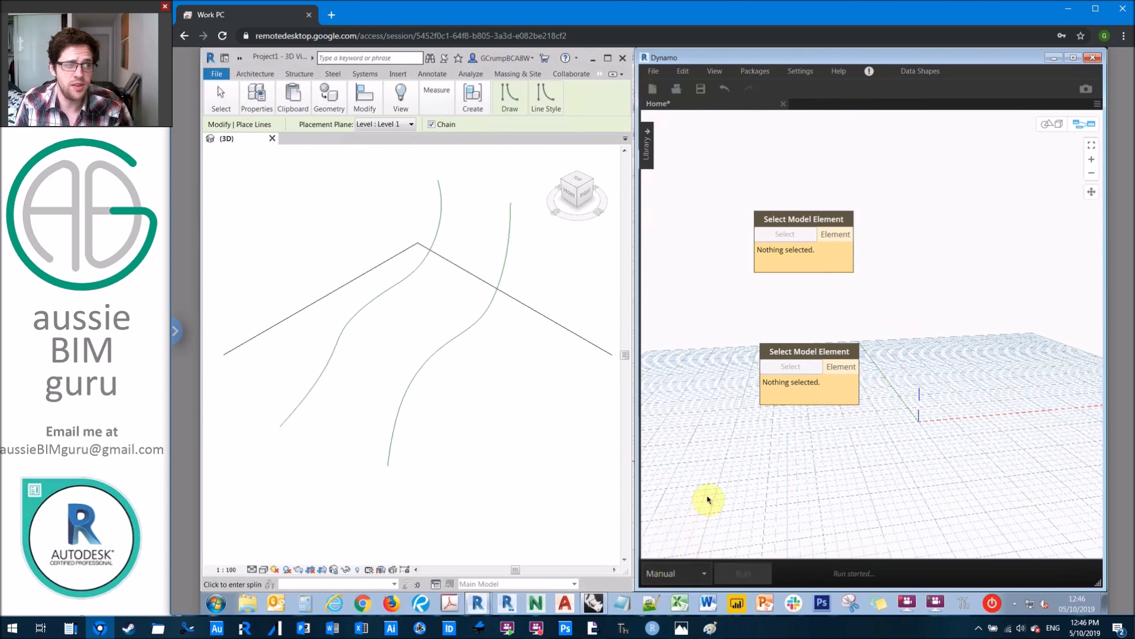
mouse_move(717, 457)
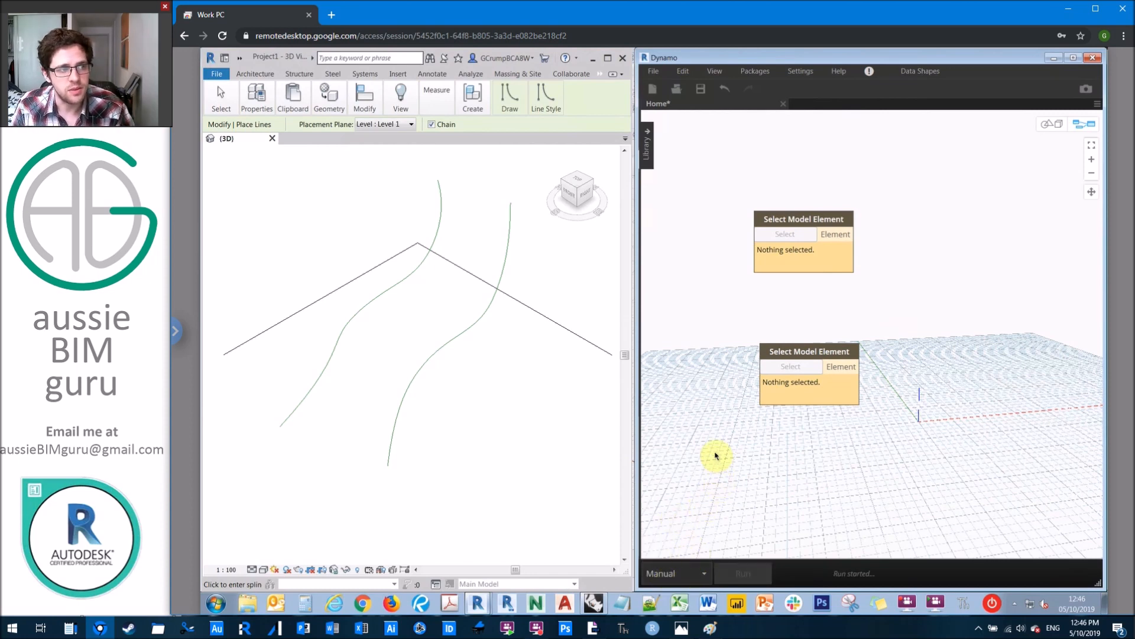
mouse_move(695, 517)
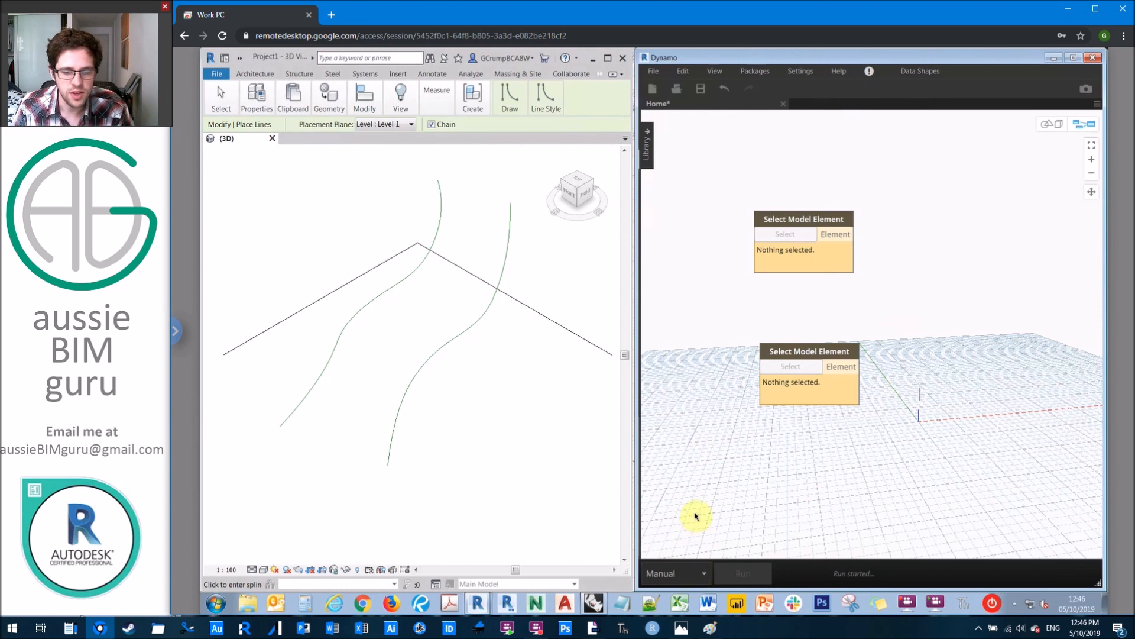
mouse_move(736, 495)
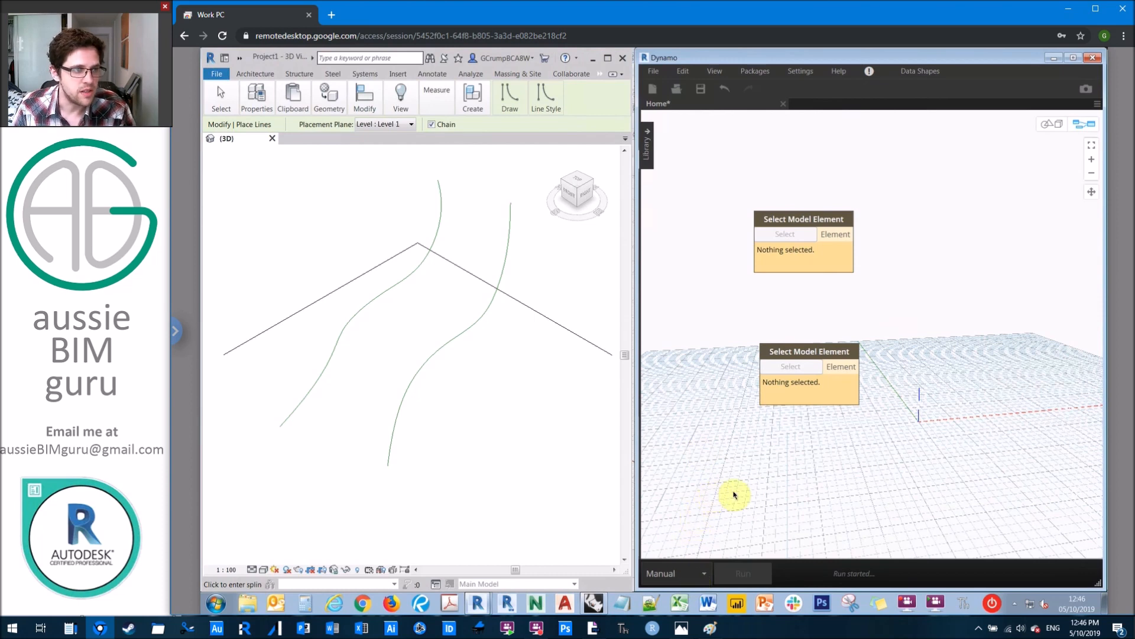
mouse_move(731, 429)
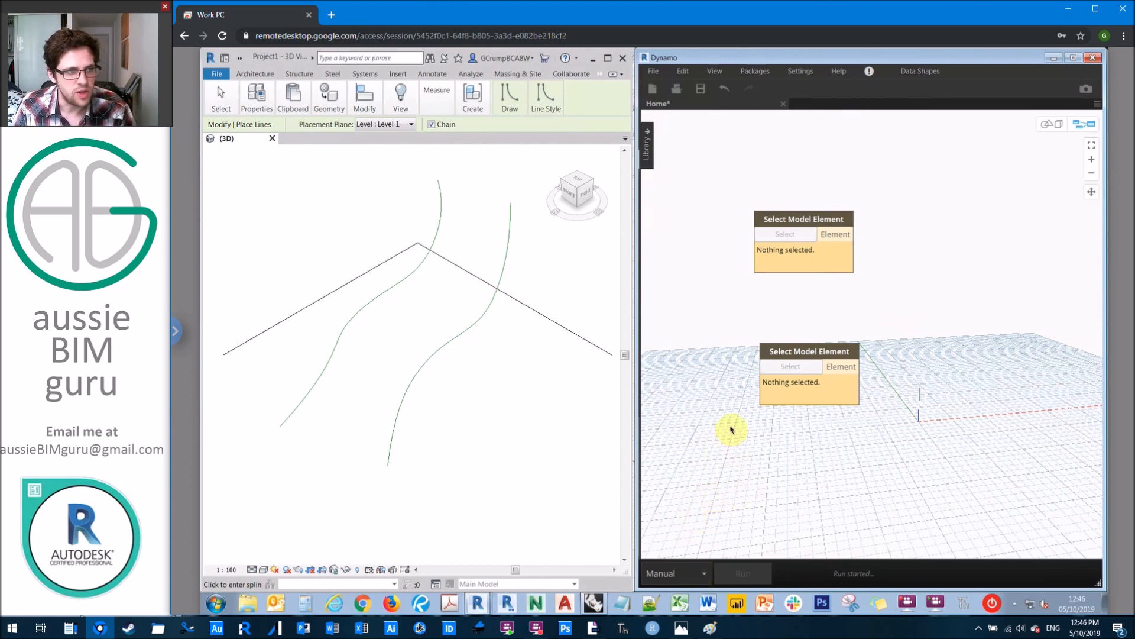
mouse_move(708, 397)
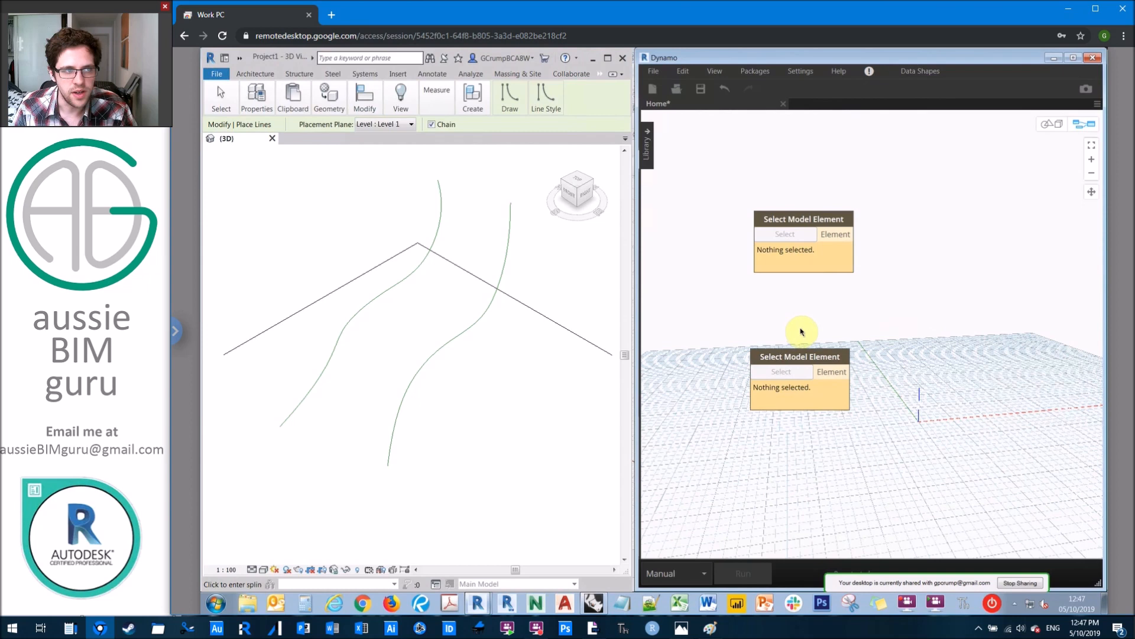
mouse_move(948, 586)
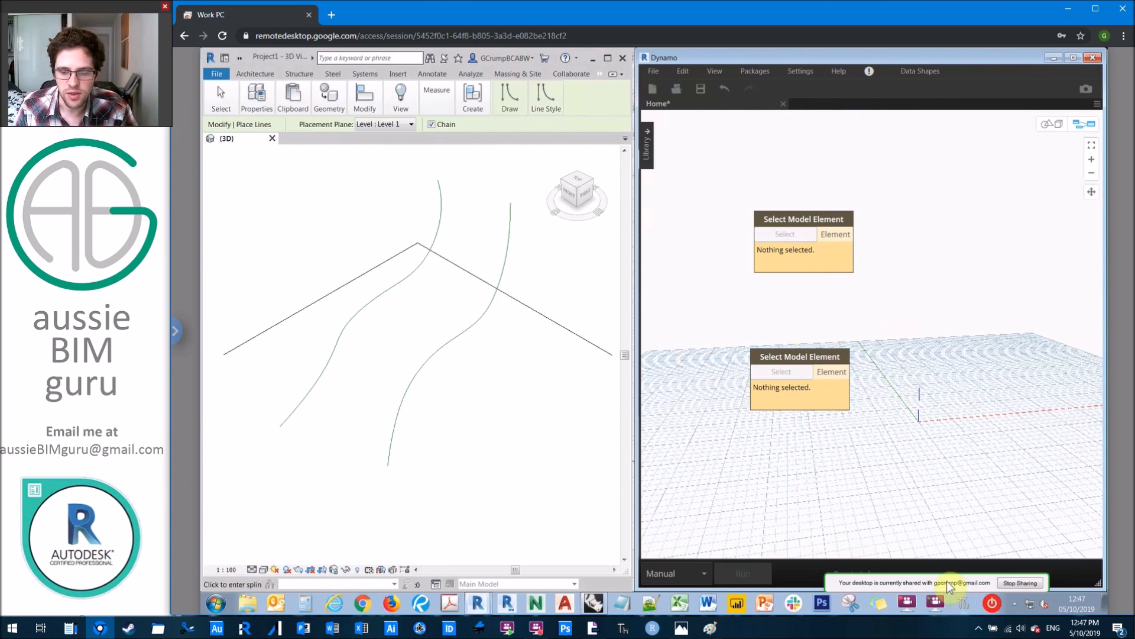
left_click(743, 573)
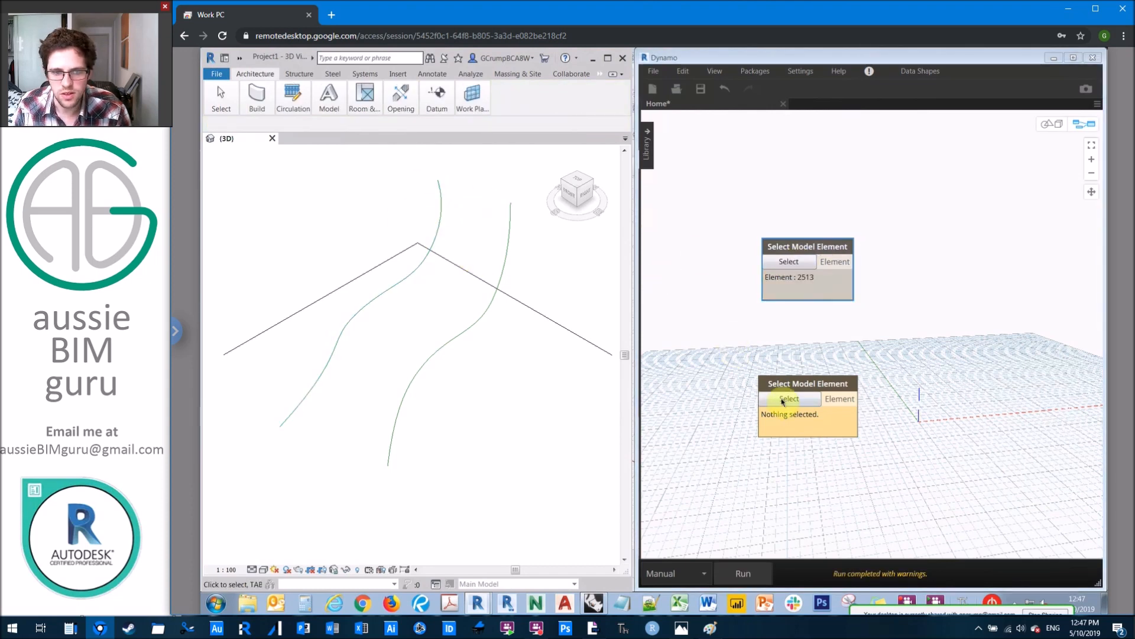
Pick the second spline, wire the picked elements into Element.Geometry, and enable the background preview.
left_click(788, 399)
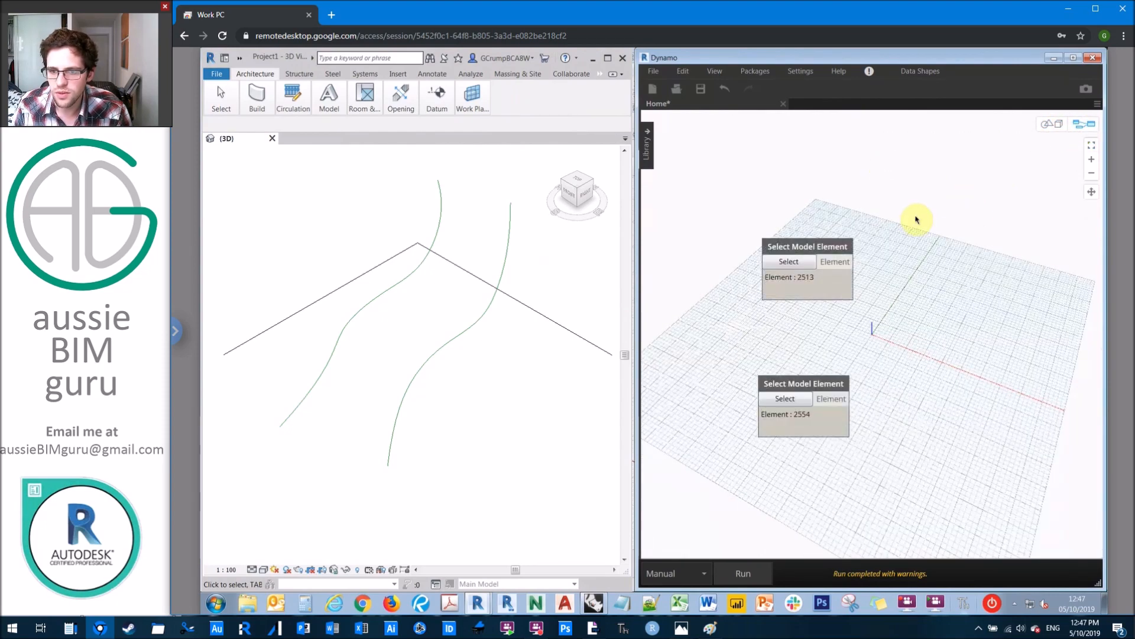
mouse_move(937, 241)
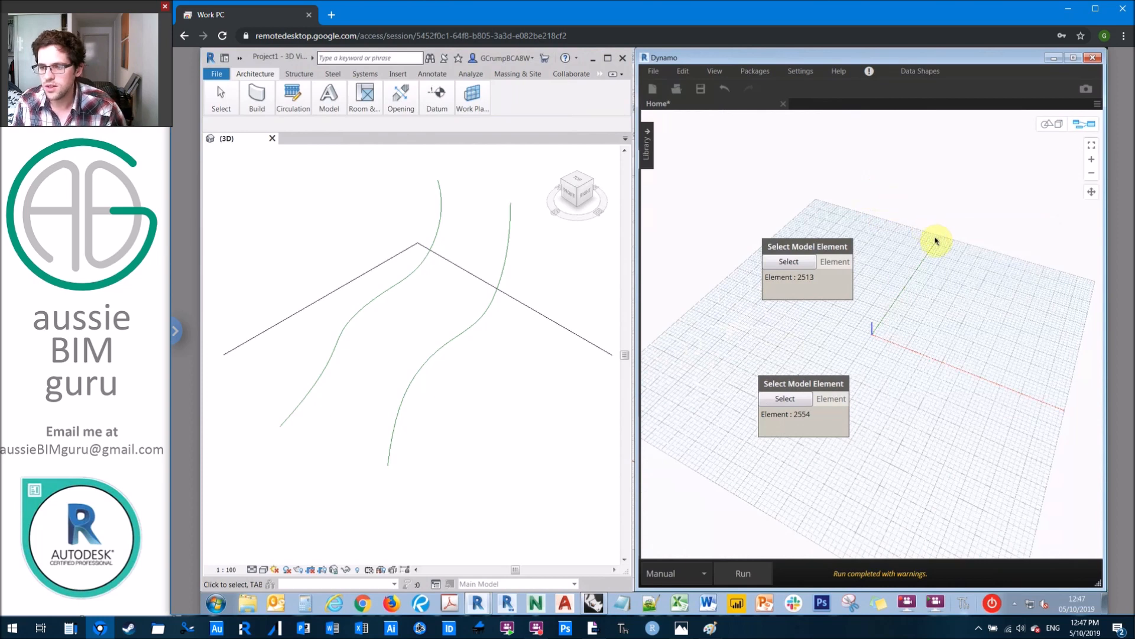
right_click(937, 242)
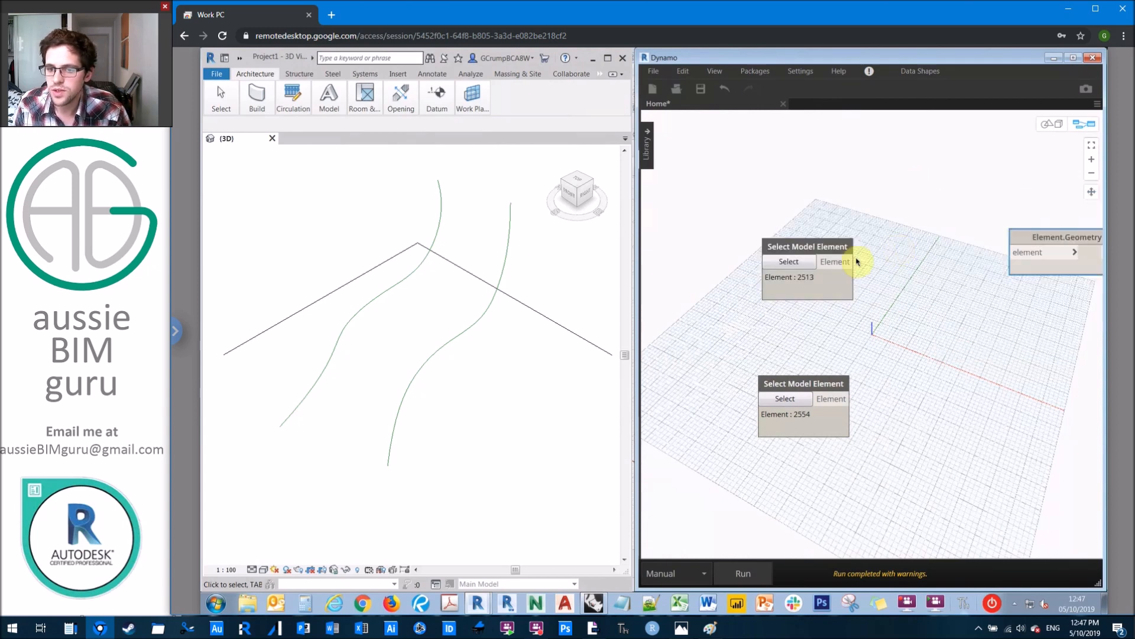
left_click_drag(1057, 251, 955, 243)
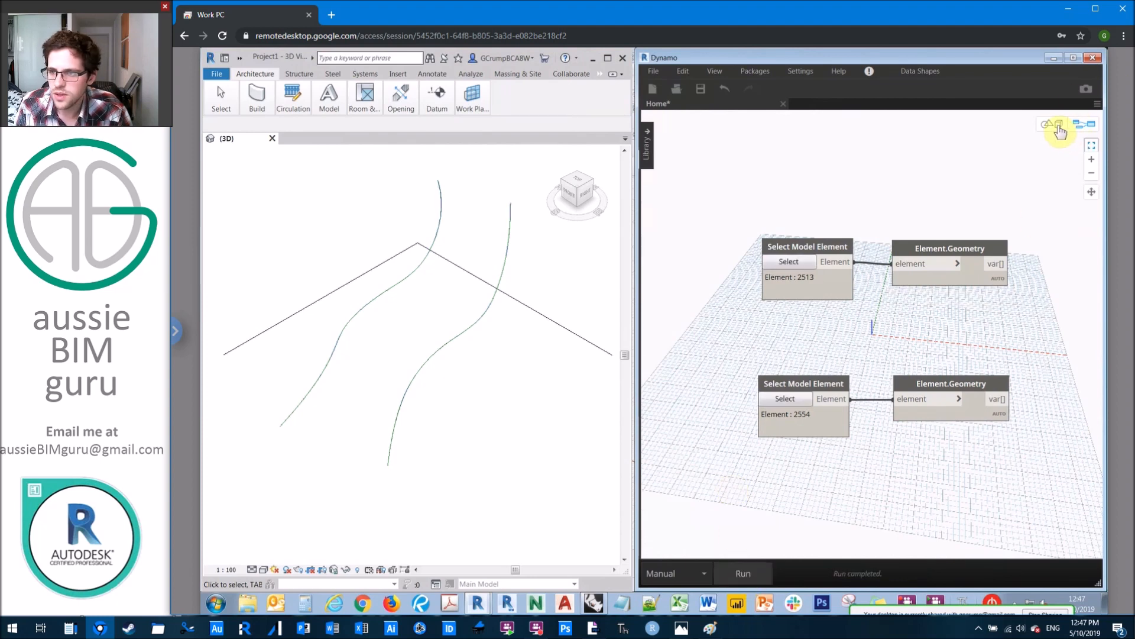
left_click(1058, 124)
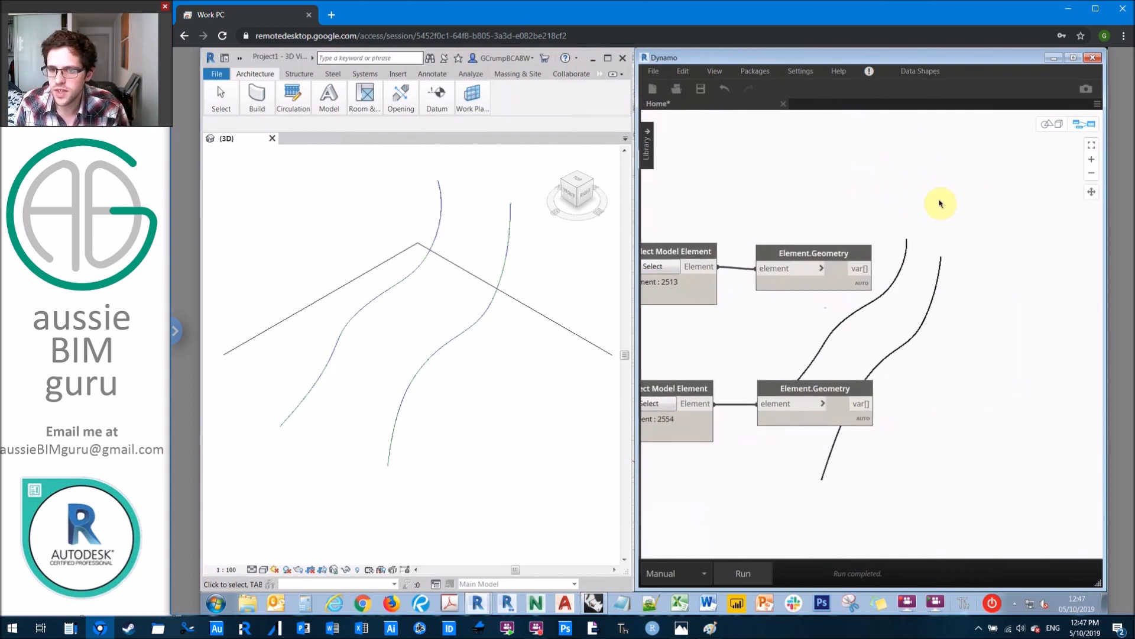
Place a DividedPath node and a Number Slider set to 47 wired into its divisions.
right_click(941, 203)
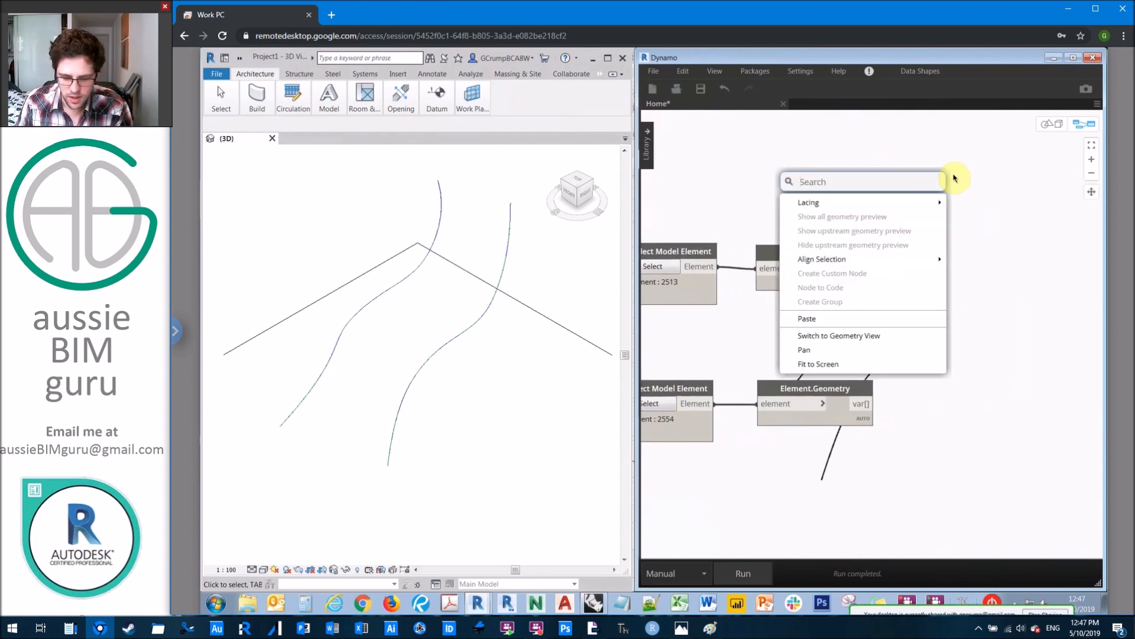
type("divide curve")
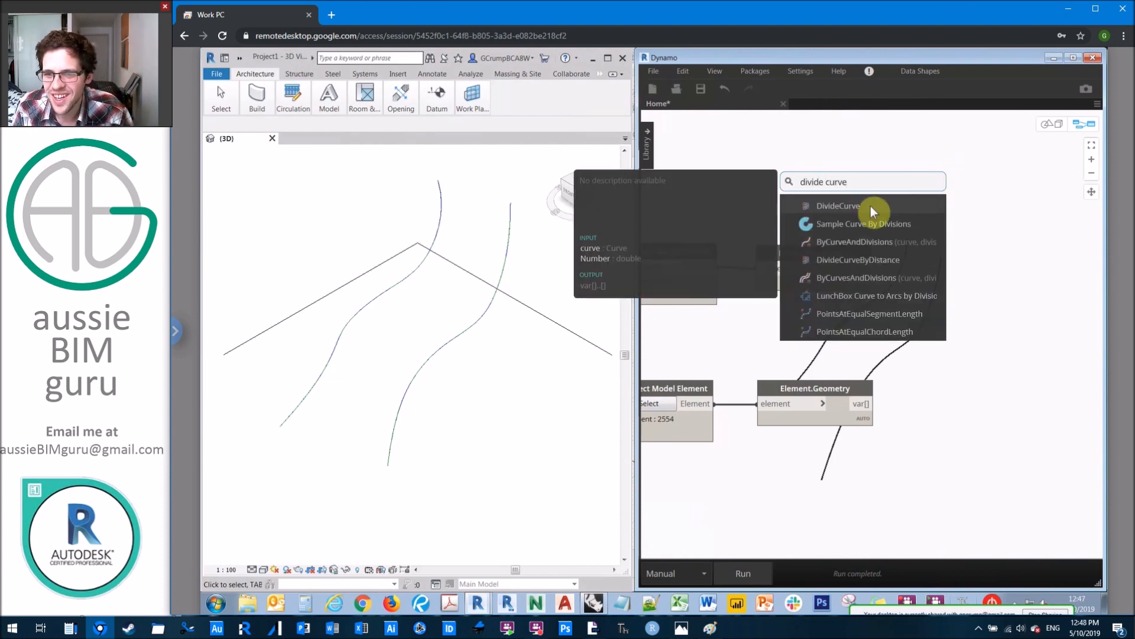
mouse_move(863, 241)
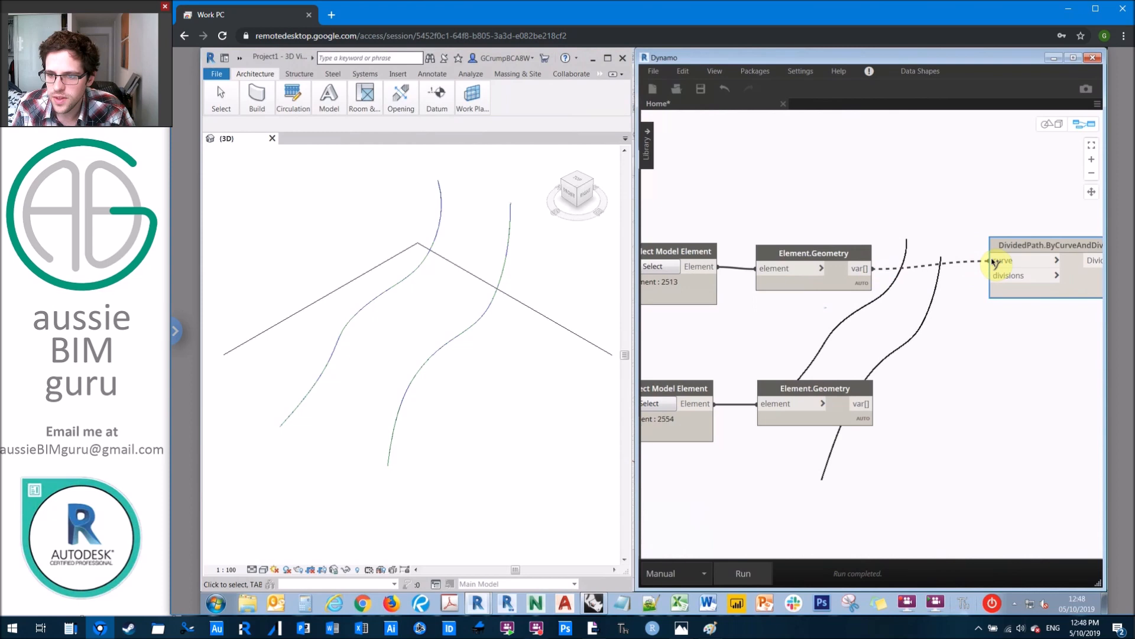
right_click(931, 328)
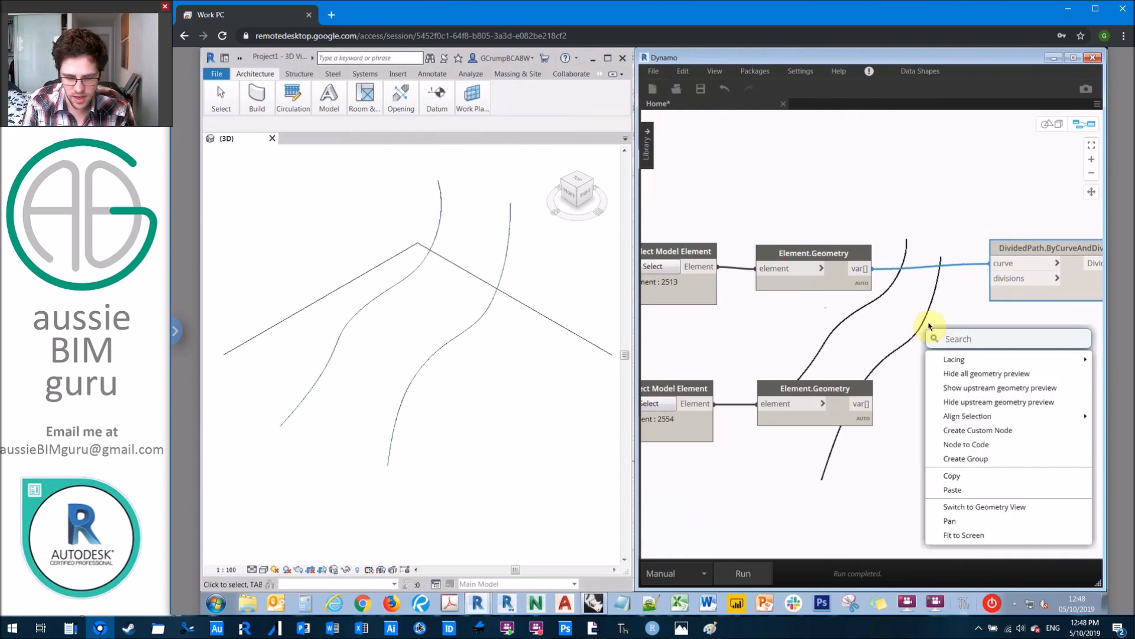
type("number s")
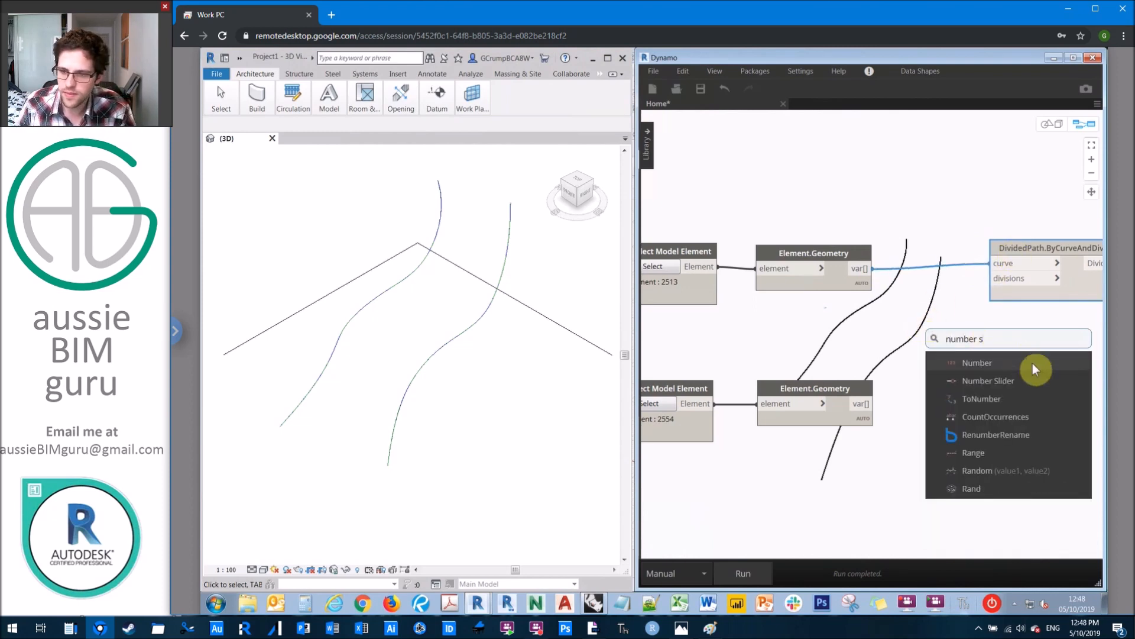
left_click(987, 380)
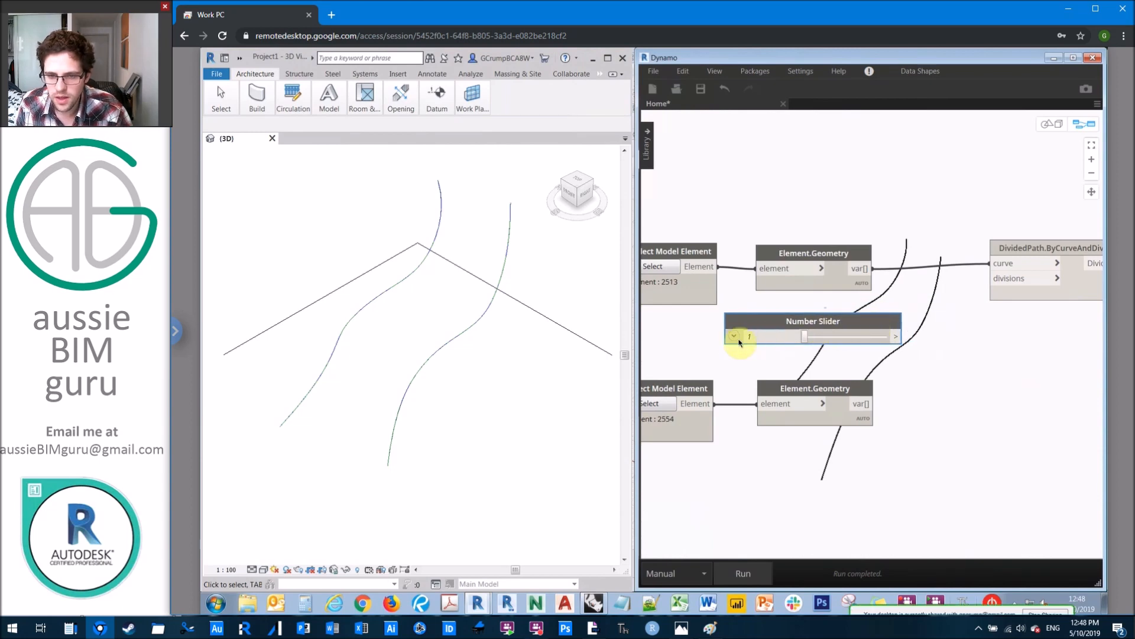
left_click(733, 335)
type("53")
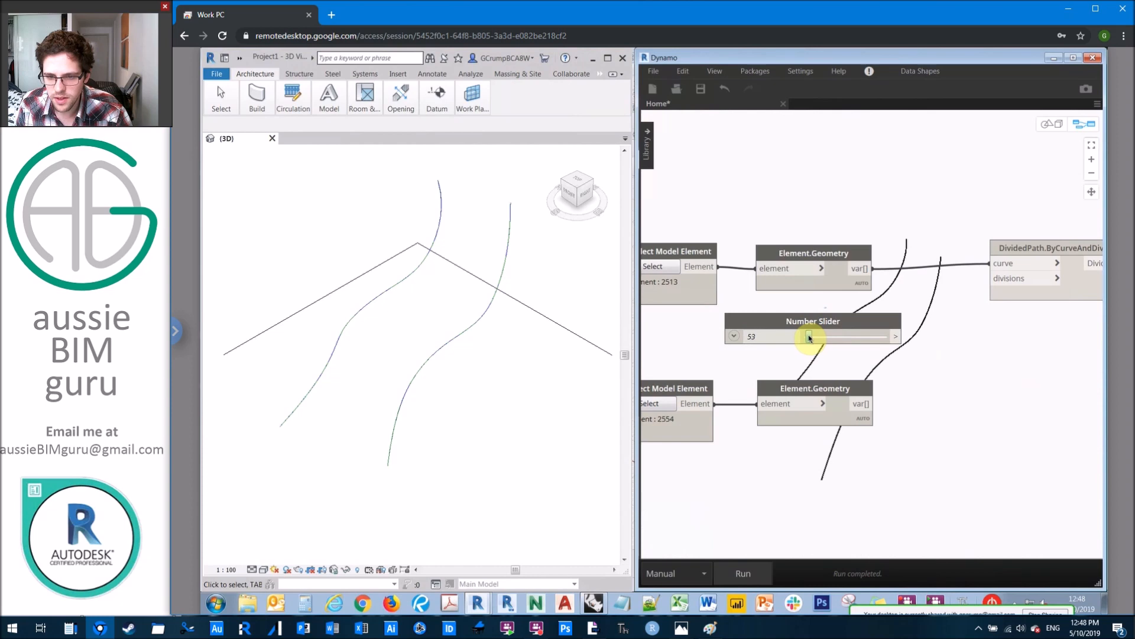
left_click_drag(809, 336, 805, 336)
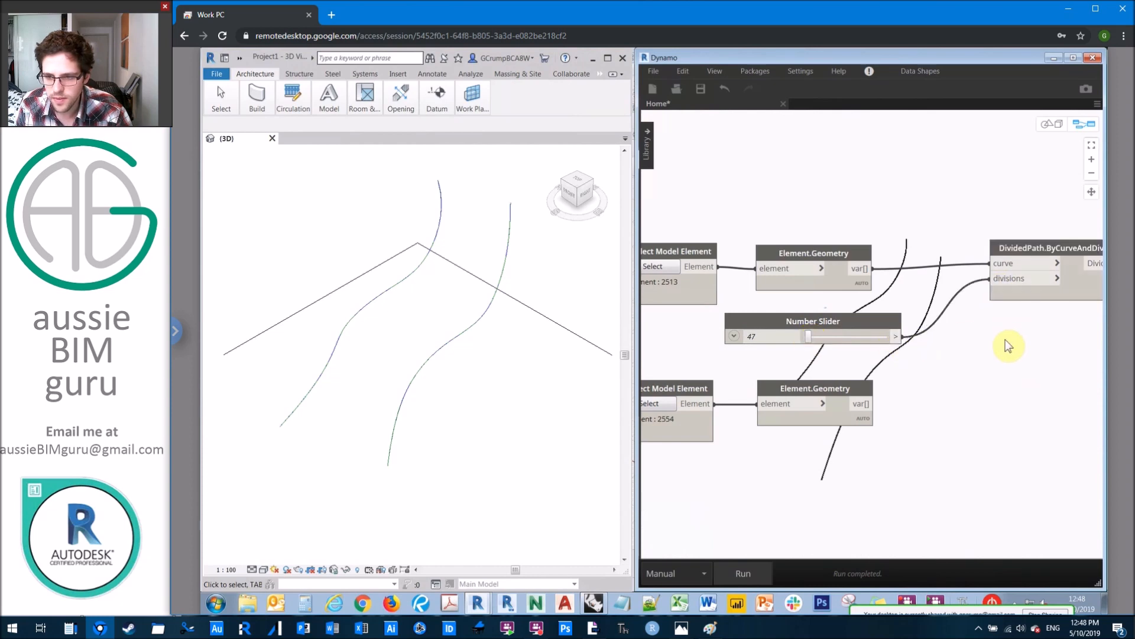
right_click(1009, 347)
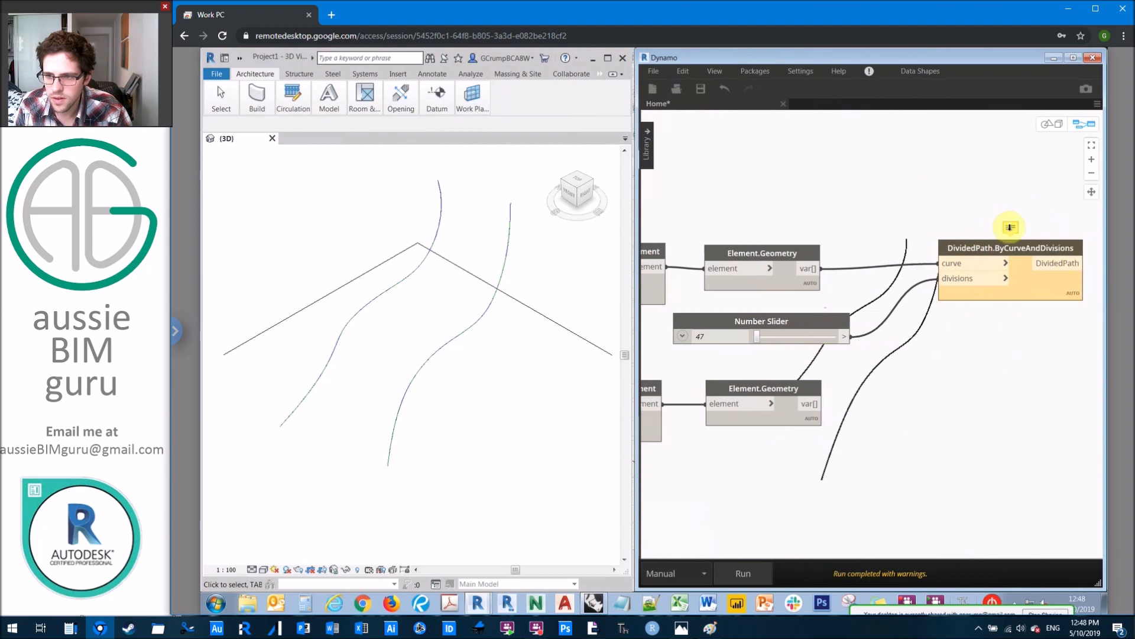
mouse_move(1009, 227)
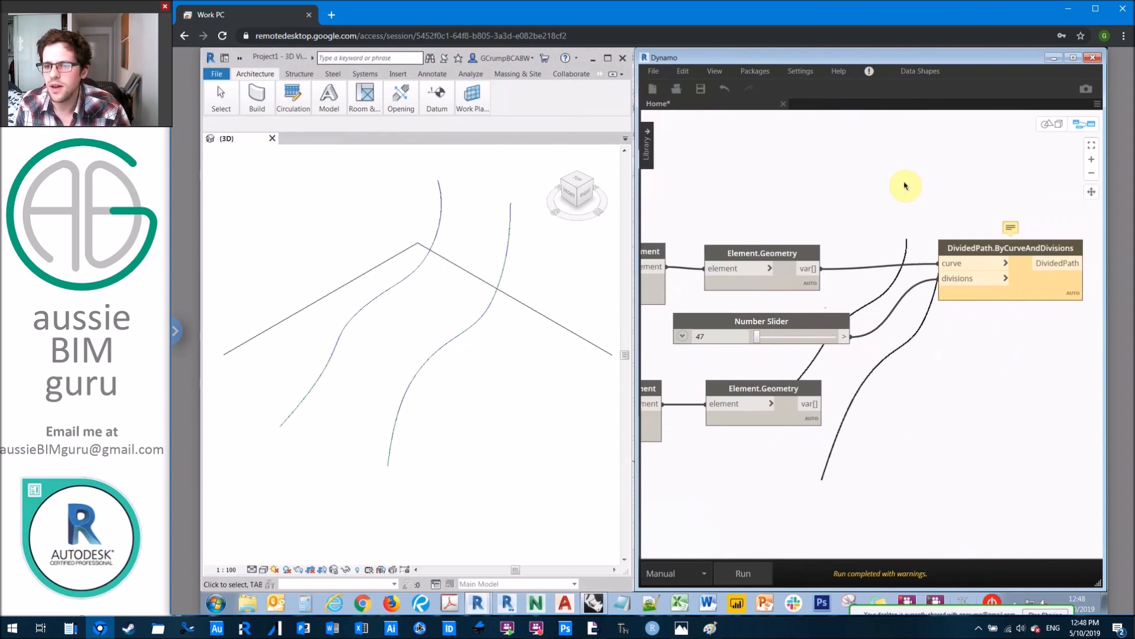
Search 'curve di' to place a second DividedPath.ByCurveAndDivisions for the other curve.
right_click(905, 187)
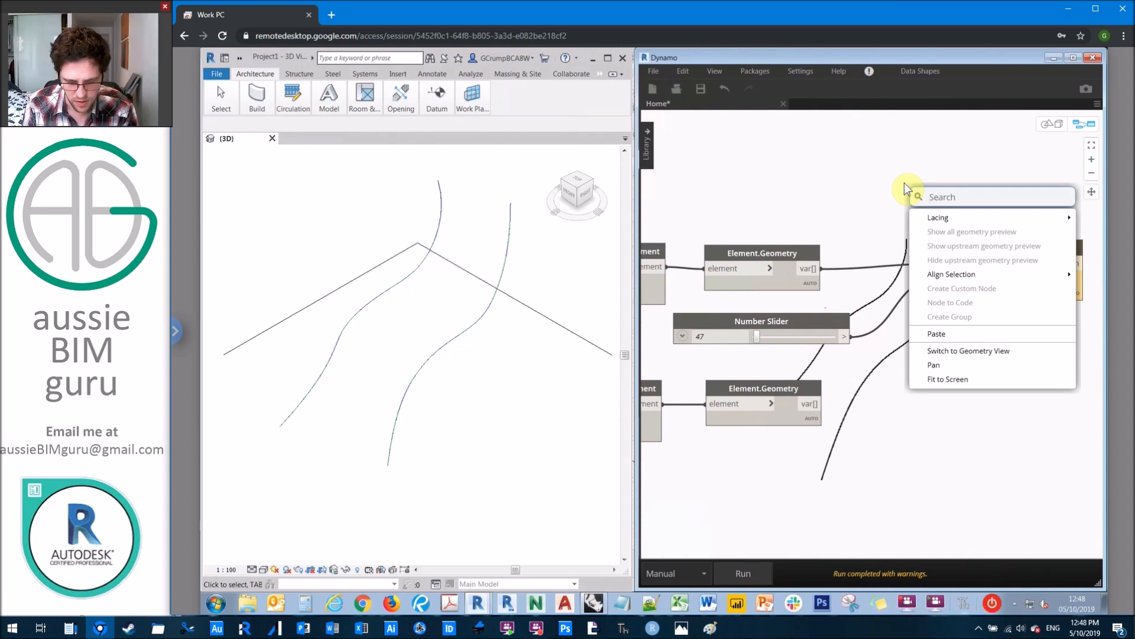
type("curve divide")
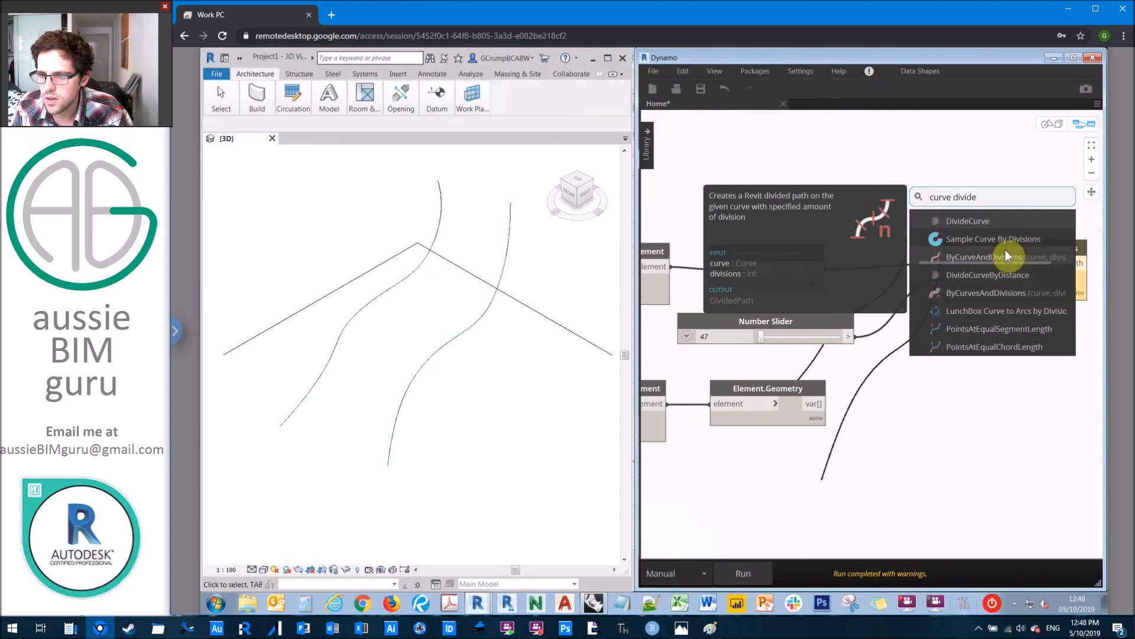
left_click(987, 257)
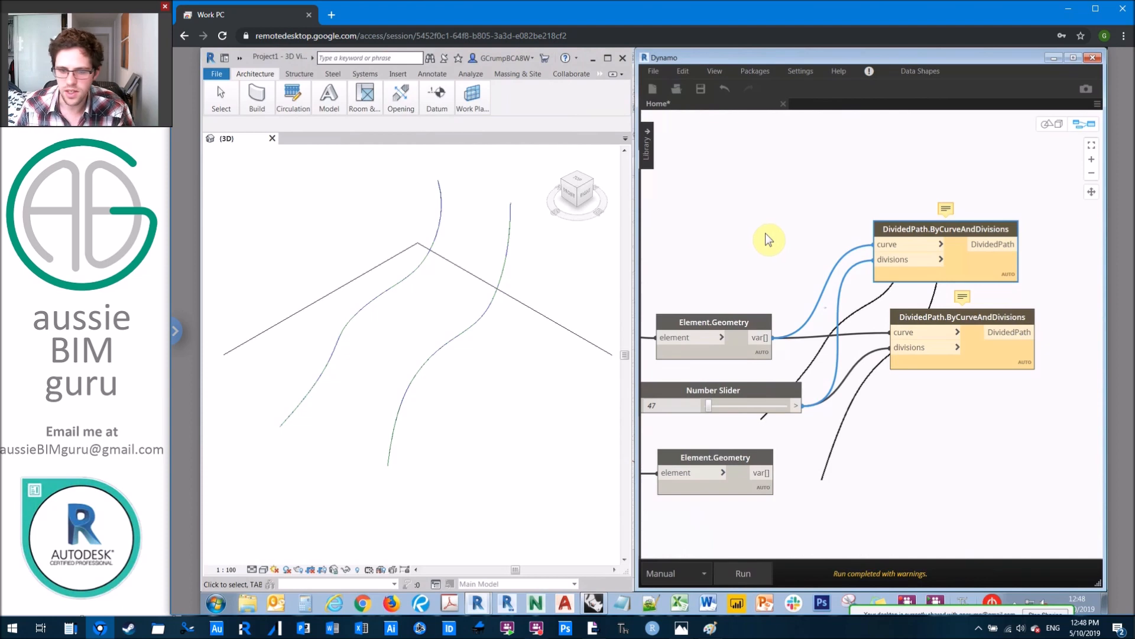
Place Curve.SplitByParameter fed by a Code Block range 0..1..#x and run the graph.
type("split by par")
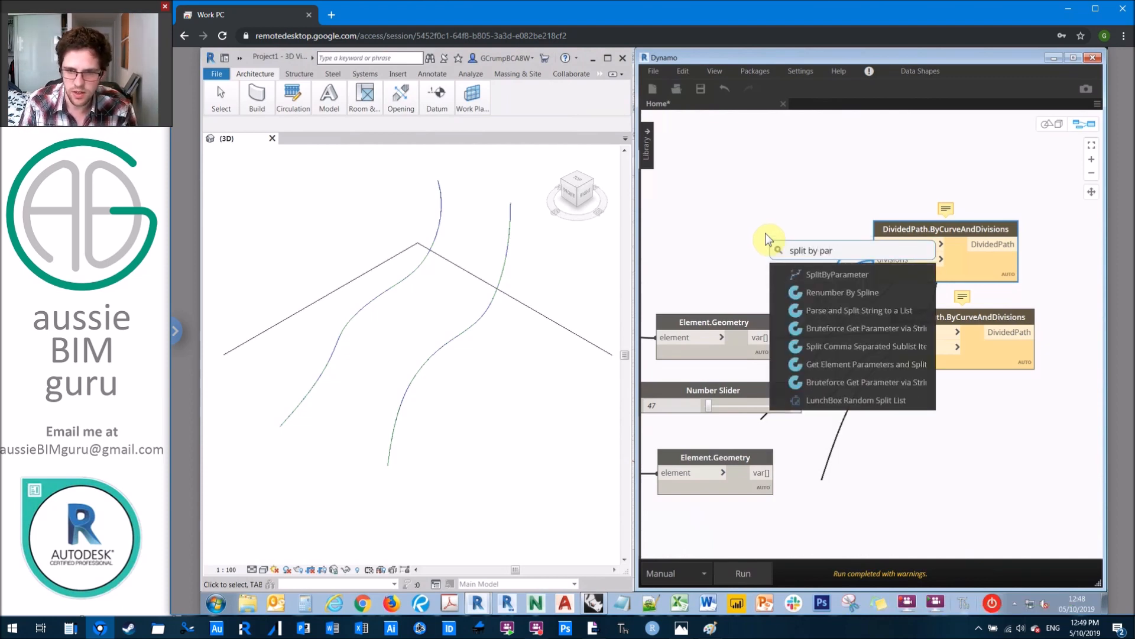
left_click(837, 273)
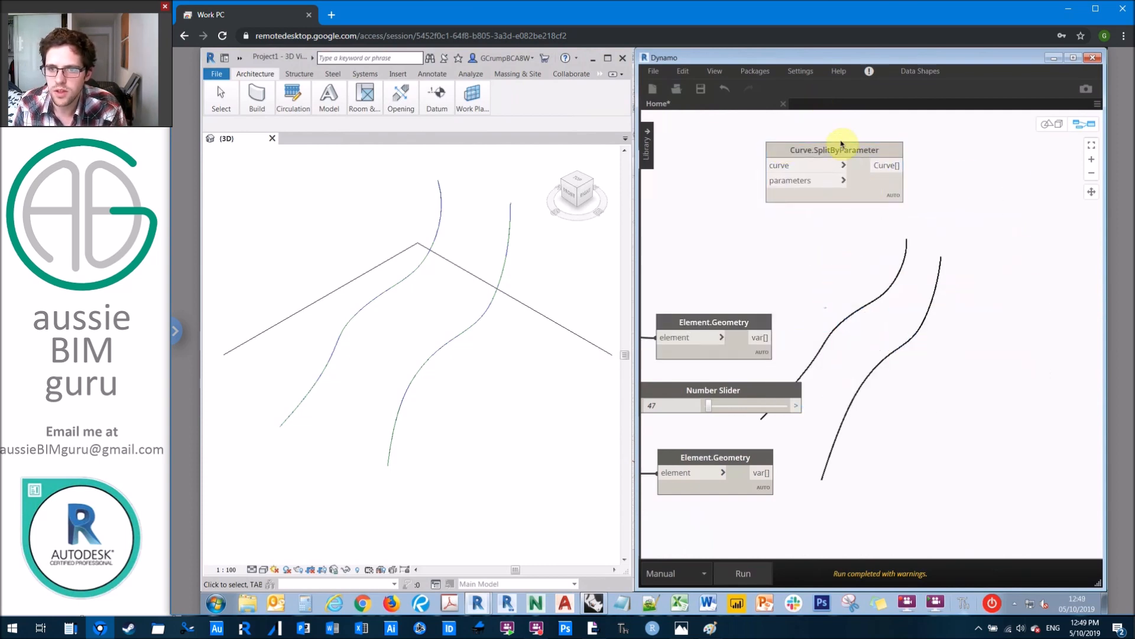
left_click_drag(834, 150, 986, 198)
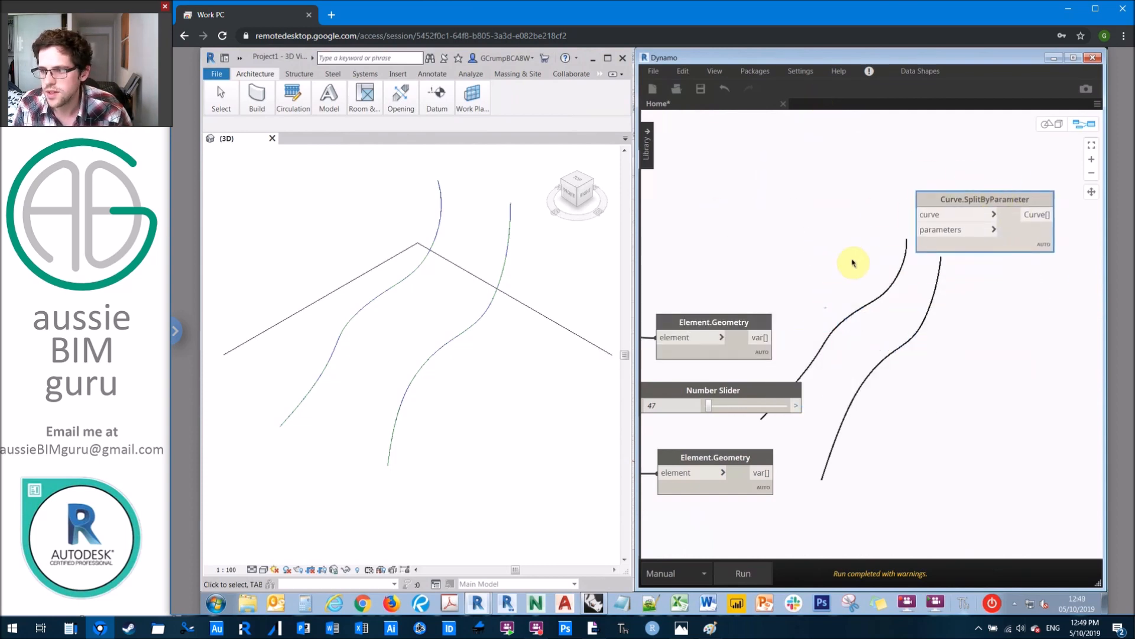
mouse_move(761, 220)
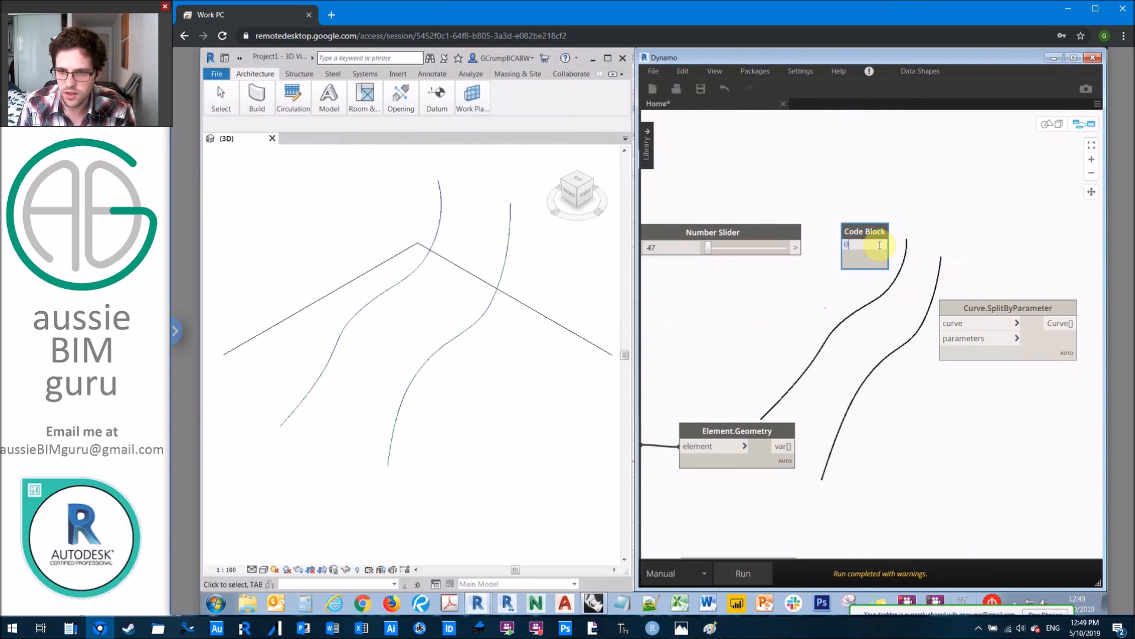
type("0..1..#x;")
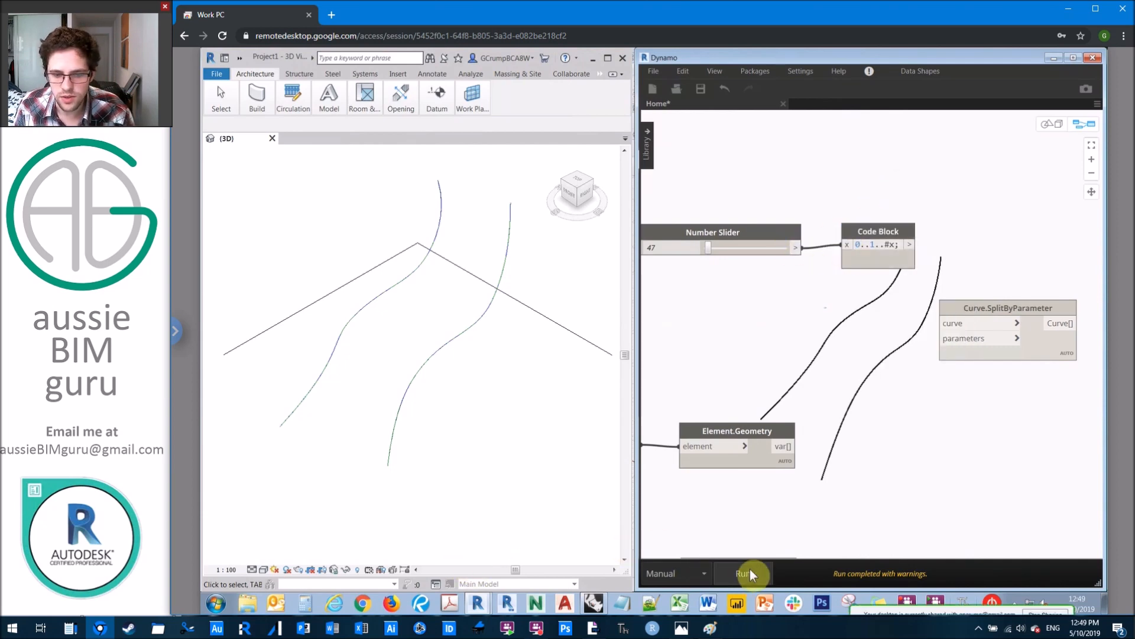
left_click(743, 573)
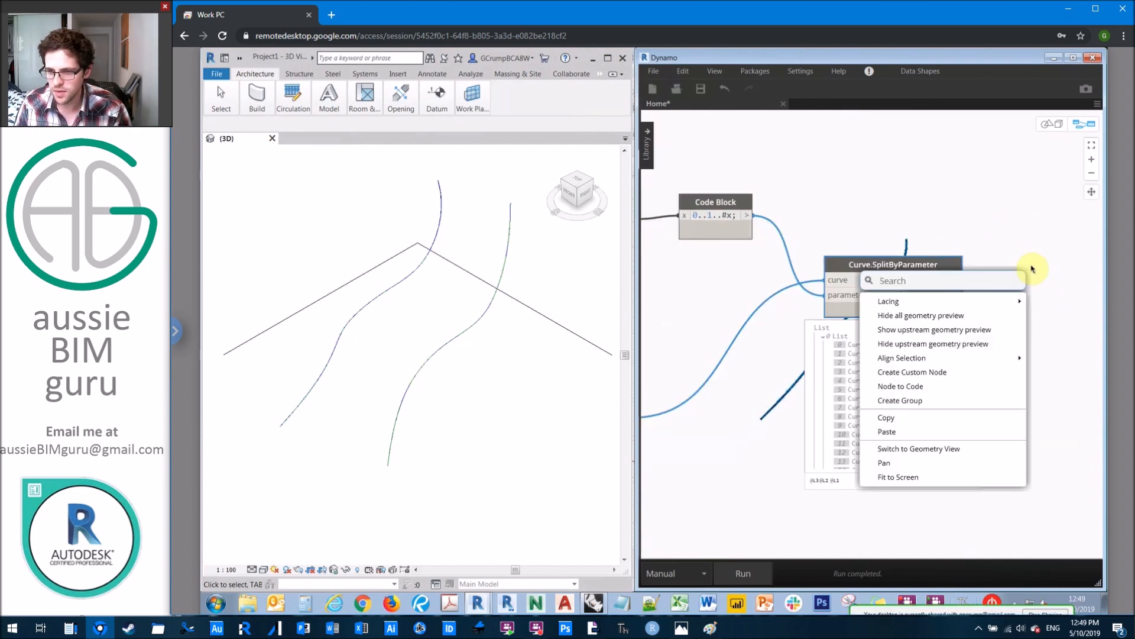
Place a Curve.StartPoint node taking the split pieces of the first curve.
type("start poi")
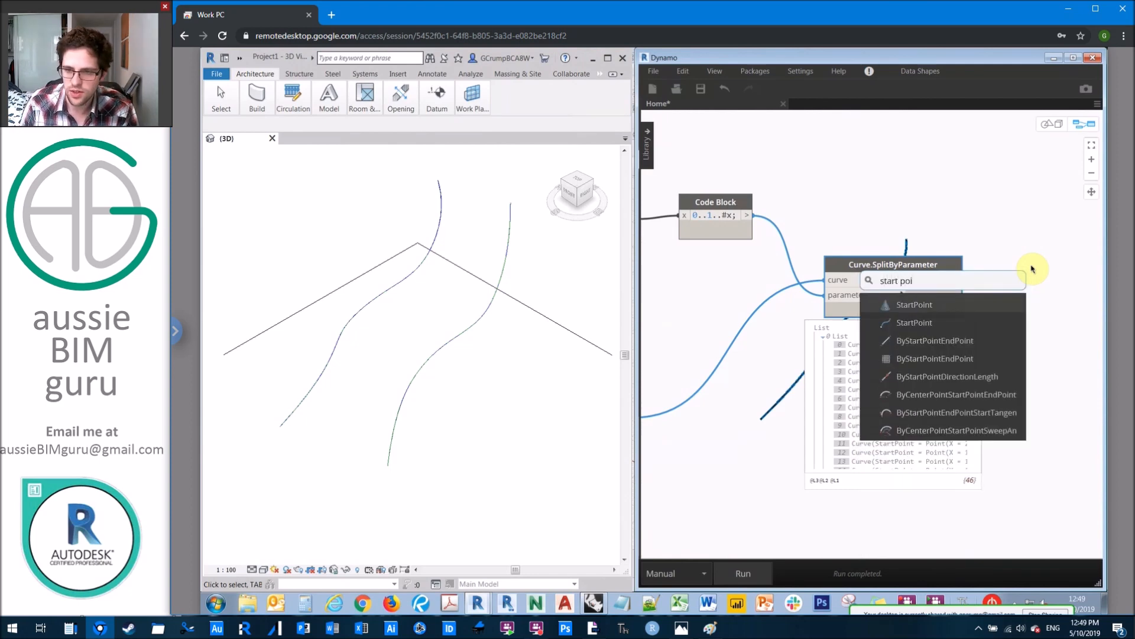
left_click(914, 304)
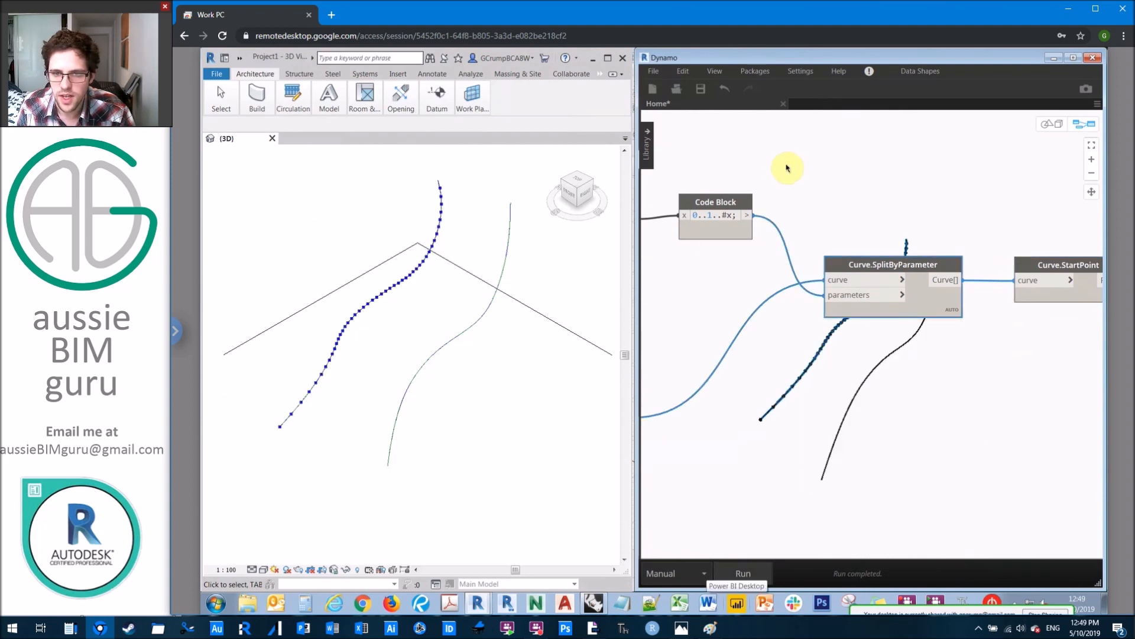
Set run mode to Automatic and sweep the slider through 592, 890, 219 down to 174 divisions.
left_click(673, 572)
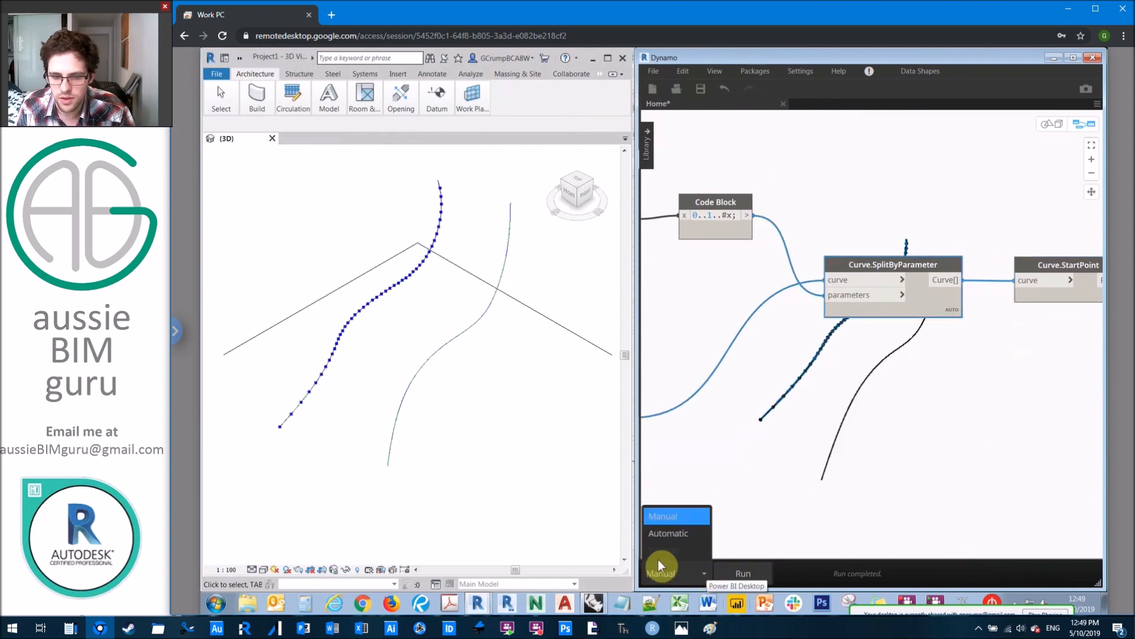
left_click(667, 534)
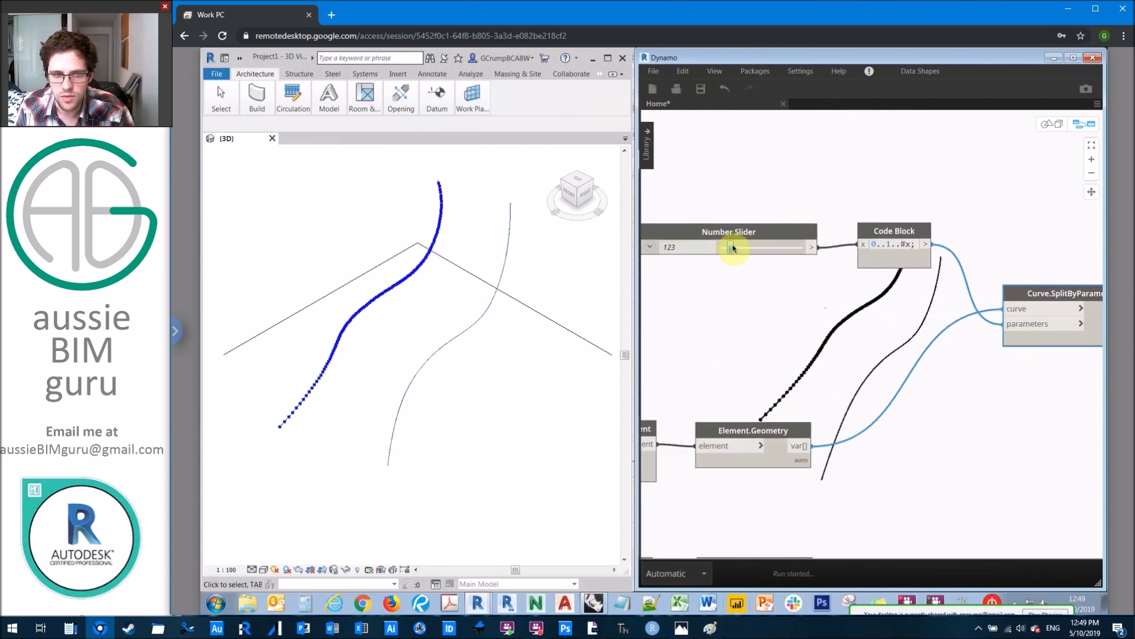
left_click_drag(730, 248, 768, 247)
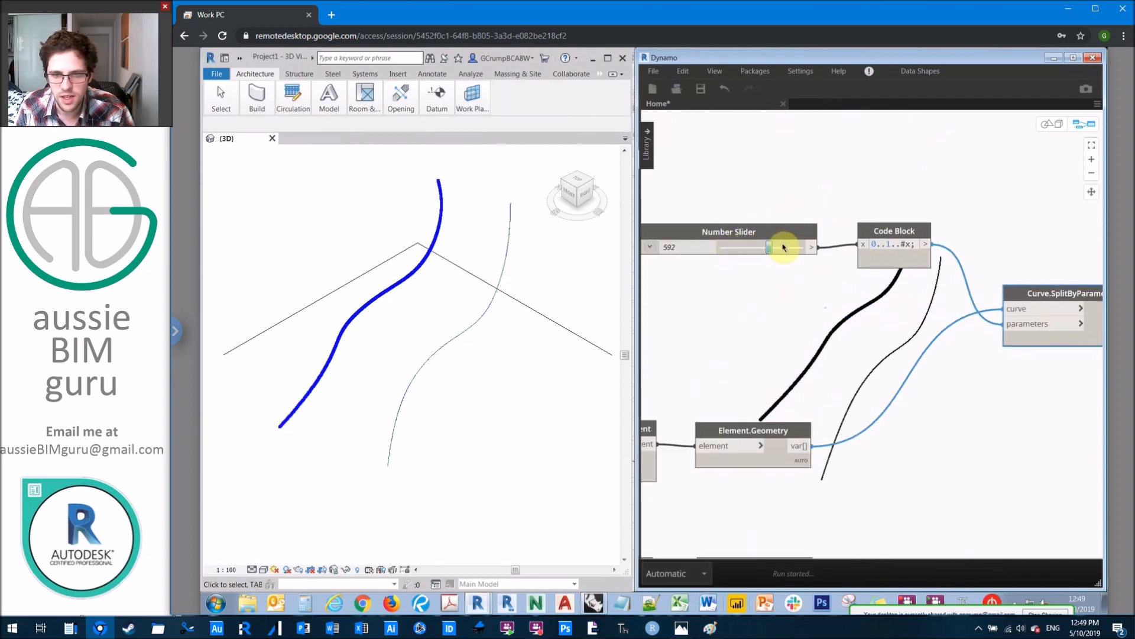
left_click_drag(768, 248, 801, 248)
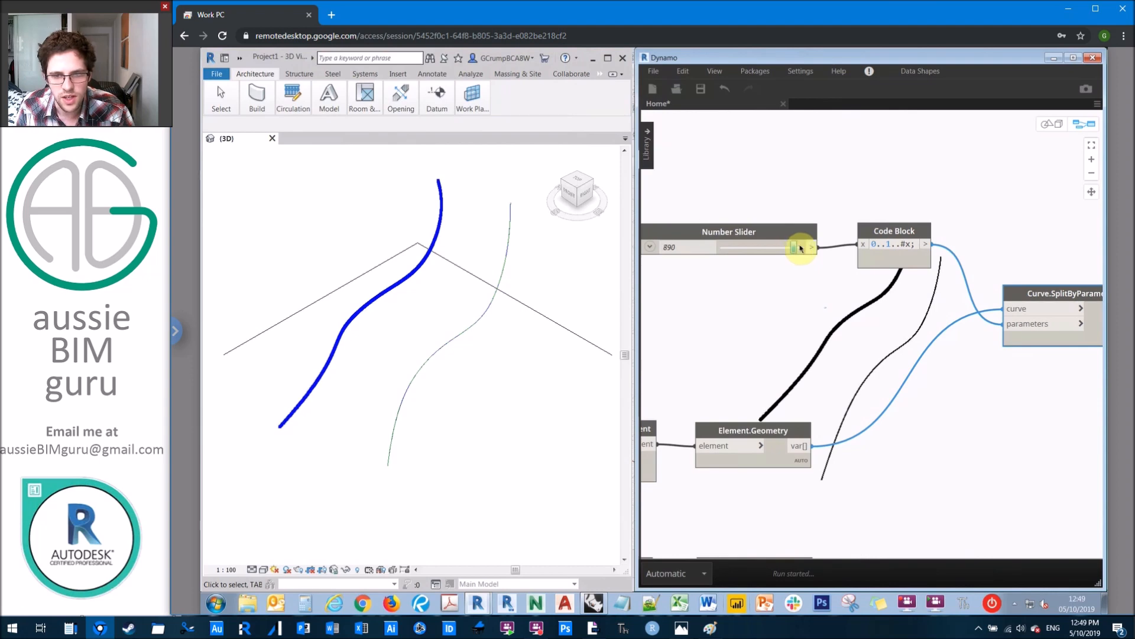
left_click_drag(800, 247, 735, 247)
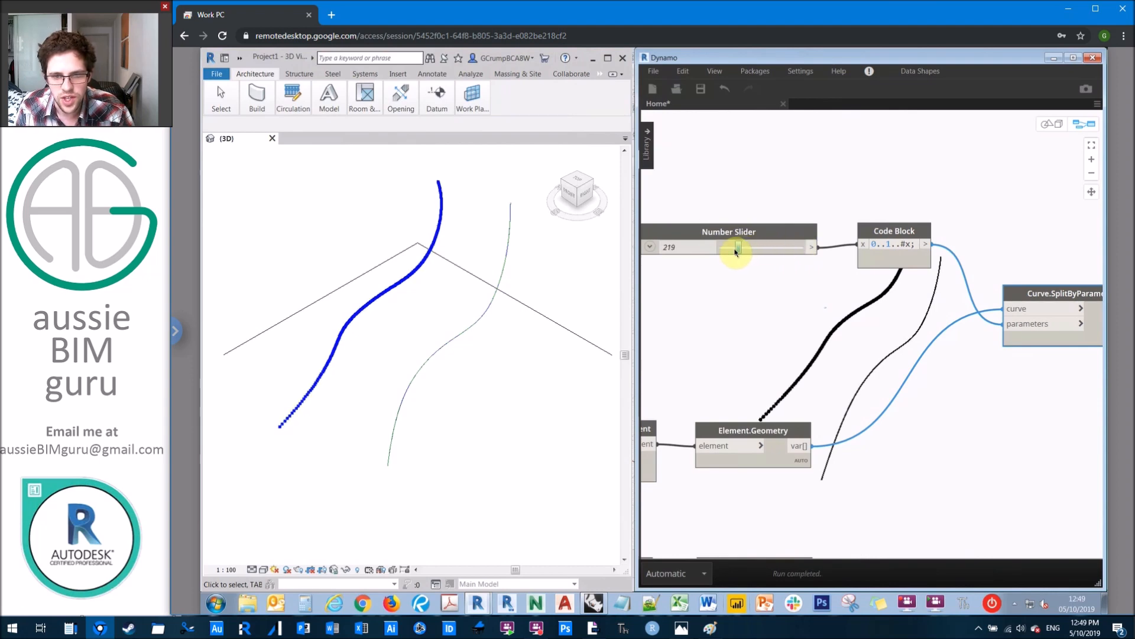
left_click_drag(737, 247, 734, 247)
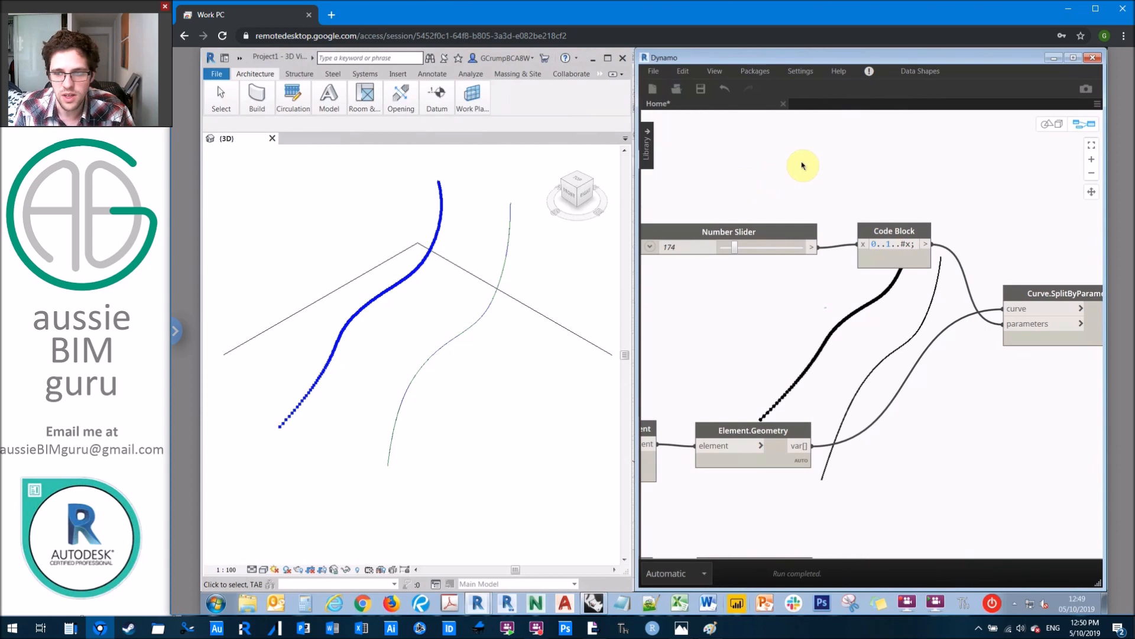
right_click(1020, 289)
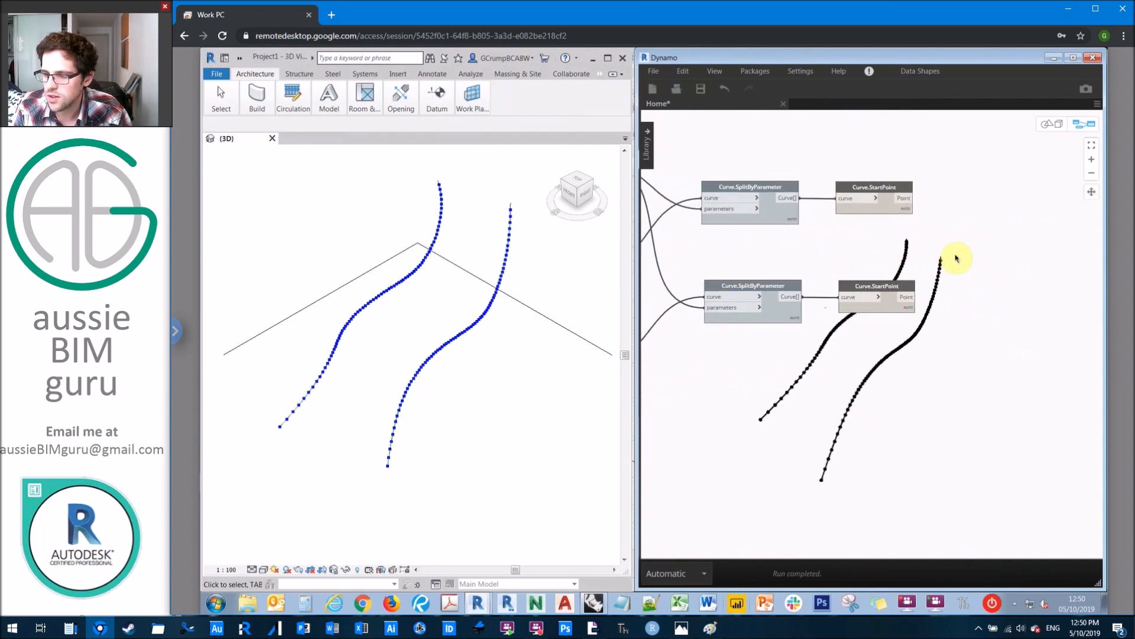
Place Vector.ZAxis and Vector.Reverse nodes, feeding the Z axis into the reverse vector.
type("z ax")
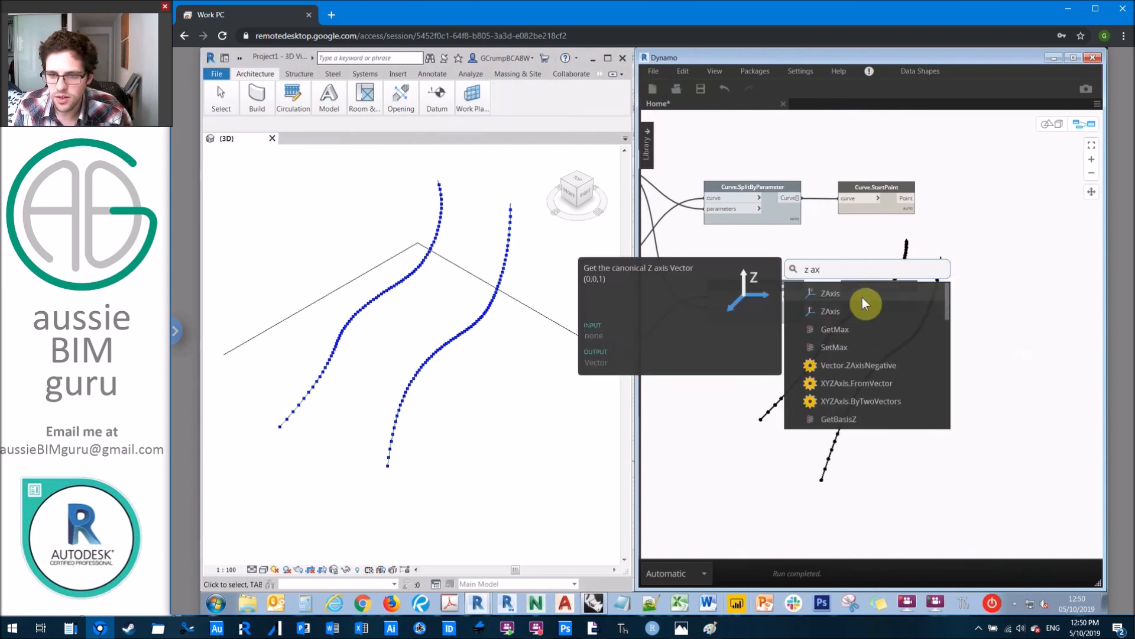
left_click(831, 293)
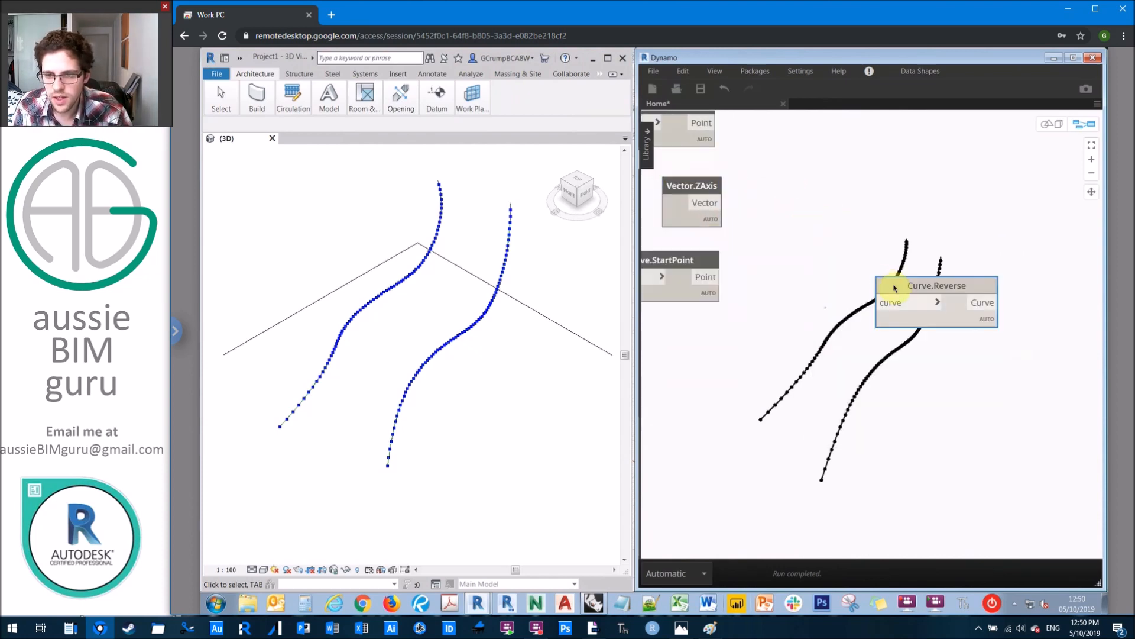
left_click_drag(936, 285, 918, 225)
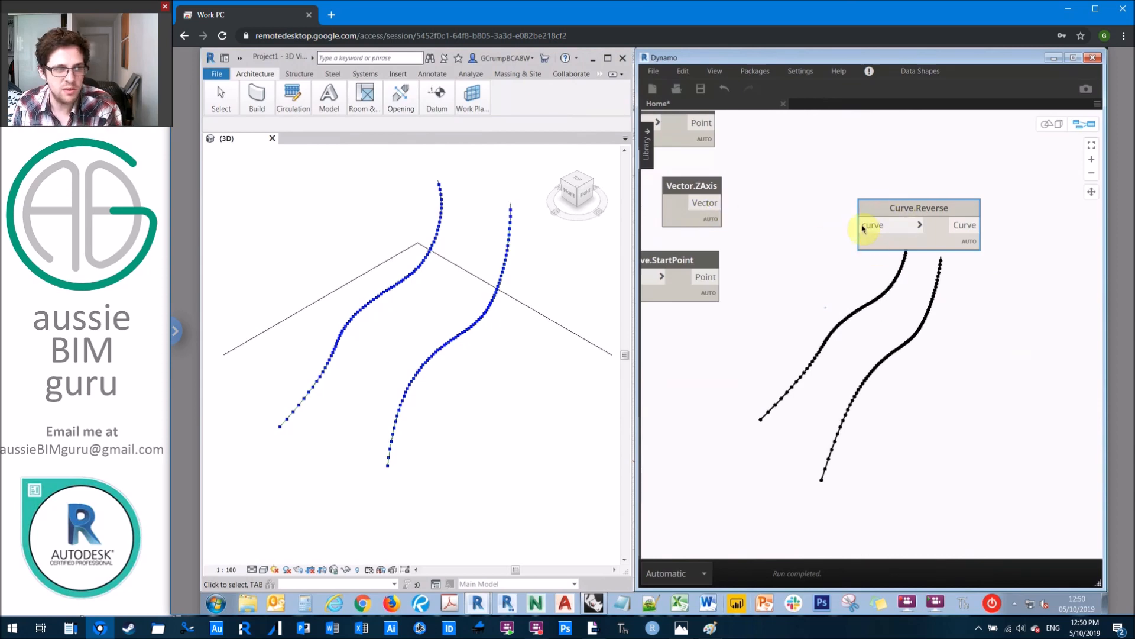
type("vector x")
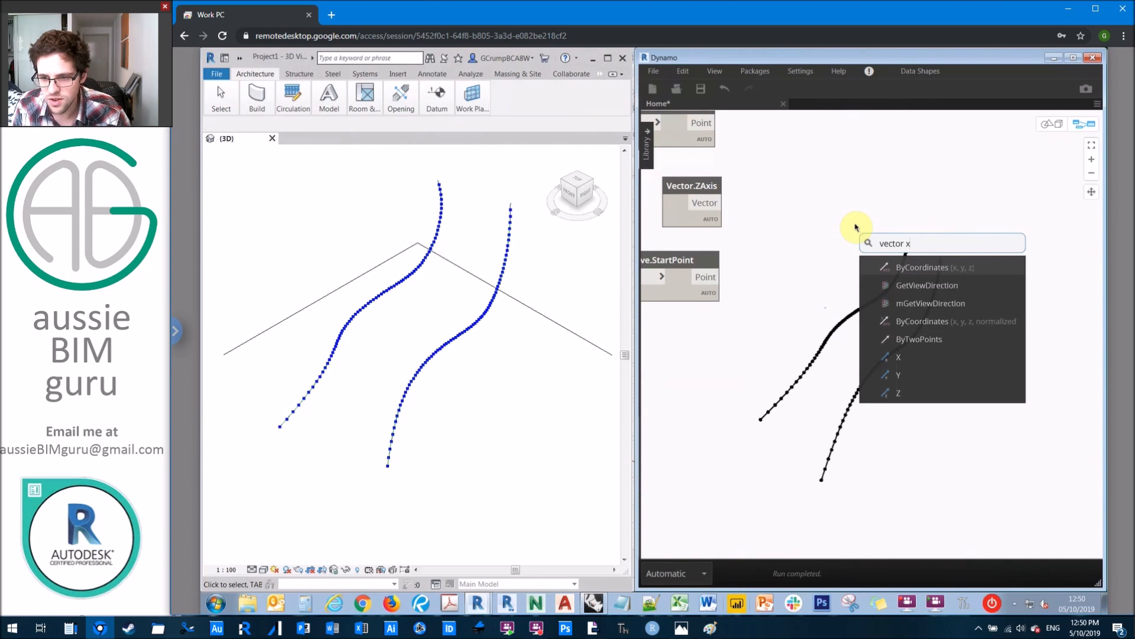
mouse_move(887, 208)
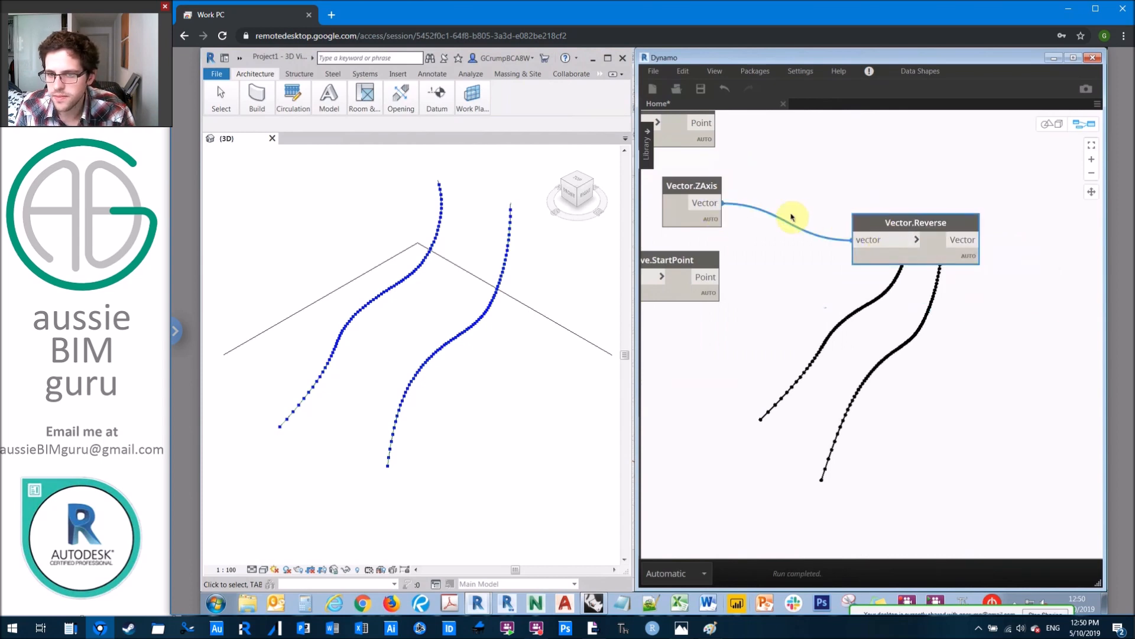
left_click_drag(916, 222, 831, 210)
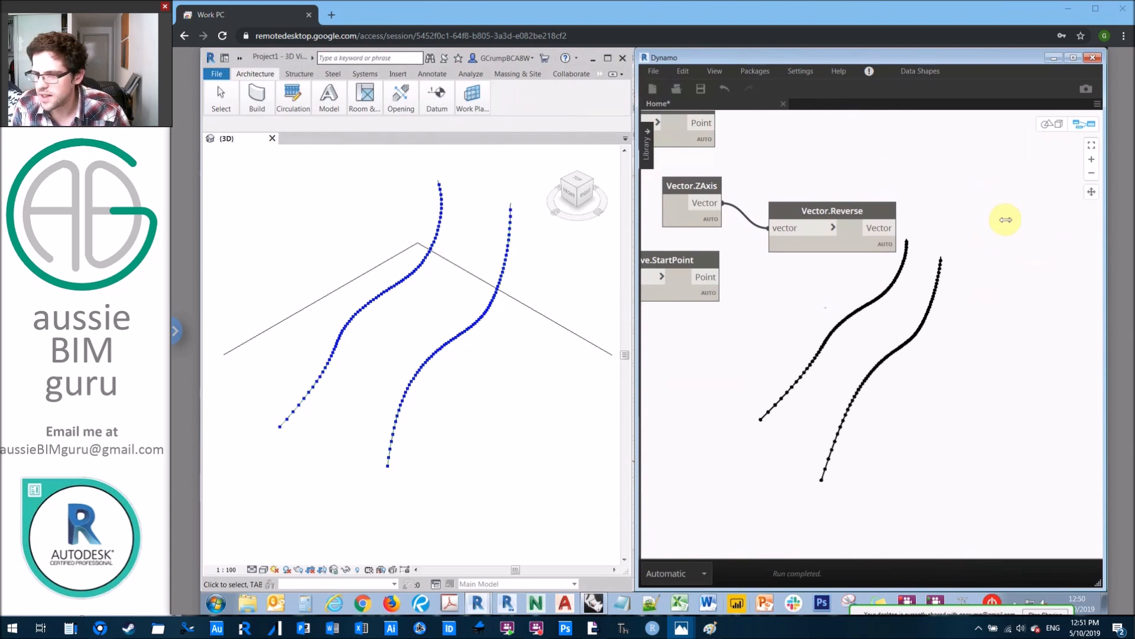
Add Arc.ByStartEndAndTangents joining both splines' points with Z and reversed-Z tangents.
type("arc by start end")
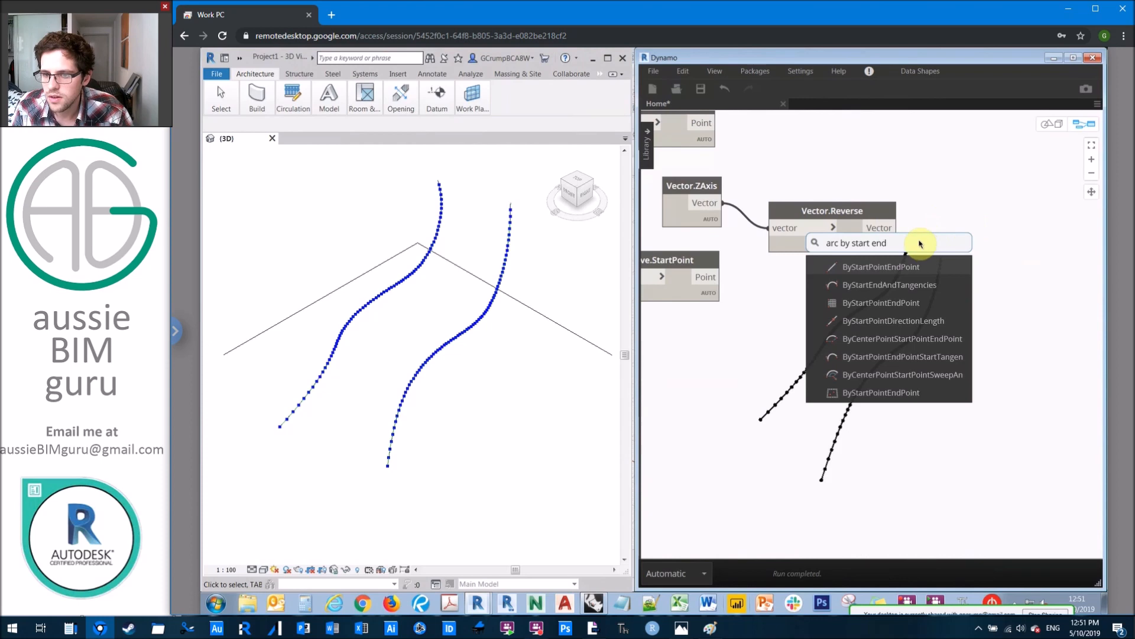
left_click(889, 285)
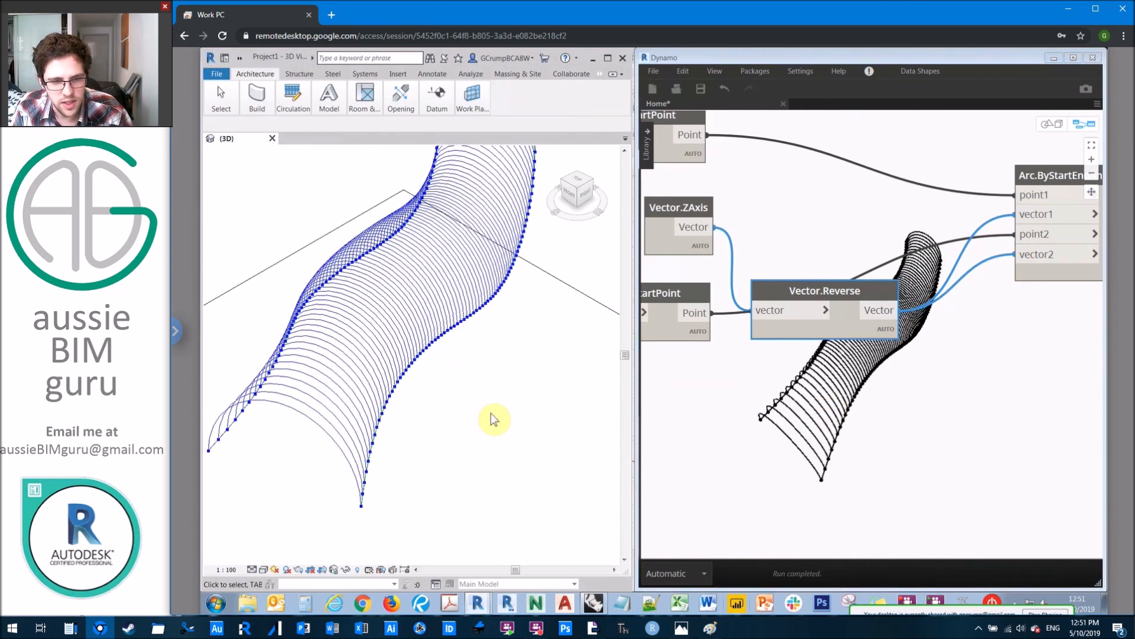
left_click_drag(496, 419, 495, 354)
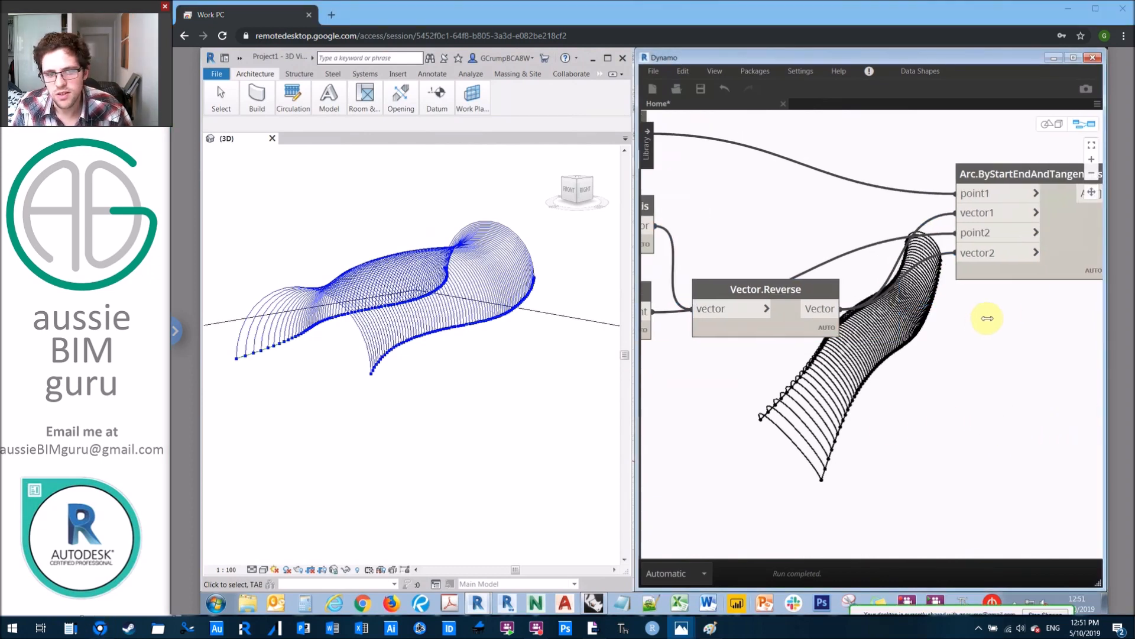
mouse_move(931, 352)
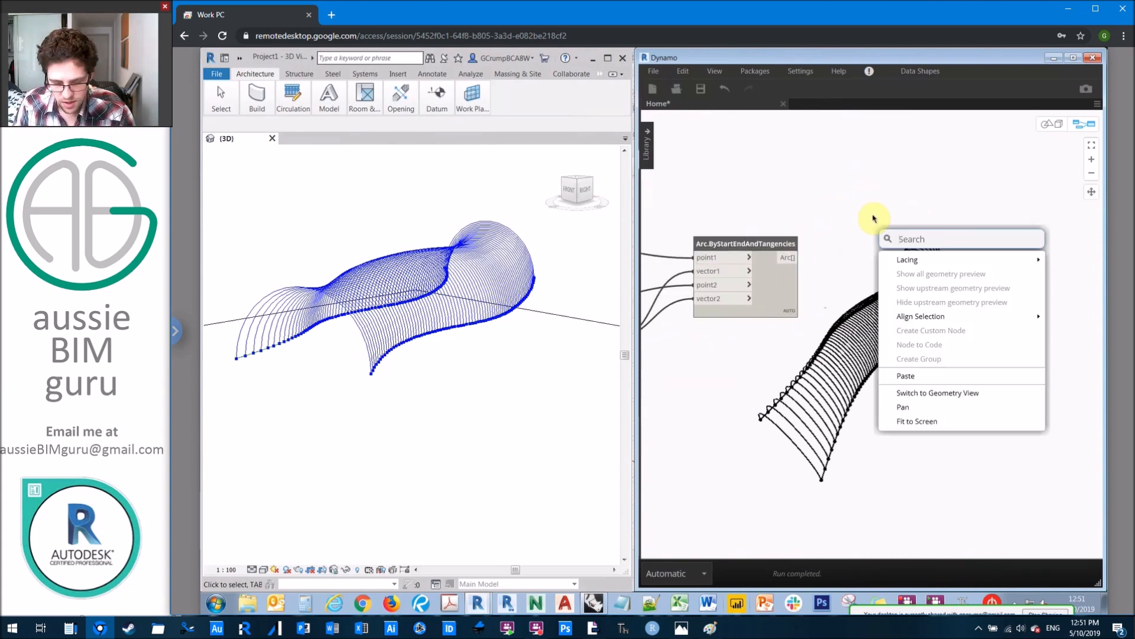
Add Curve.Length, List.Flatten and Math.RemapRange to bring flattened arc lengths into 0–1.
type("curve length")
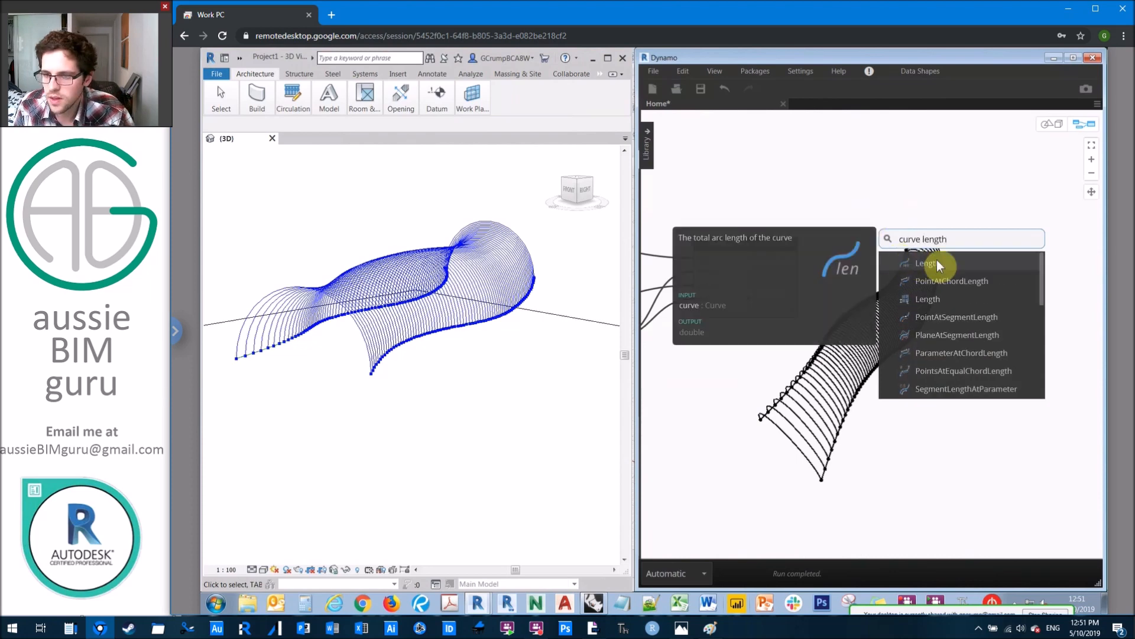
left_click(927, 263)
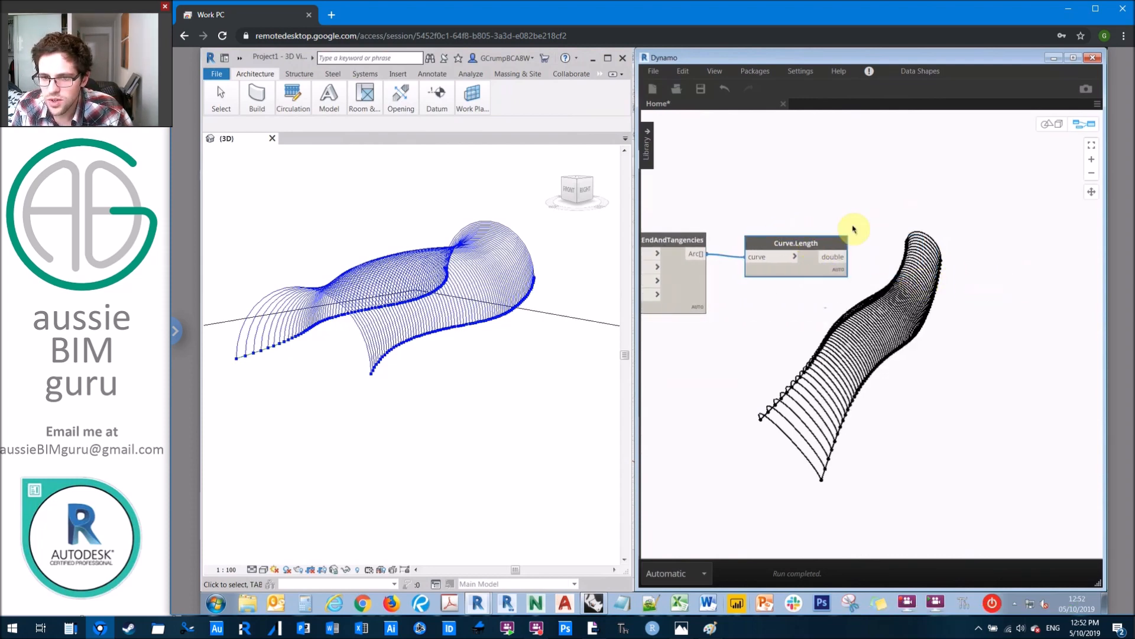
type("flatte")
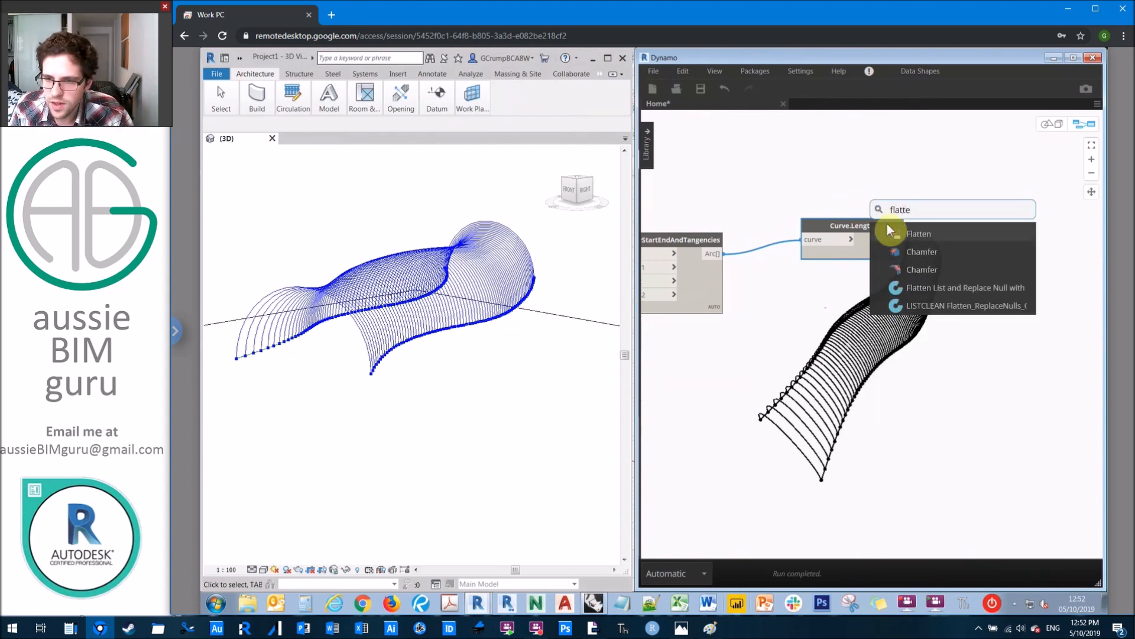
left_click(918, 233)
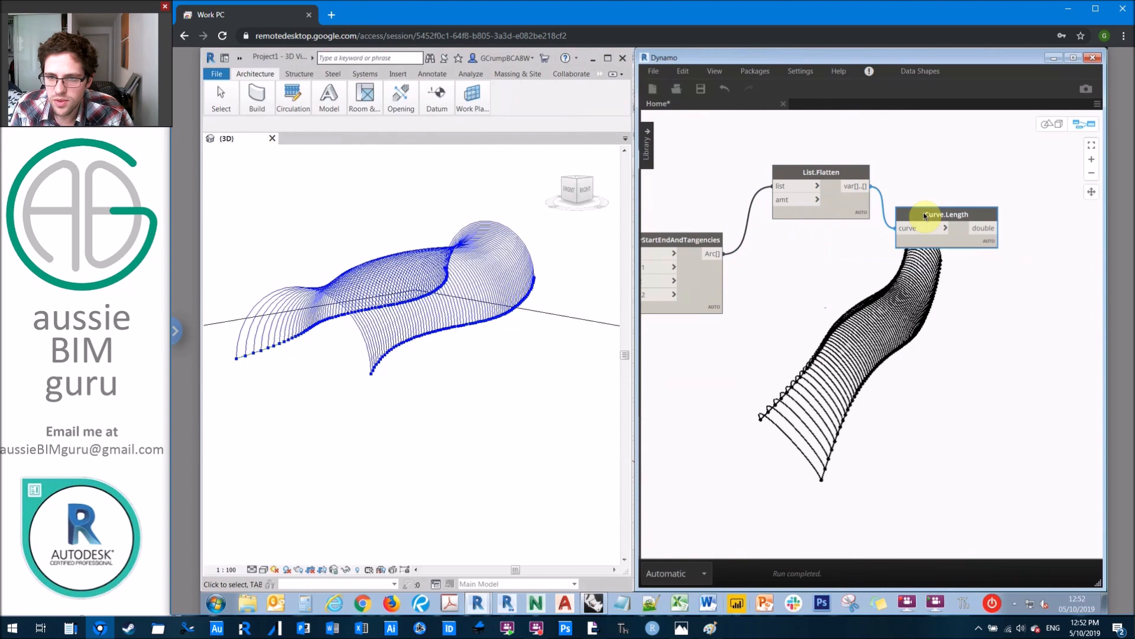
left_click_drag(821, 172, 782, 239)
type("remap")
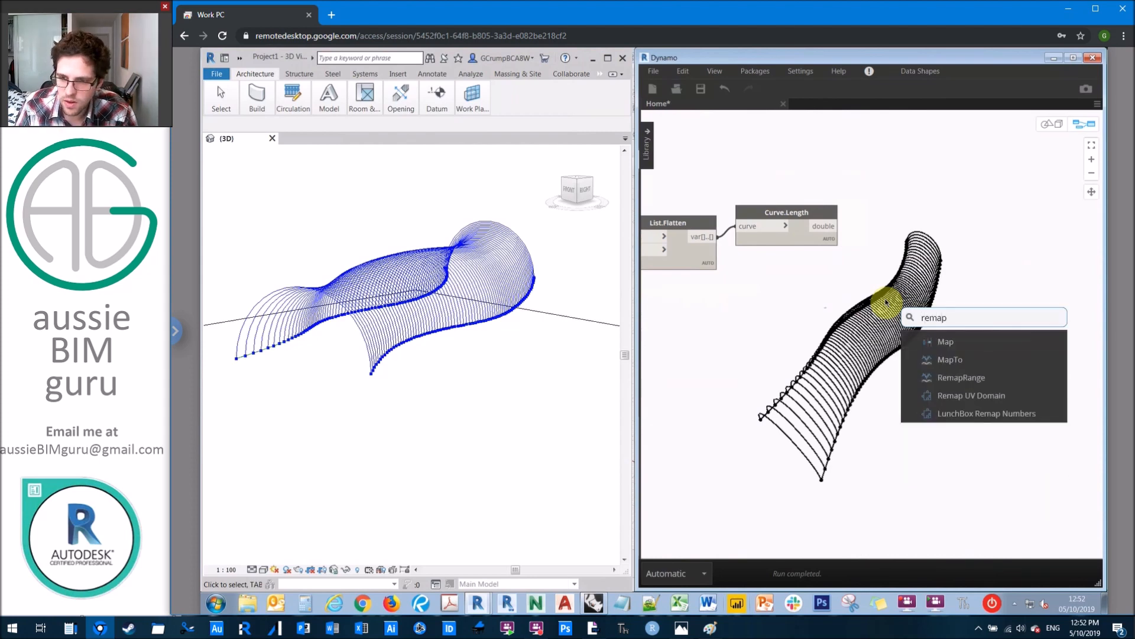
left_click(961, 378)
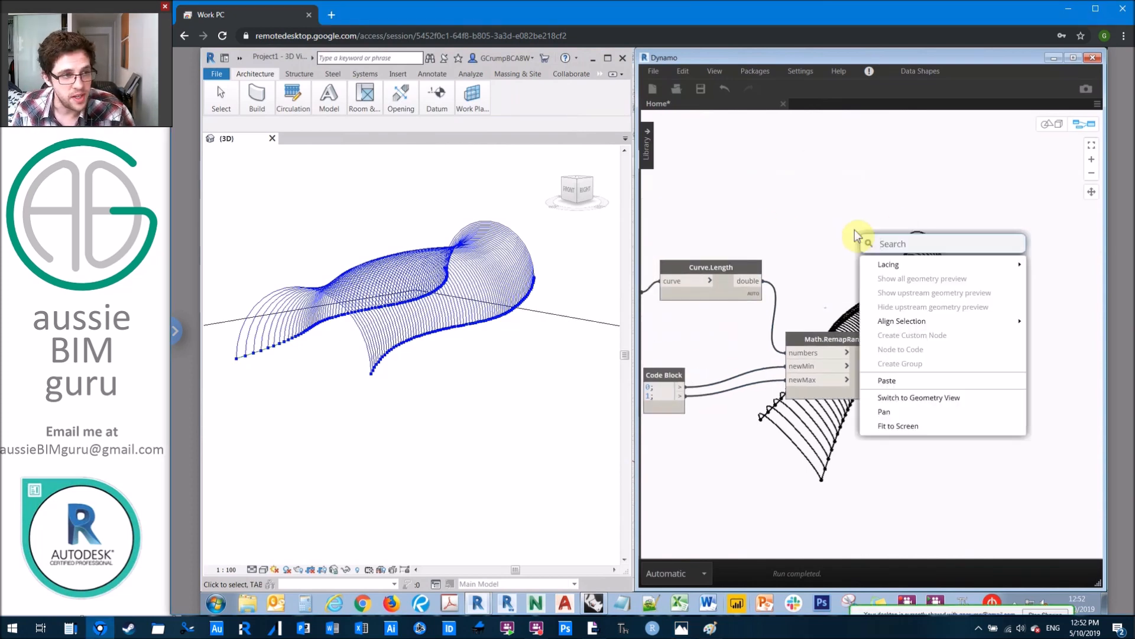
Place Color.Red, Color.Green and Color.Blue and wire red and green into a List Create node.
type("color red")
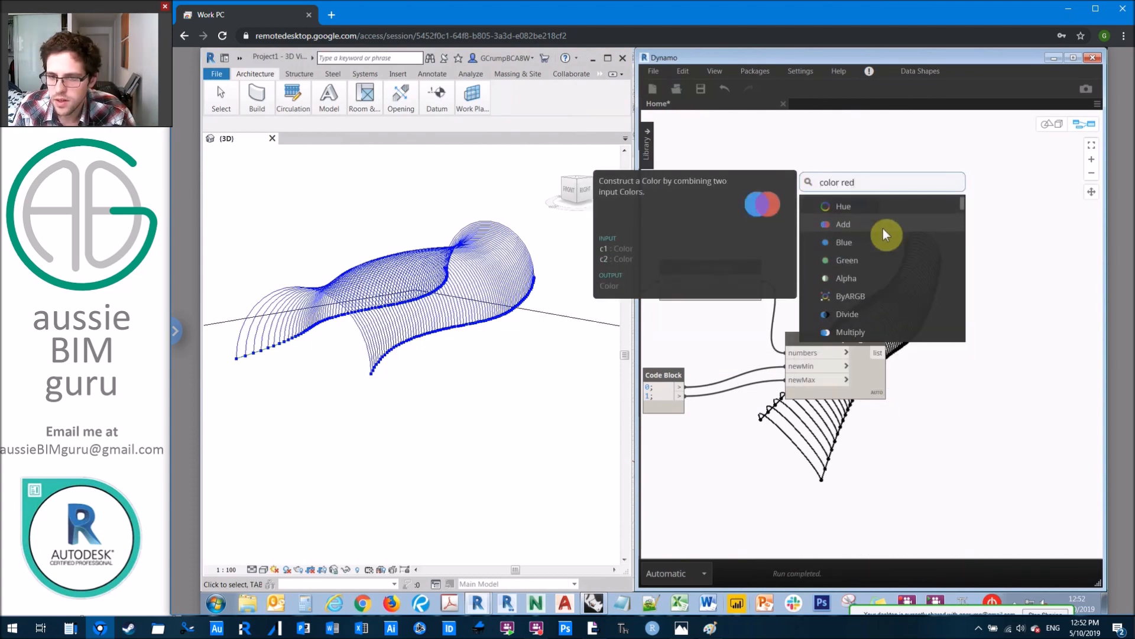
left_click(884, 234)
type("color")
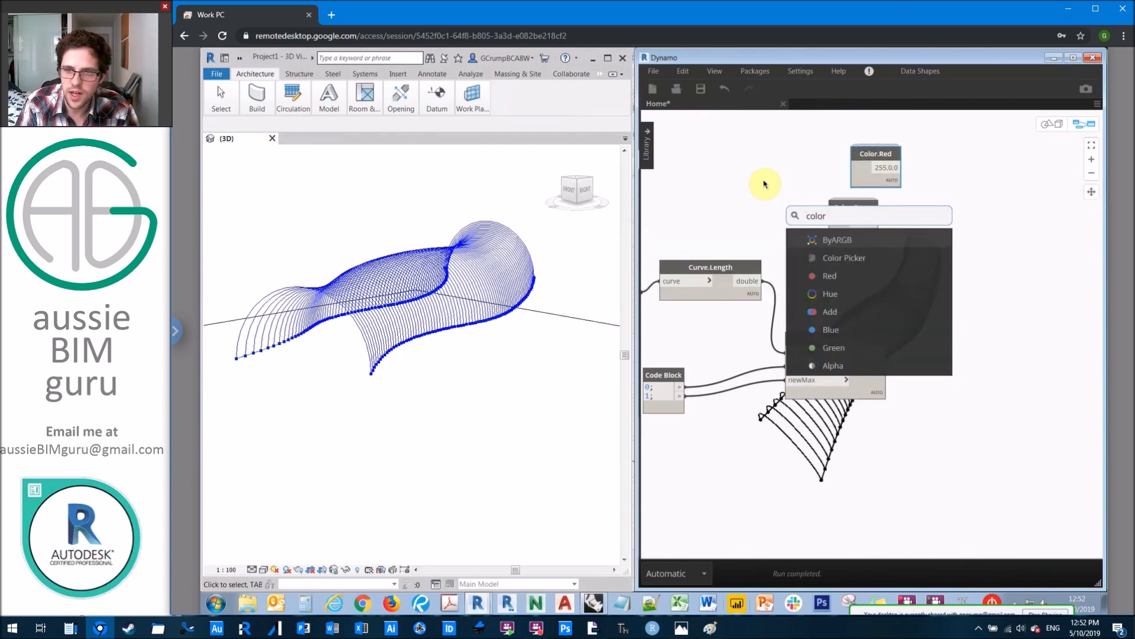
type("blu")
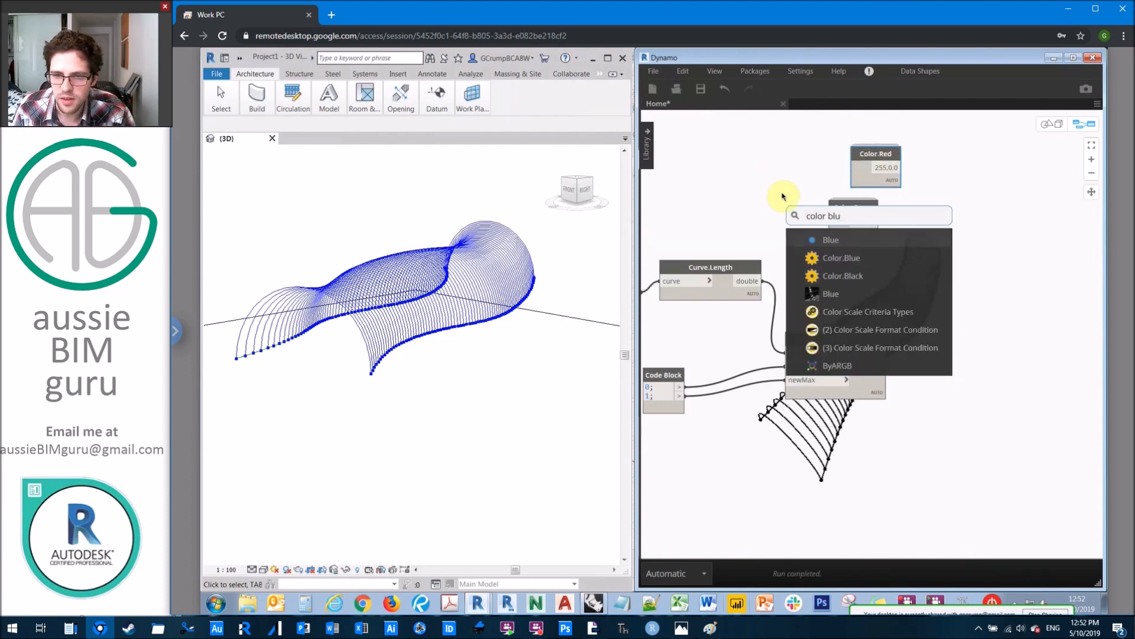
left_click(841, 258)
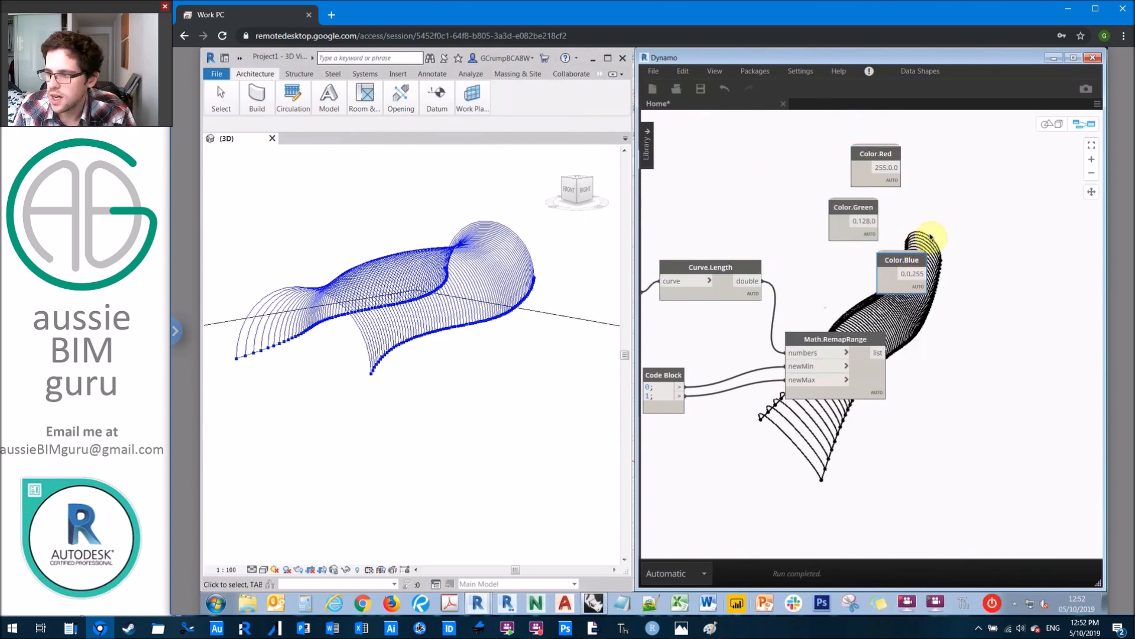
type("li")
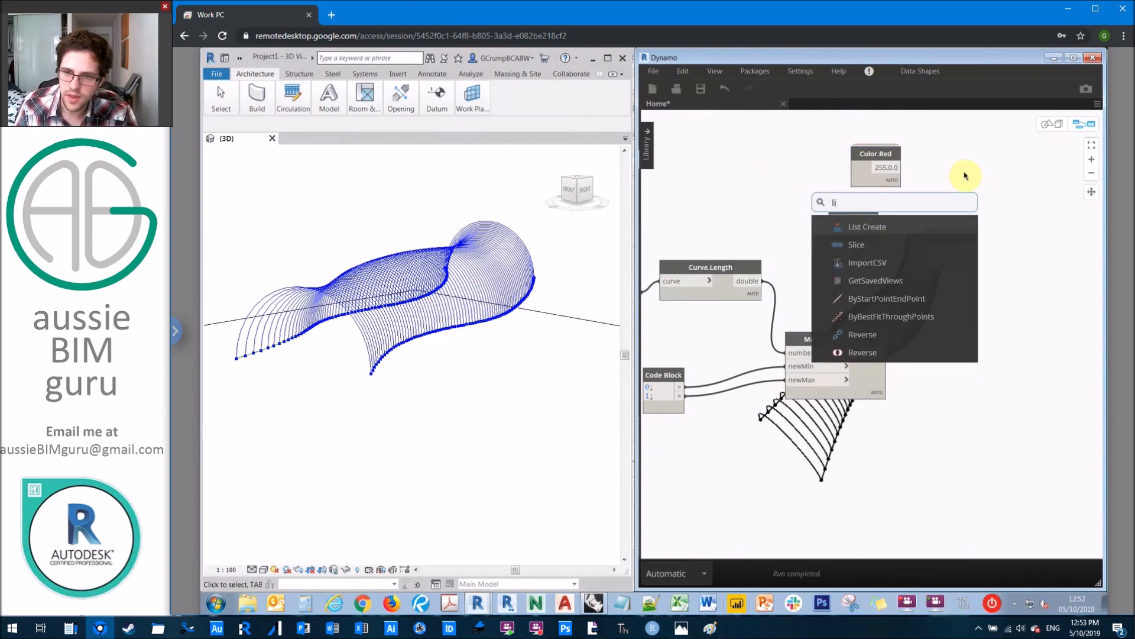
left_click(865, 226)
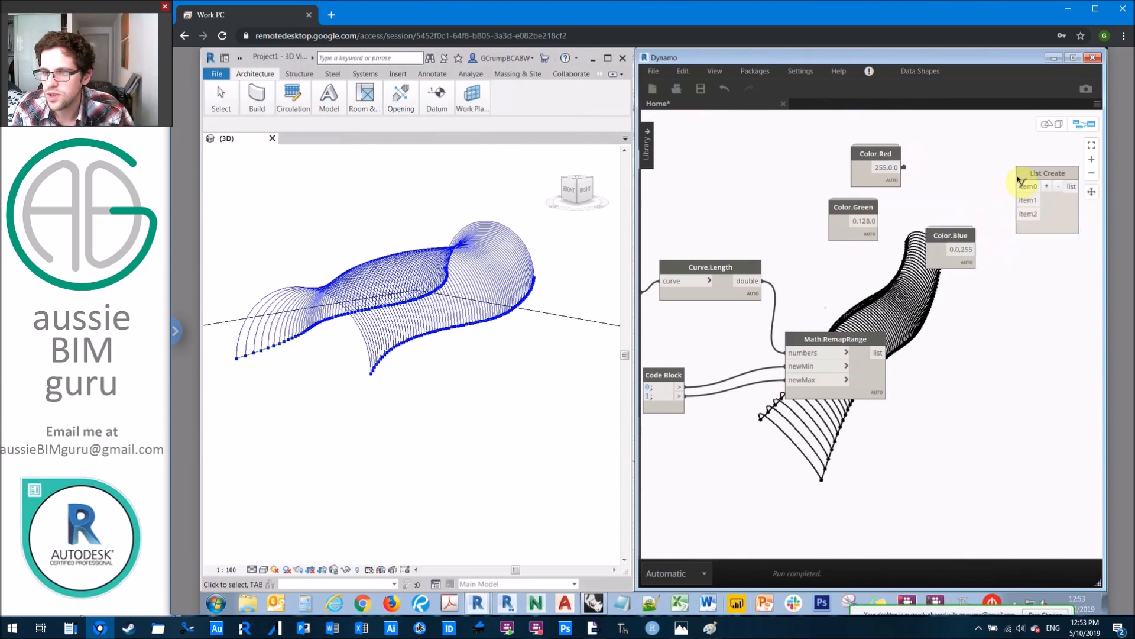
left_click_drag(903, 166, 1021, 186)
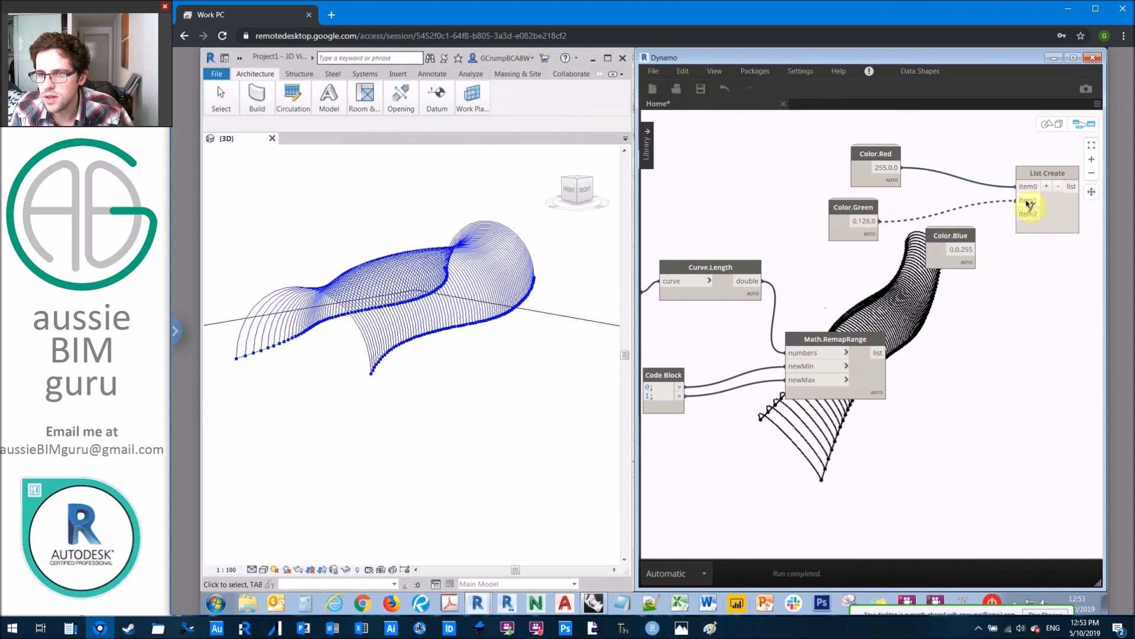
left_click_drag(853, 205, 891, 198)
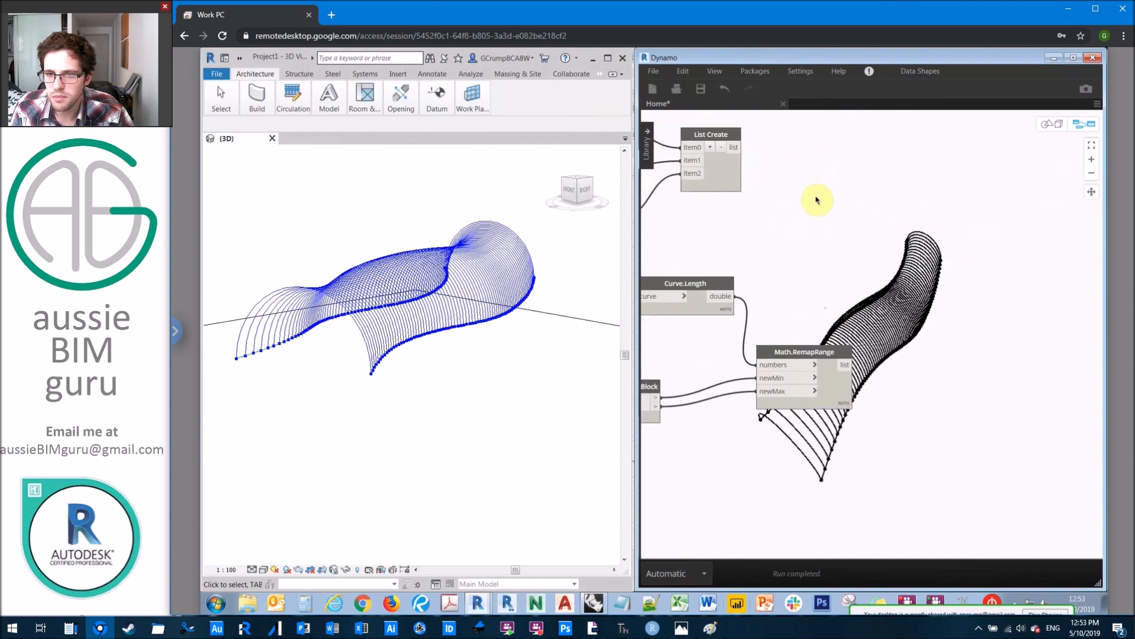
Count the colours, build a 0..1..#x index Code Block, and start adding a Color Range node.
type("list count")
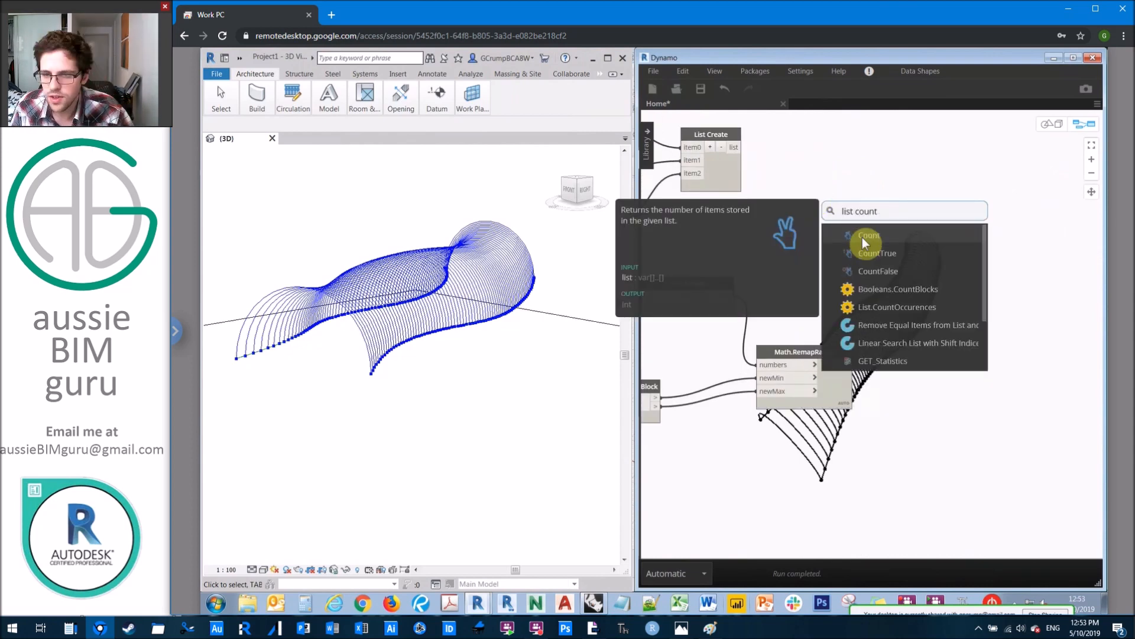
left_click(868, 235)
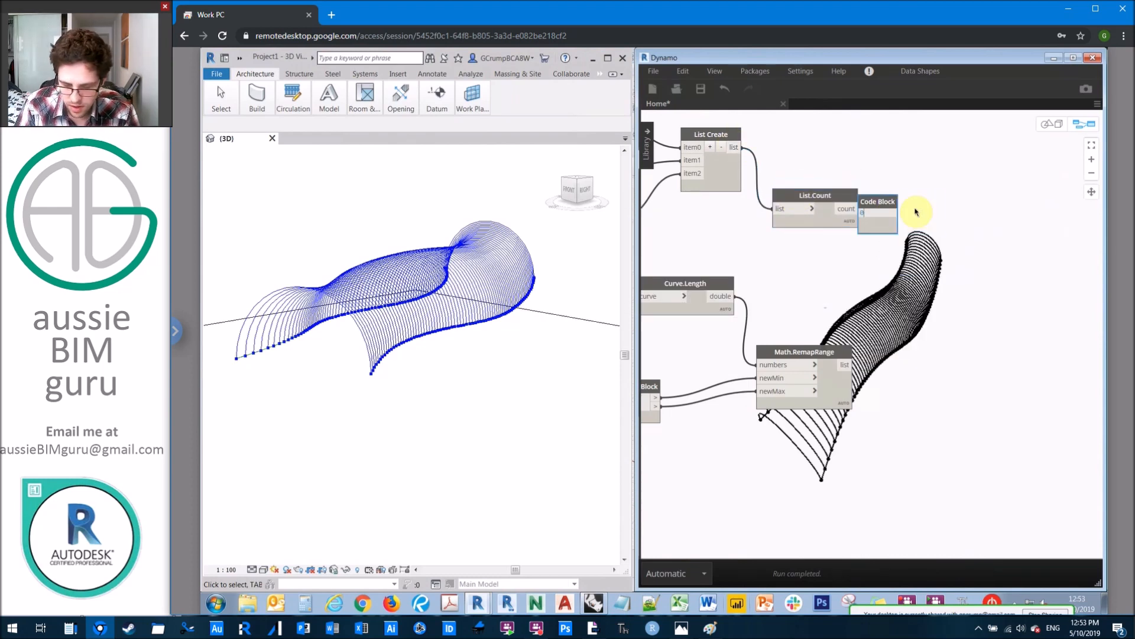
type("0..1..#x;")
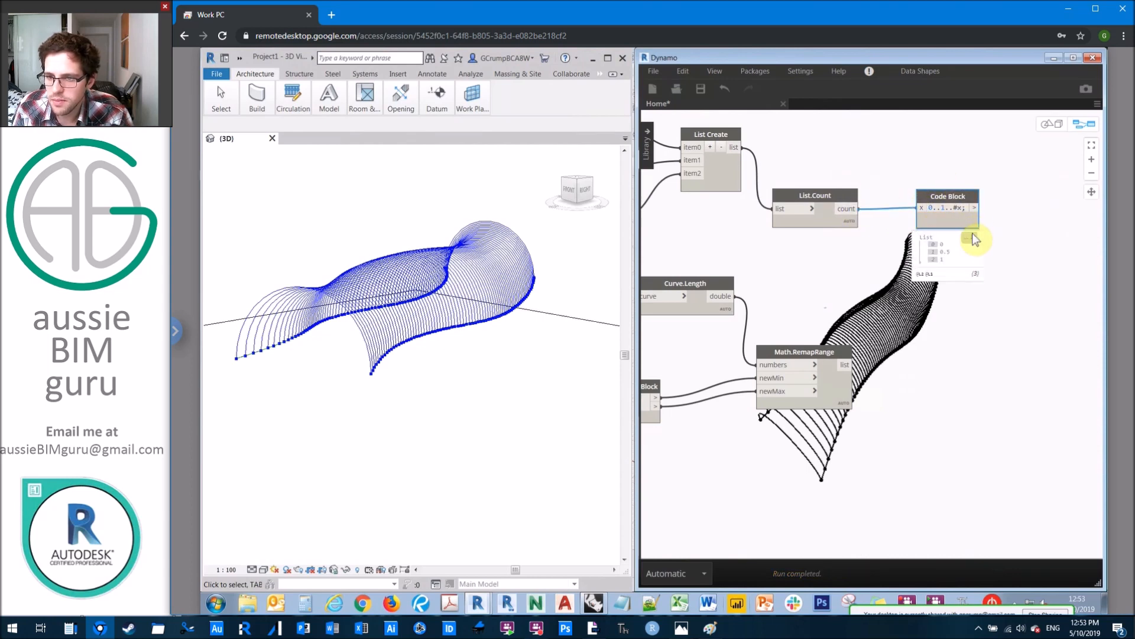
left_click(947, 197)
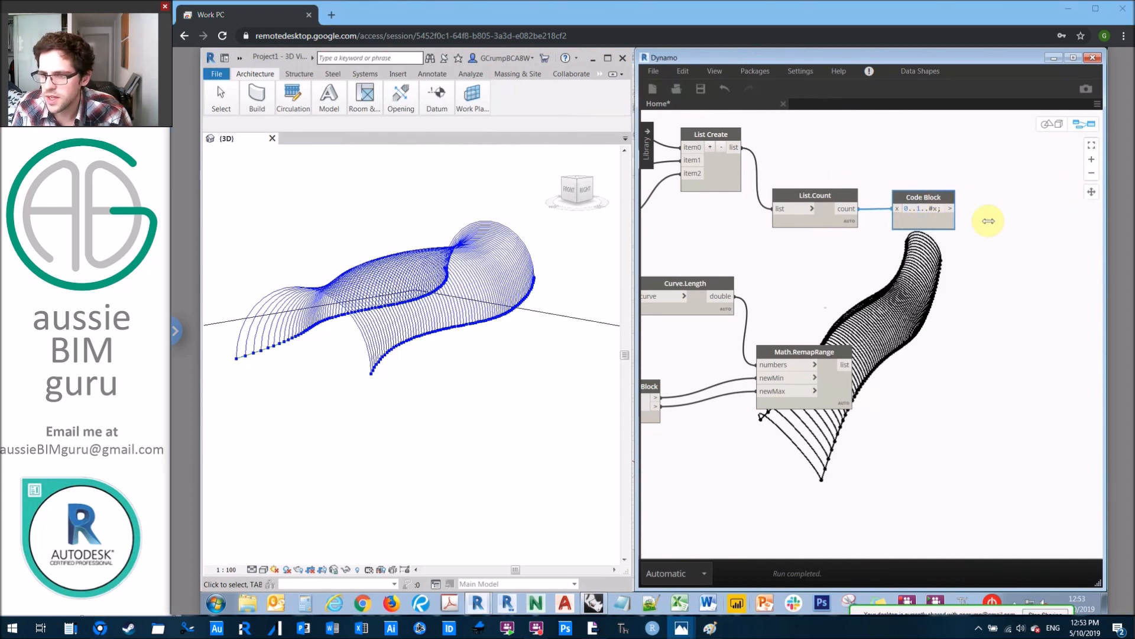
right_click(931, 210)
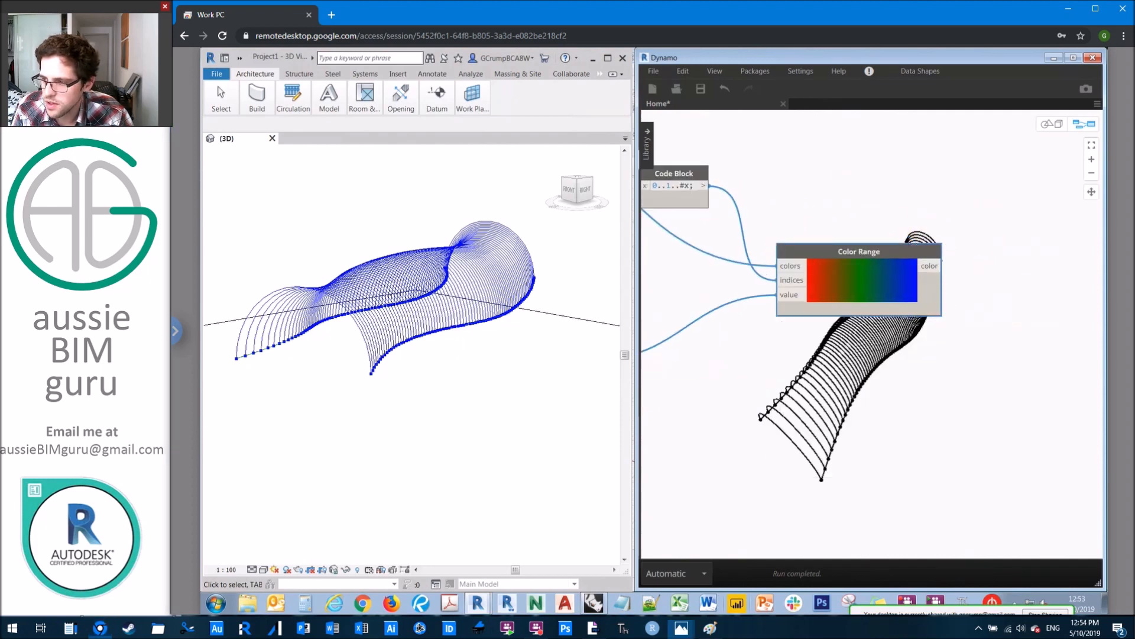
Add a GeometryColor display node for the arcs and turn off the plain arc node's preview.
right_click(949, 350)
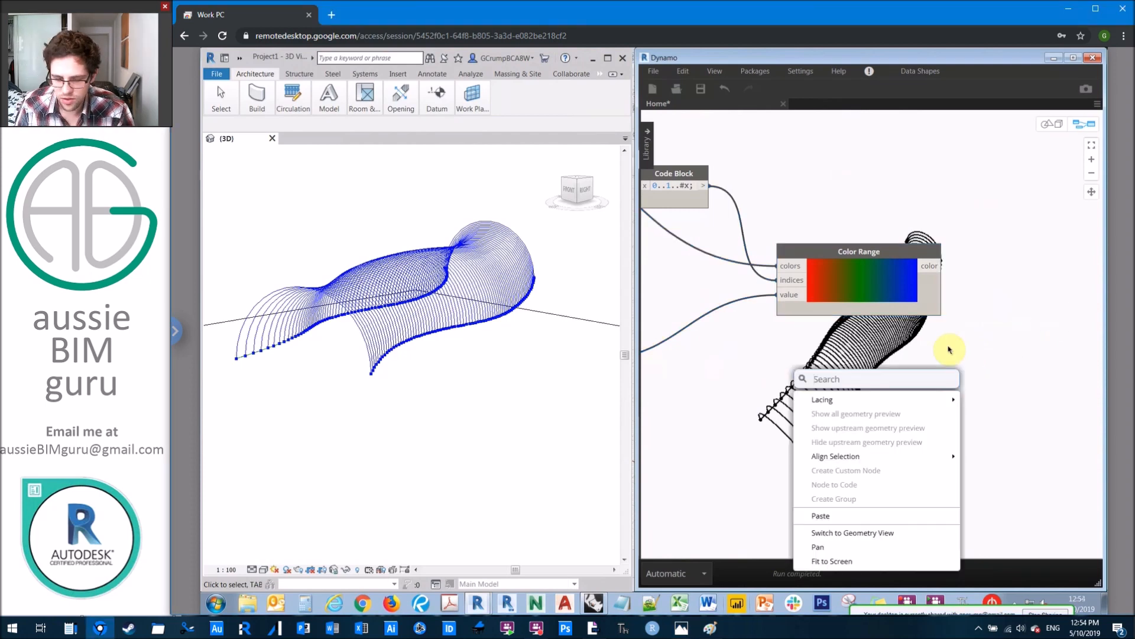
type("geometry colour")
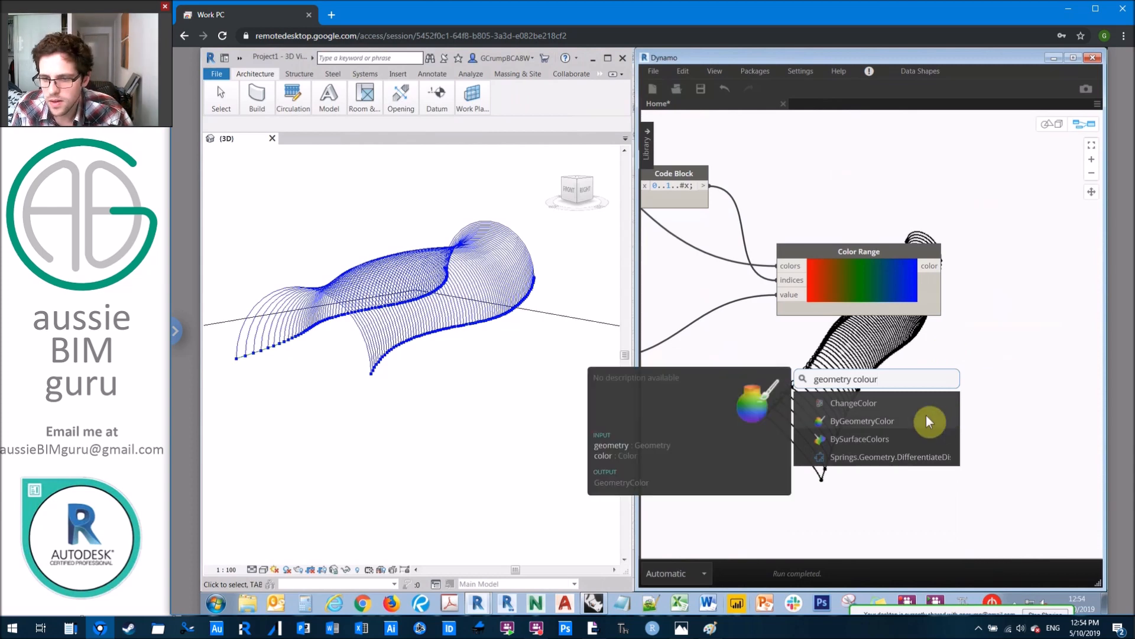
left_click(863, 421)
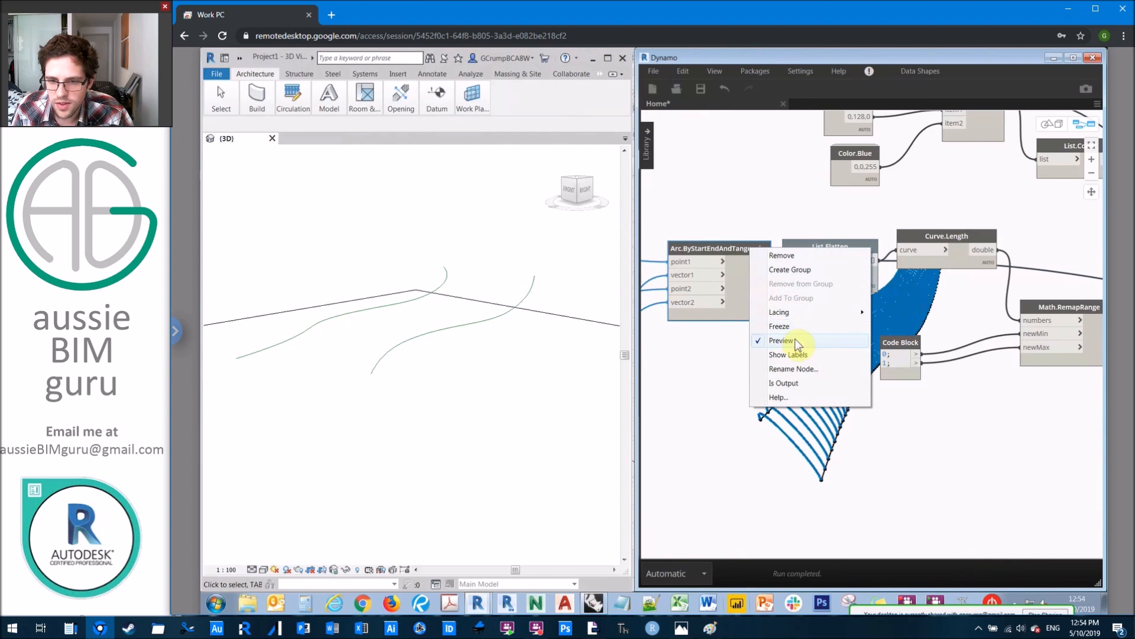
left_click(782, 340)
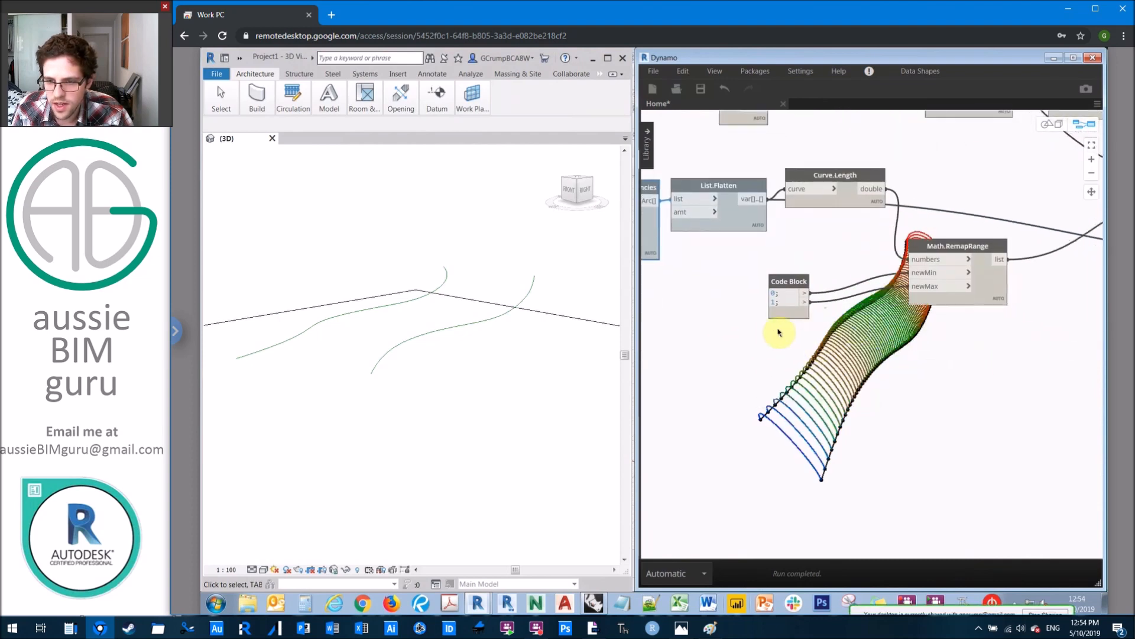
mouse_move(946, 311)
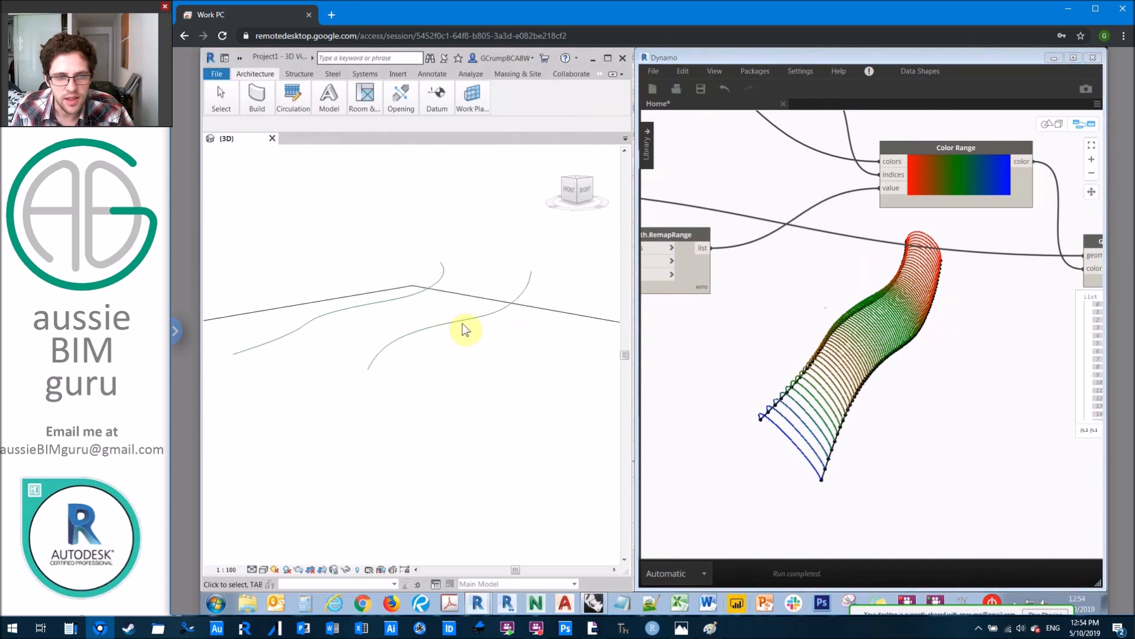
left_click(445, 317)
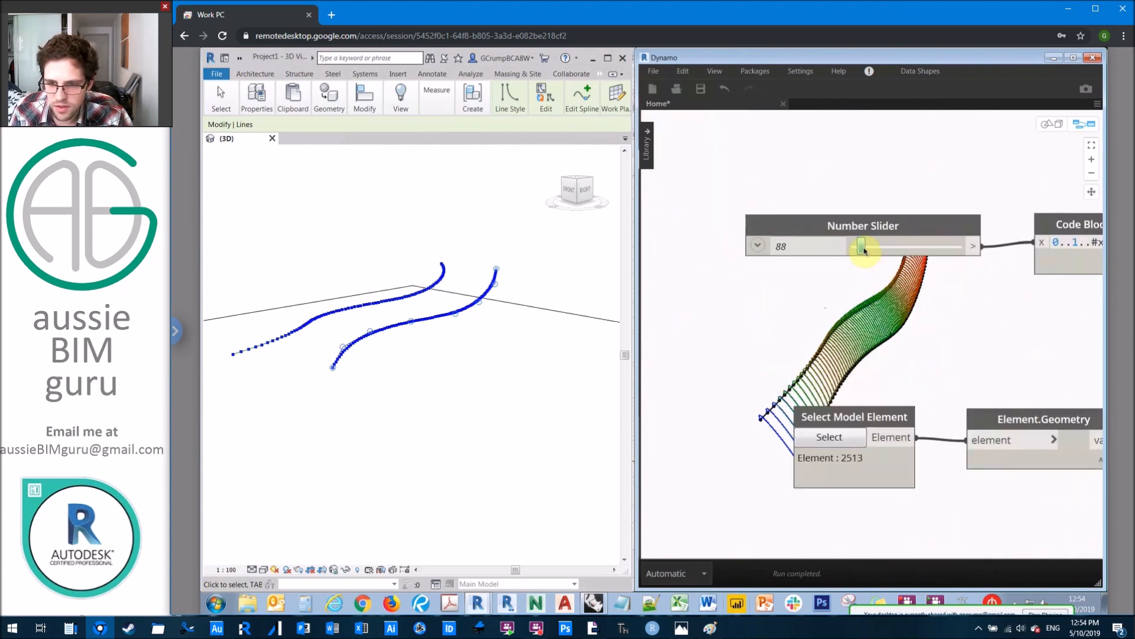
Drag the Number Slider from 88 up to 971 divisions for a near-solid gradient surface.
left_click_drag(863, 246, 889, 246)
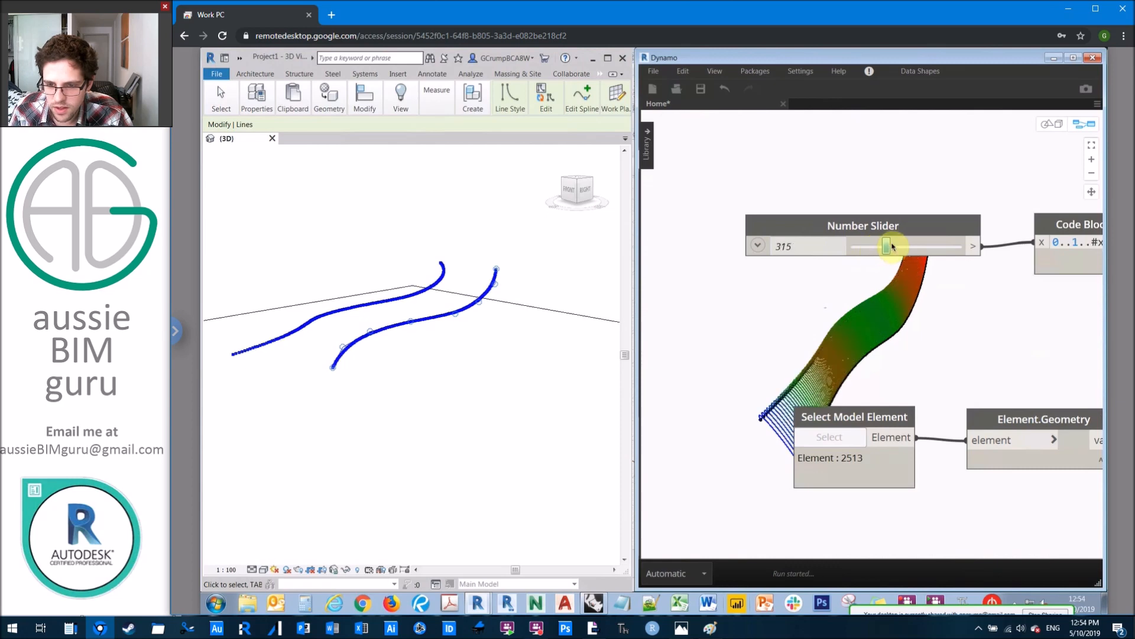
left_click_drag(888, 246, 902, 246)
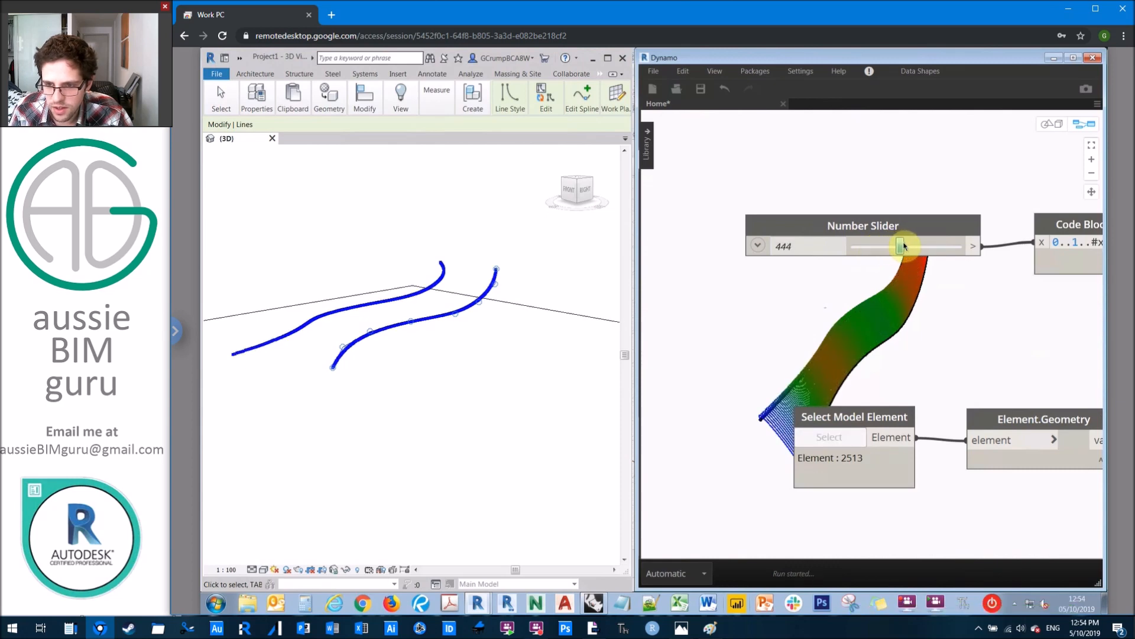
left_click_drag(903, 246, 918, 246)
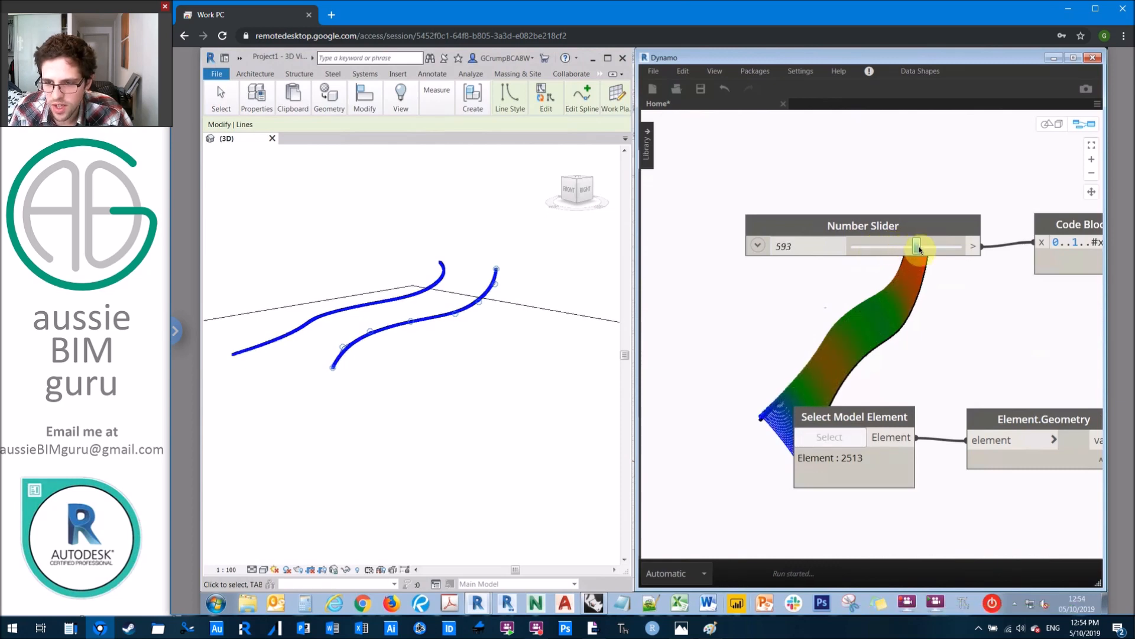
left_click_drag(915, 246, 934, 246)
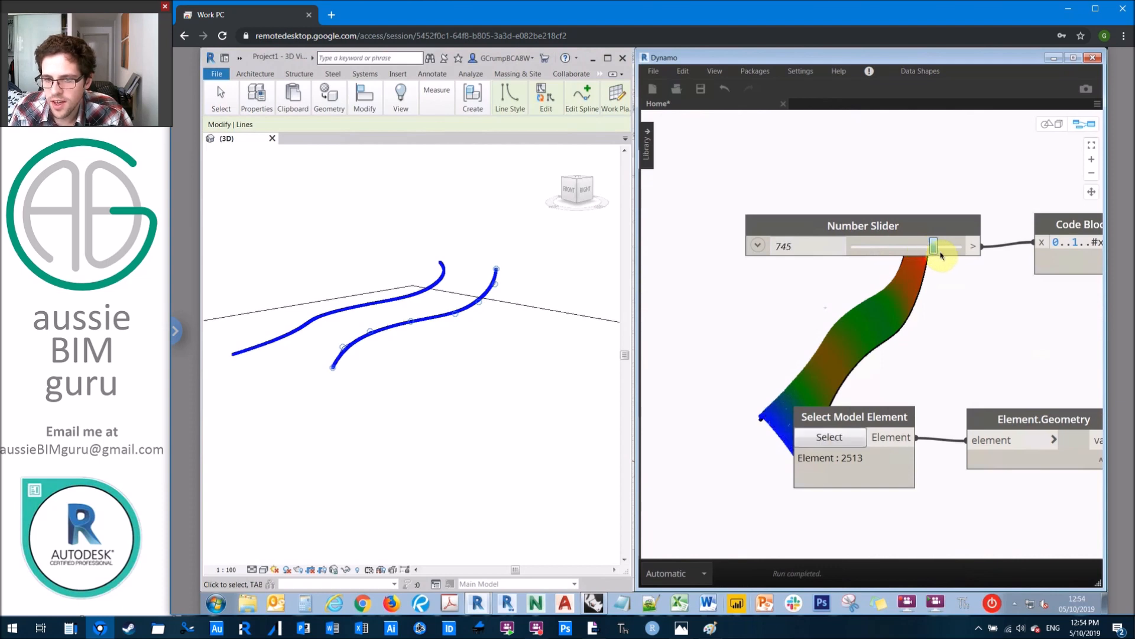
left_click_drag(935, 246, 949, 246)
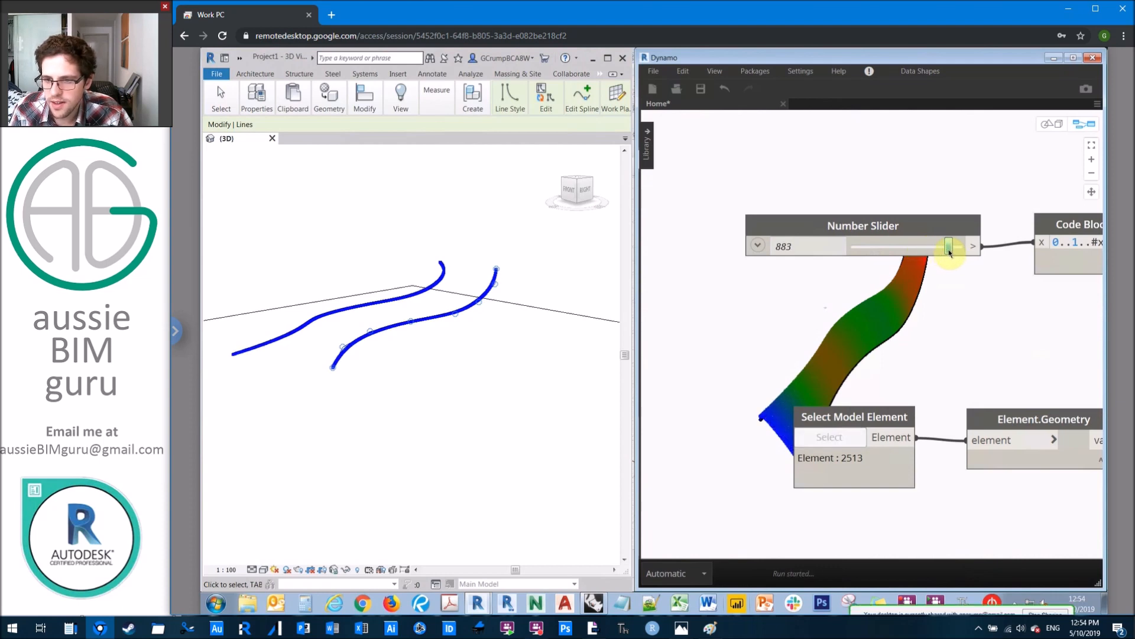
left_click_drag(949, 246, 963, 246)
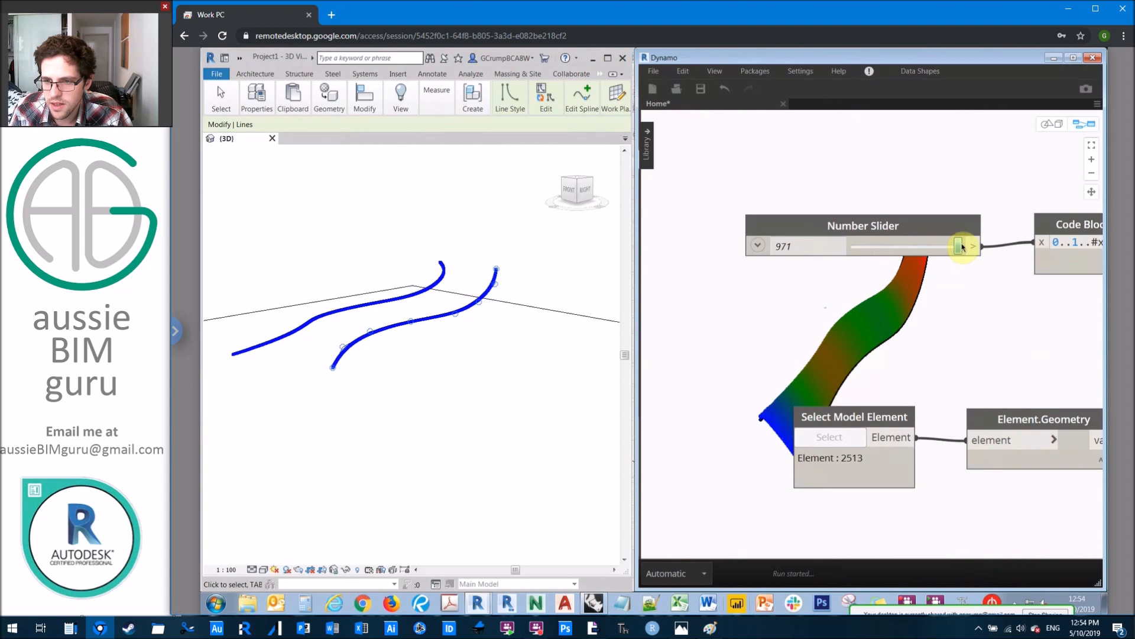
left_click_drag(962, 246, 973, 246)
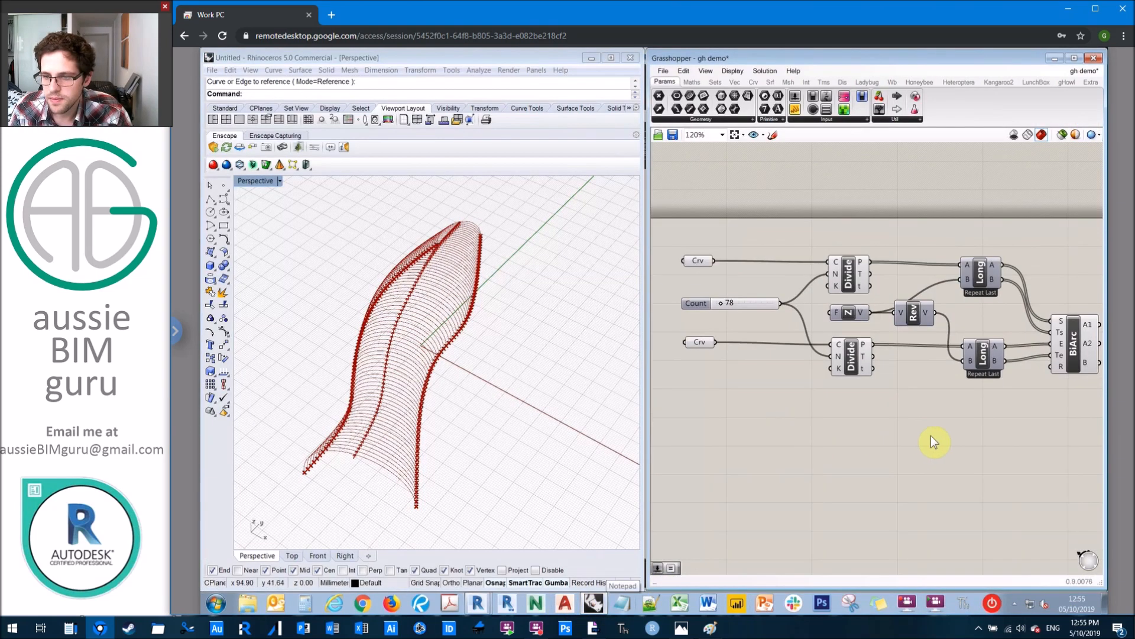
Add Length and Extremums after BiArc and wire the min/max range and lengths into a Gradient.
left_click_drag(934, 442, 889, 412)
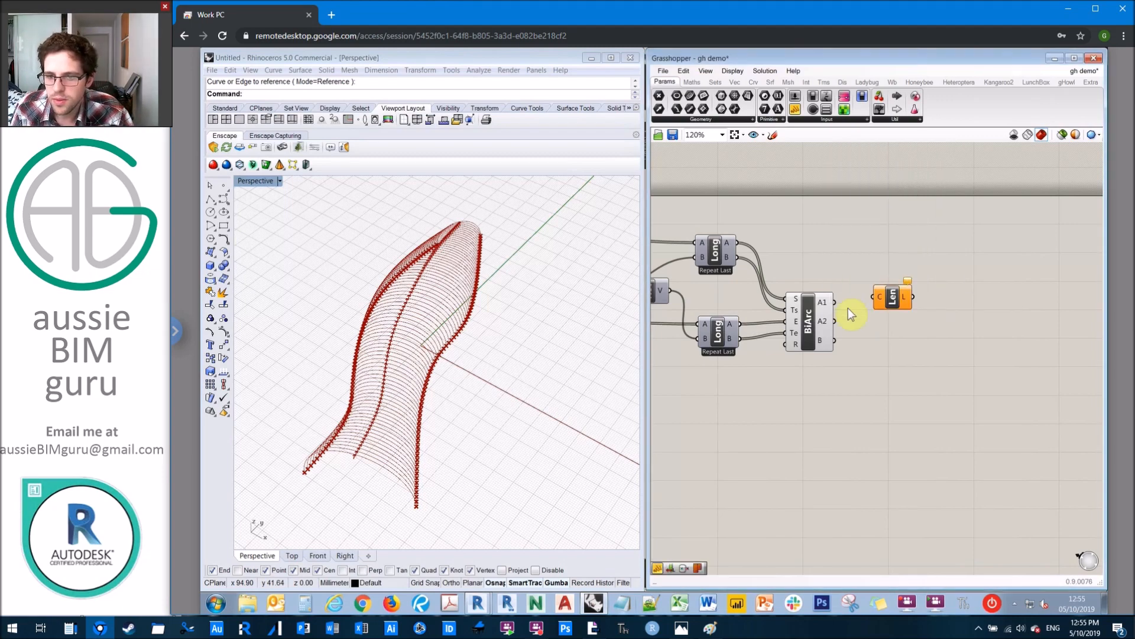
mouse_move(854, 339)
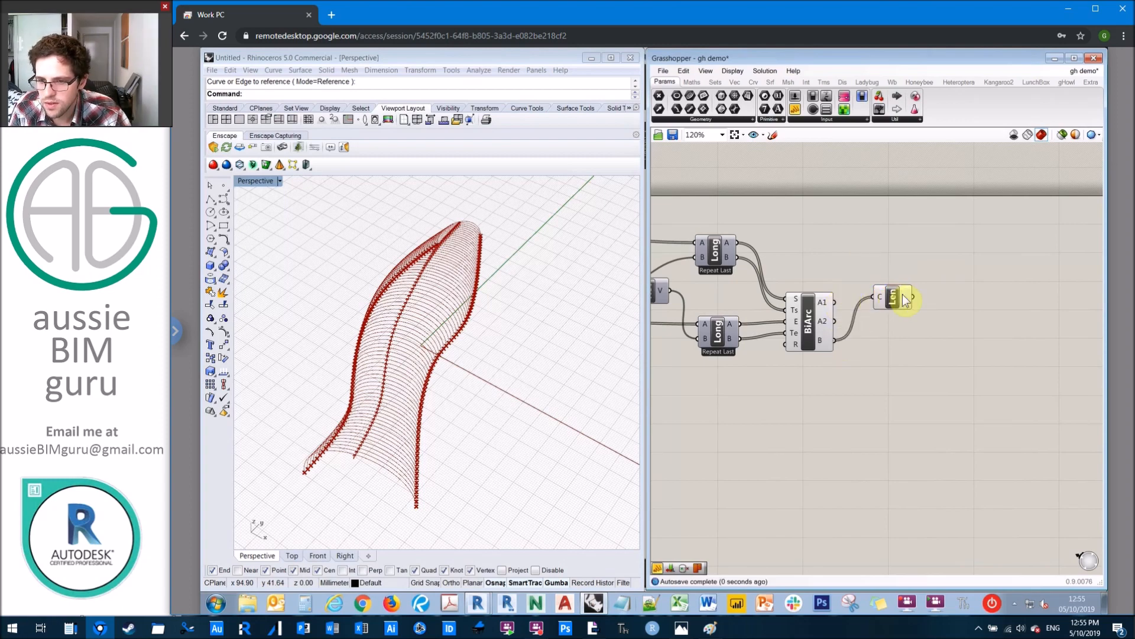
left_click(895, 297)
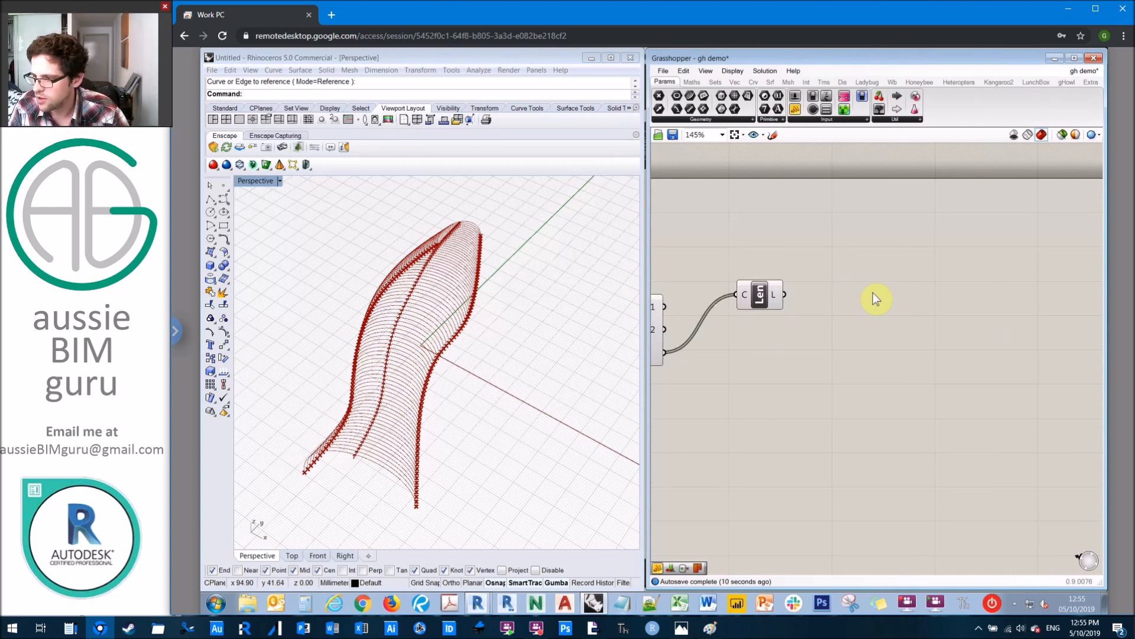
double_click(877, 299)
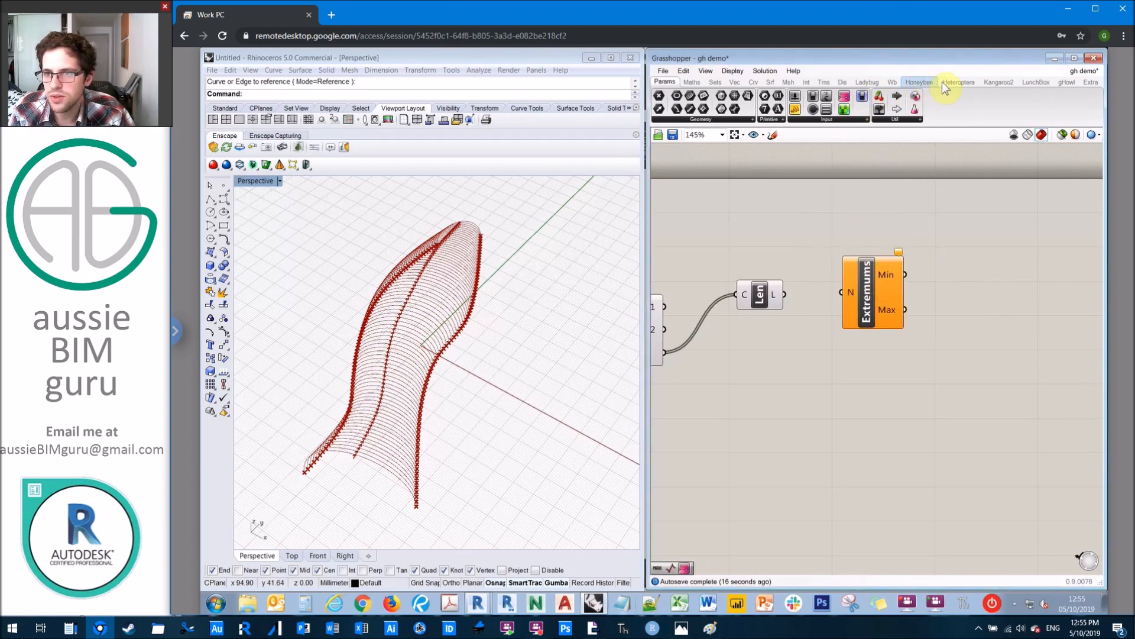
mouse_move(854, 297)
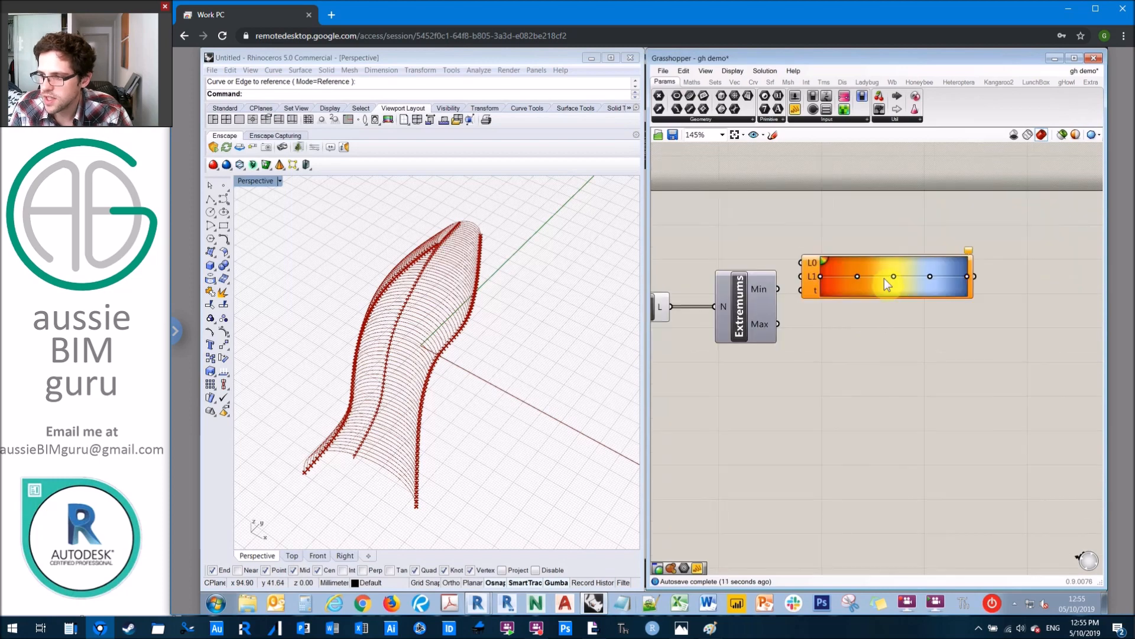
left_click_drag(887, 277, 975, 282)
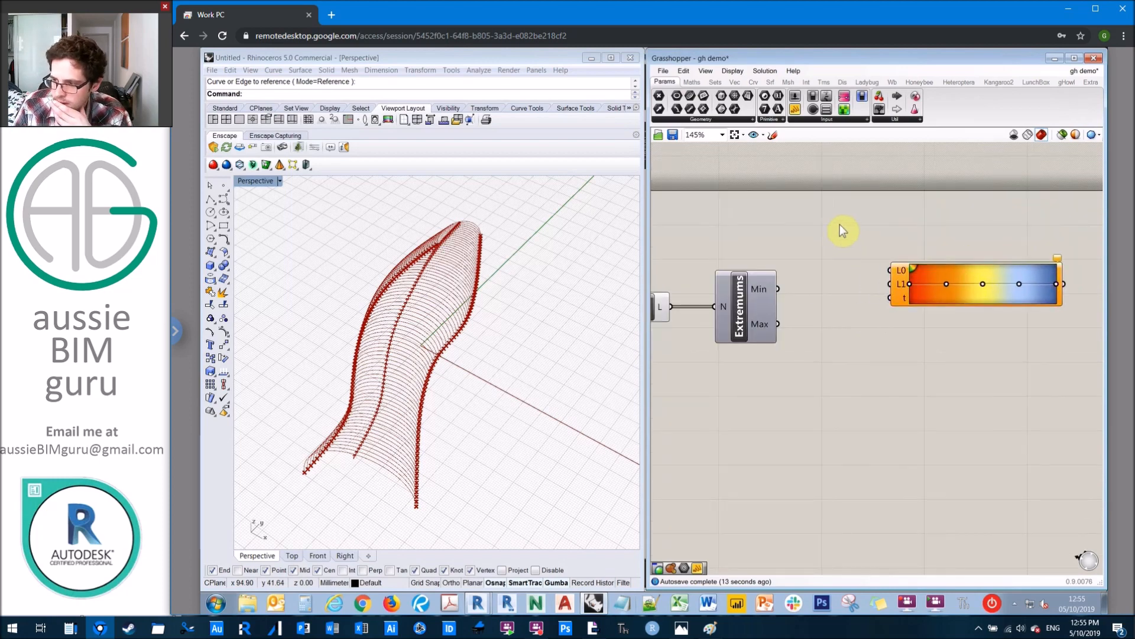
left_click_drag(976, 282, 970, 302)
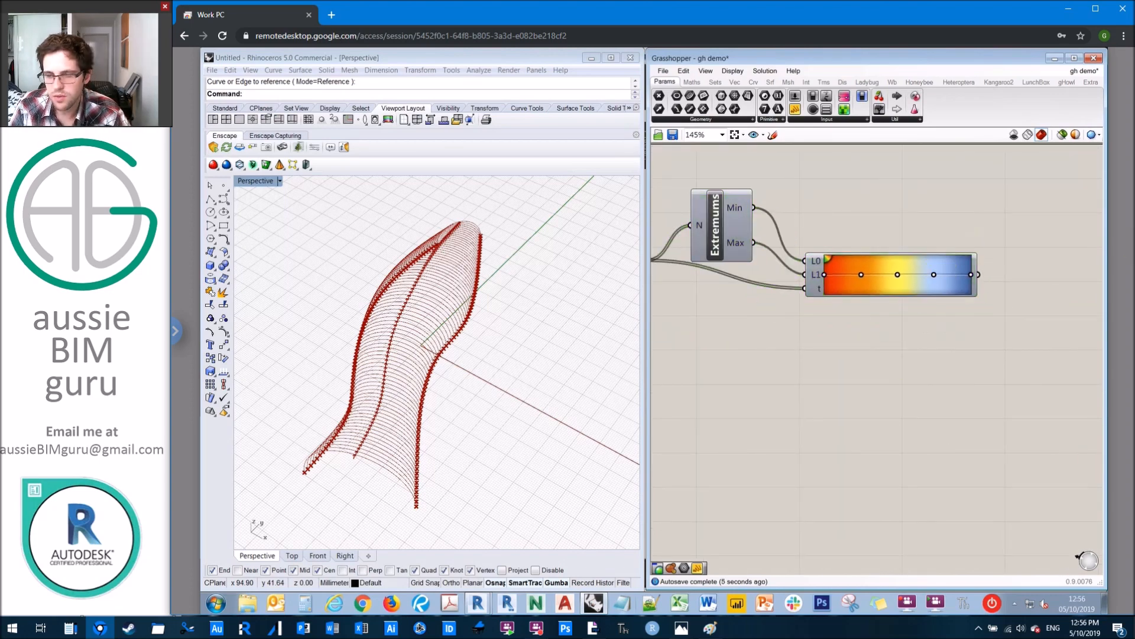
mouse_move(971, 346)
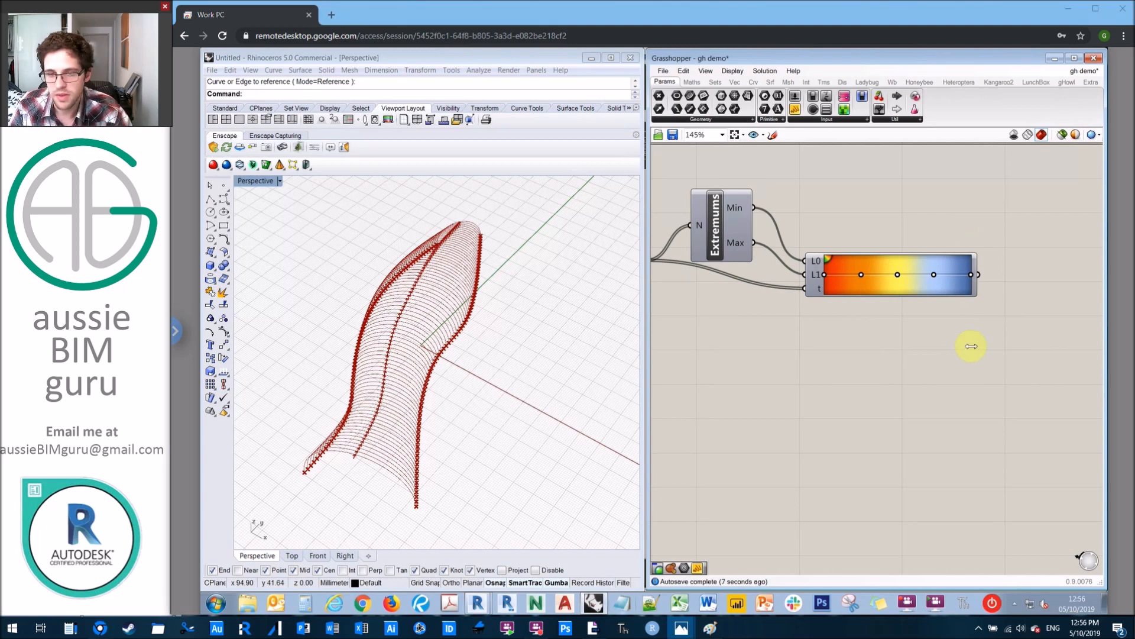
mouse_move(993, 367)
type("geometry ")
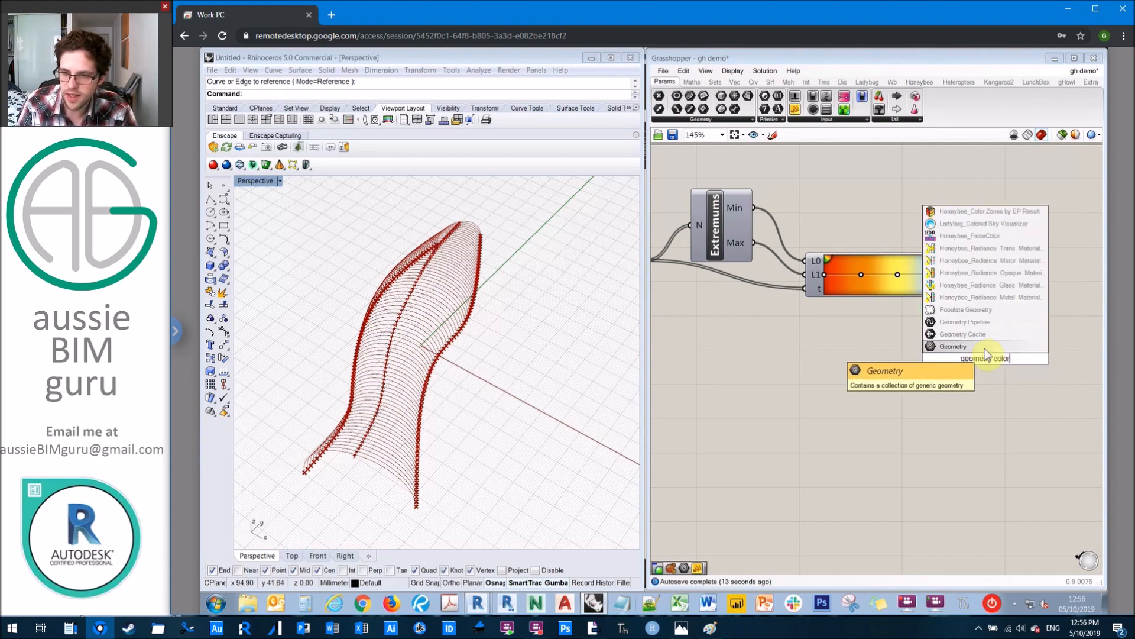
Add a Custom Preview showing the BiArcs in Rhino with the gradient colours.
type("colo")
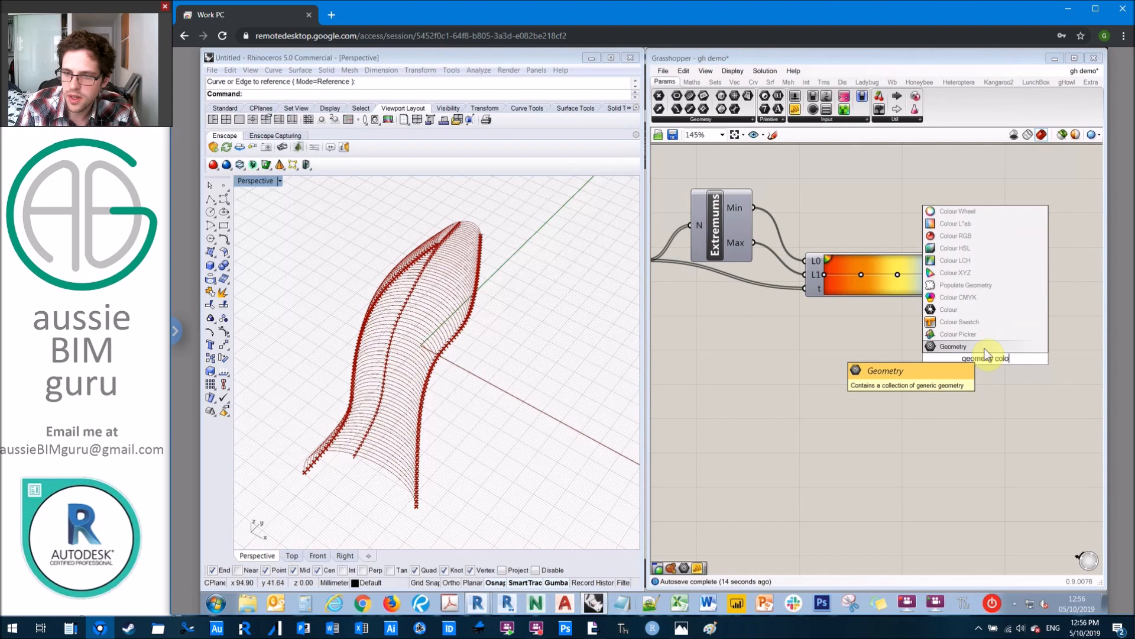
left_click(952, 347)
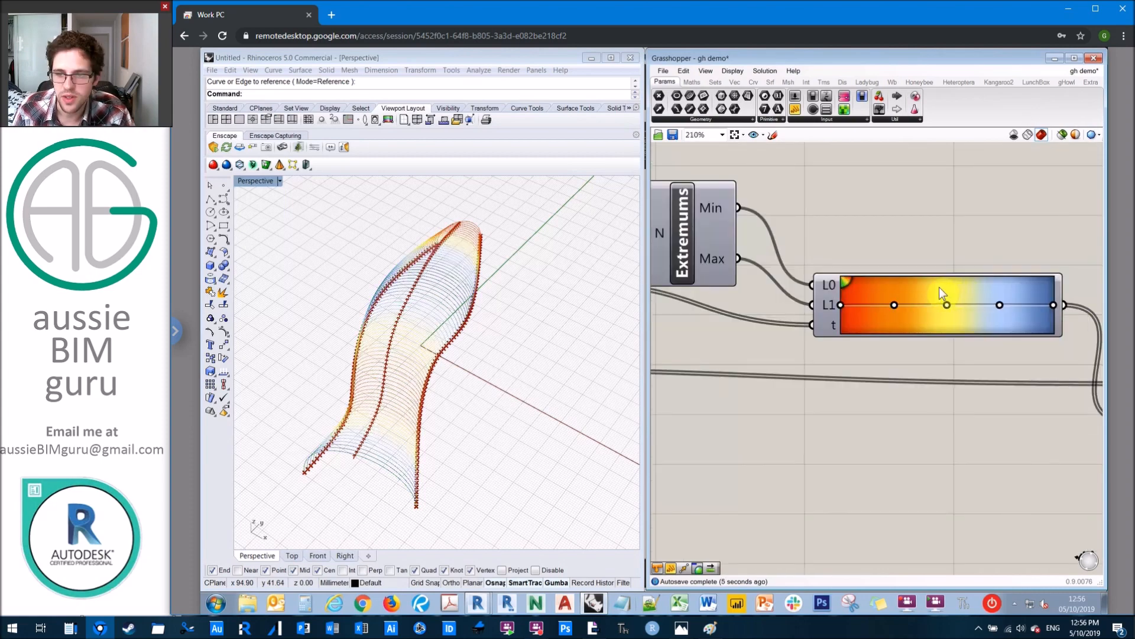
Switch the Gradient component to the full rainbow preset.
right_click(941, 294)
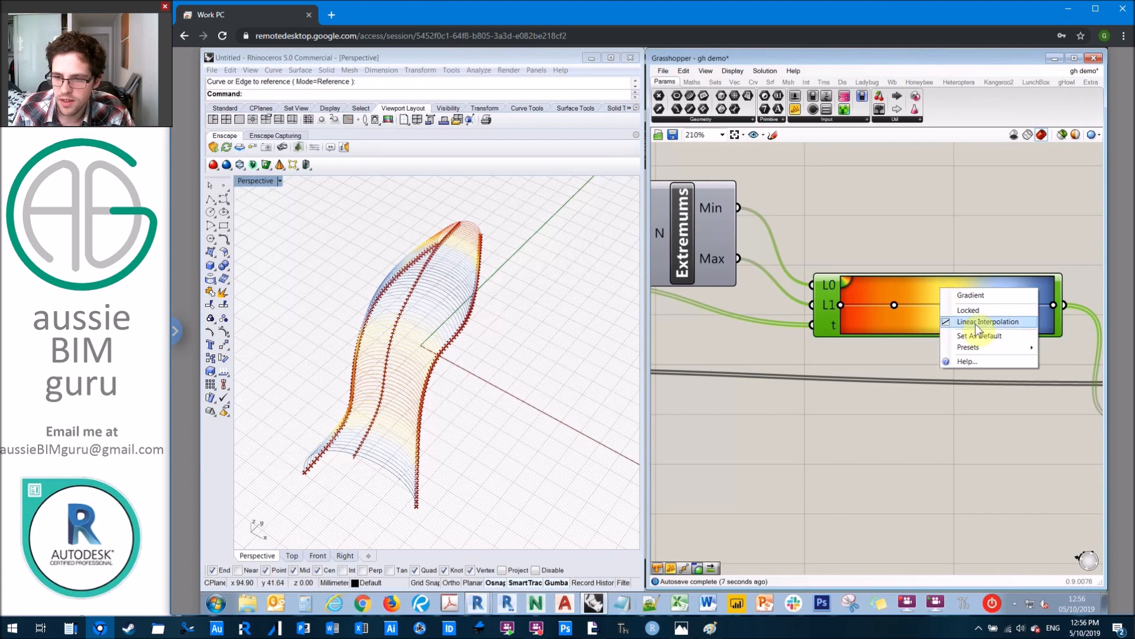
left_click(969, 346)
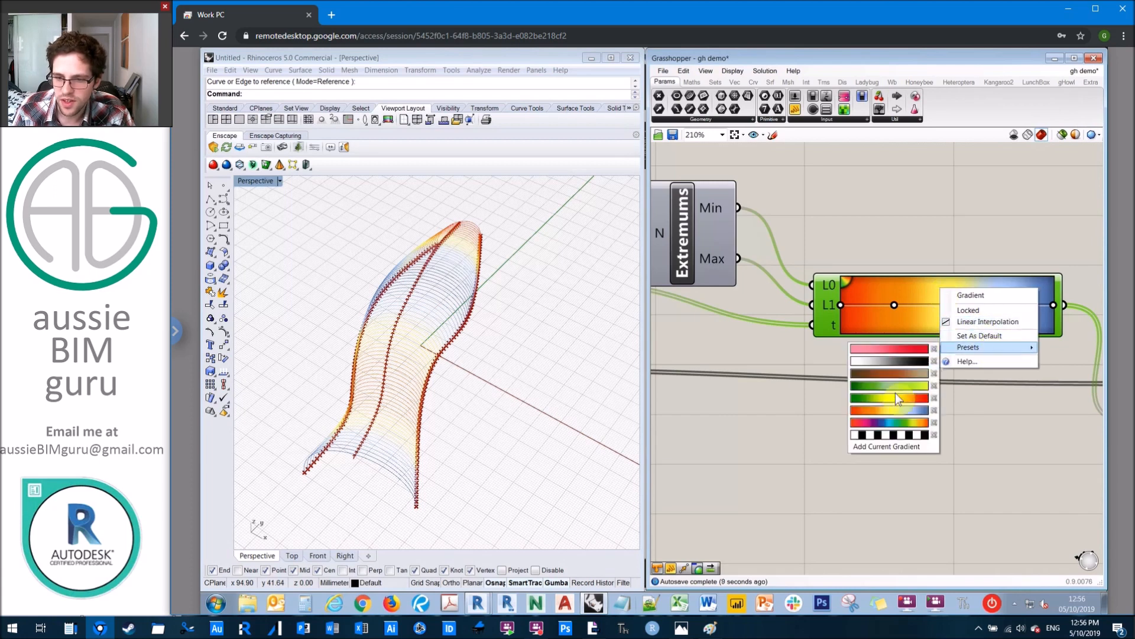
left_click(888, 399)
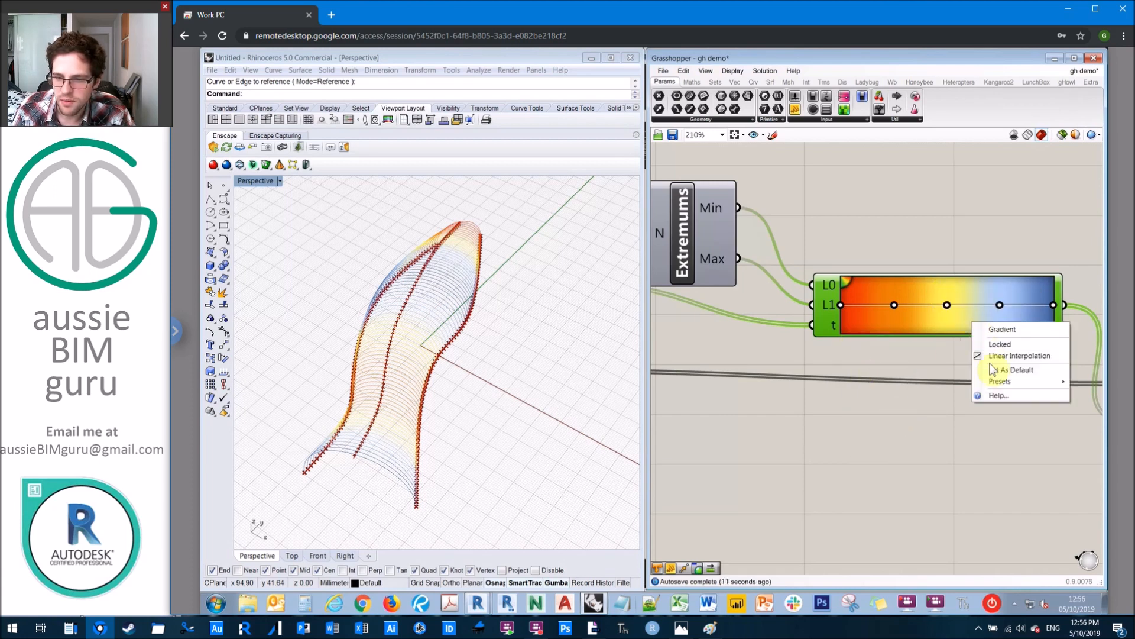
left_click(1001, 381)
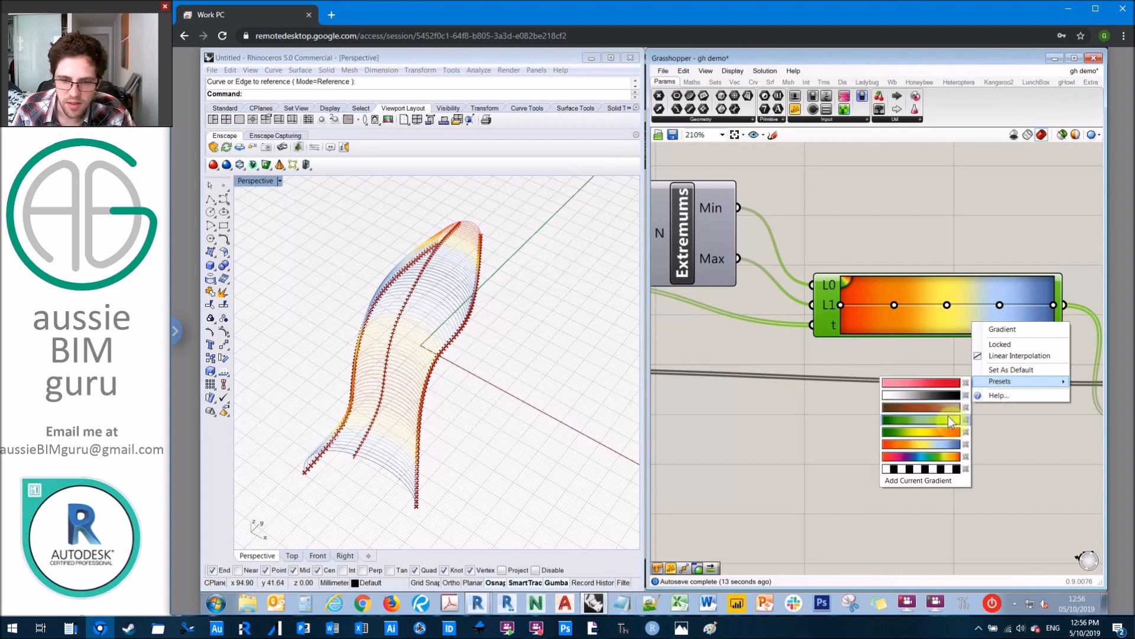
left_click(922, 432)
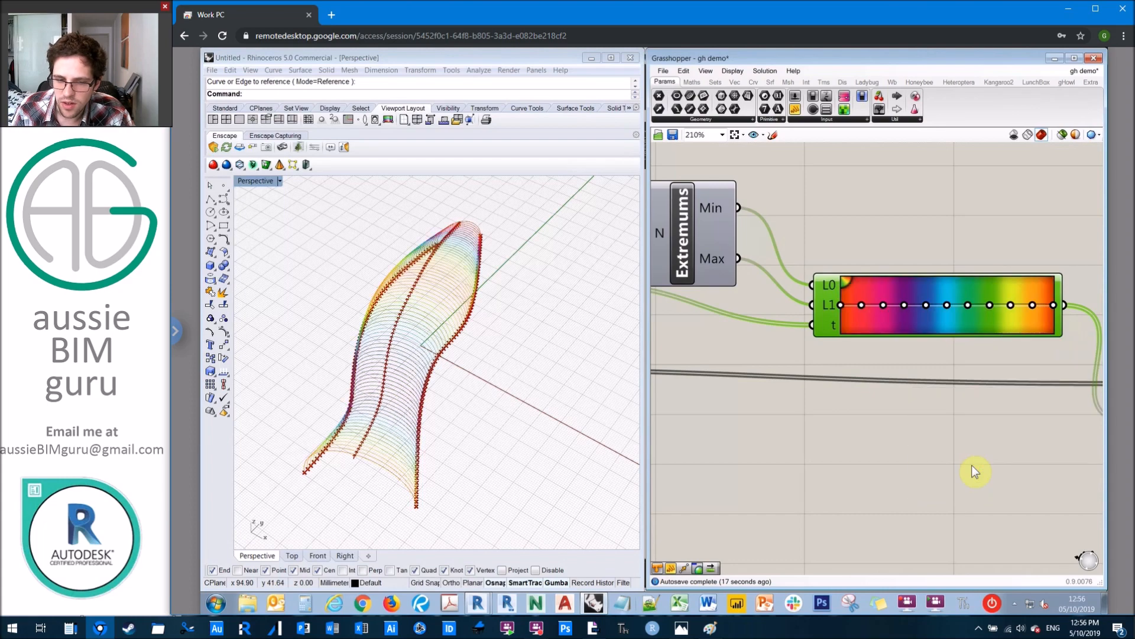
Orbit the Rhino view to see the rainbow tunnel from the other side.
scroll("down", 3)
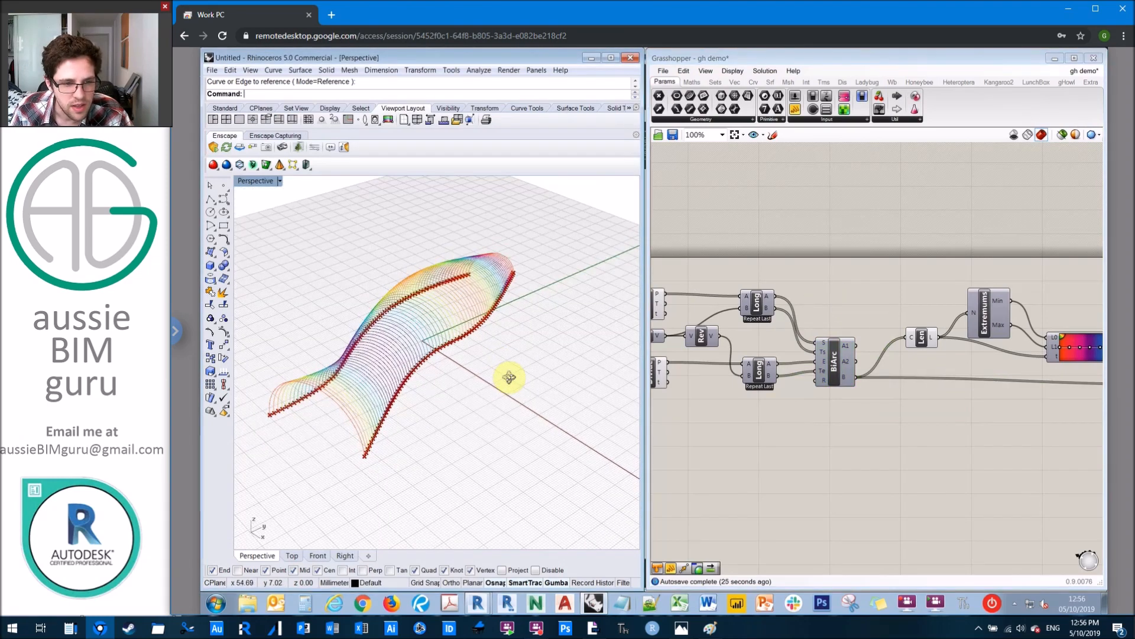
left_click_drag(508, 376, 488, 341)
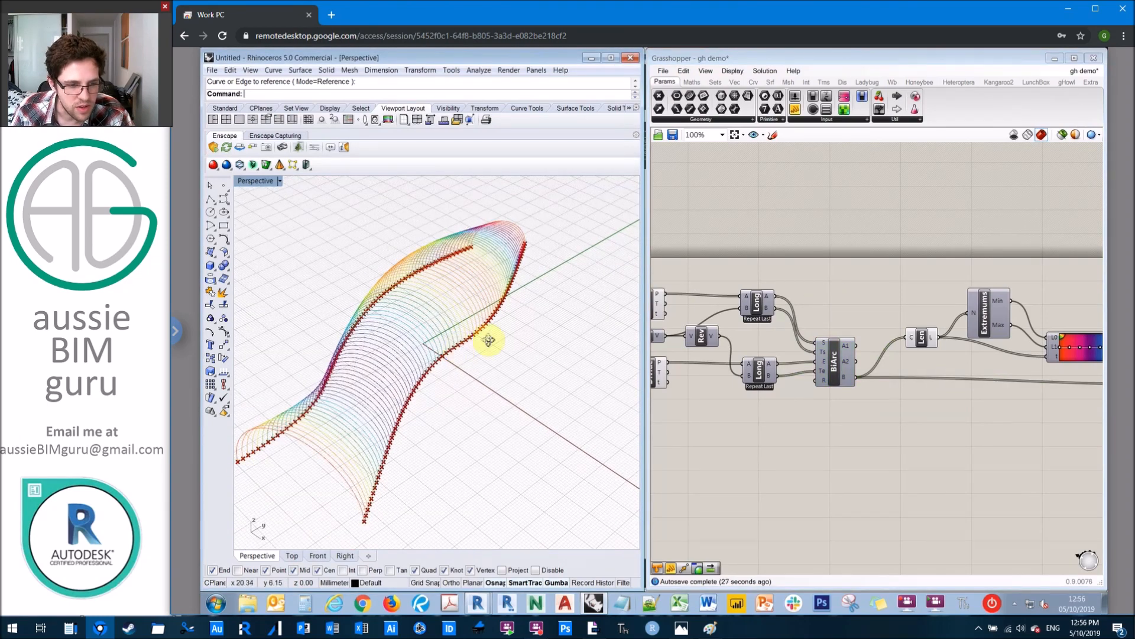
left_click_drag(488, 340, 518, 362)
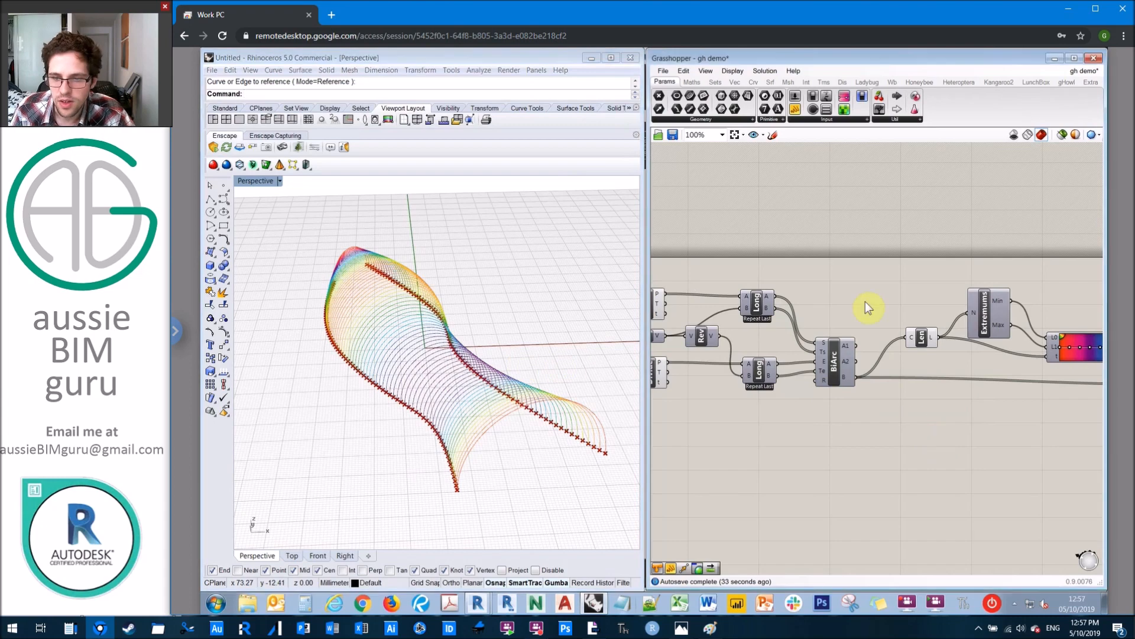
scroll("down", 3)
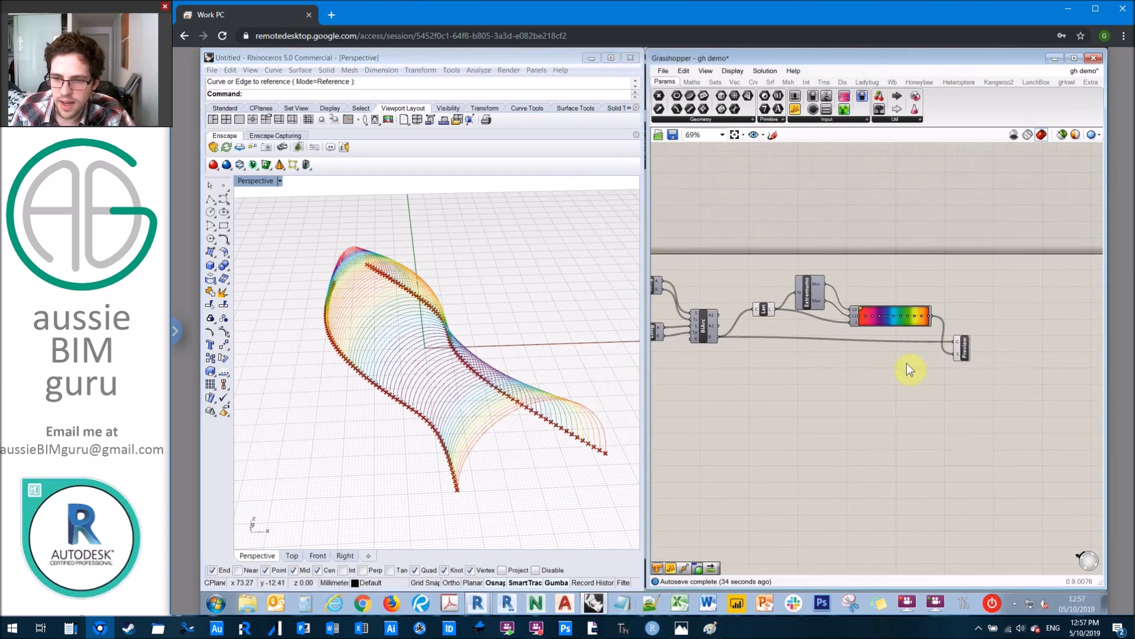
mouse_move(767, 453)
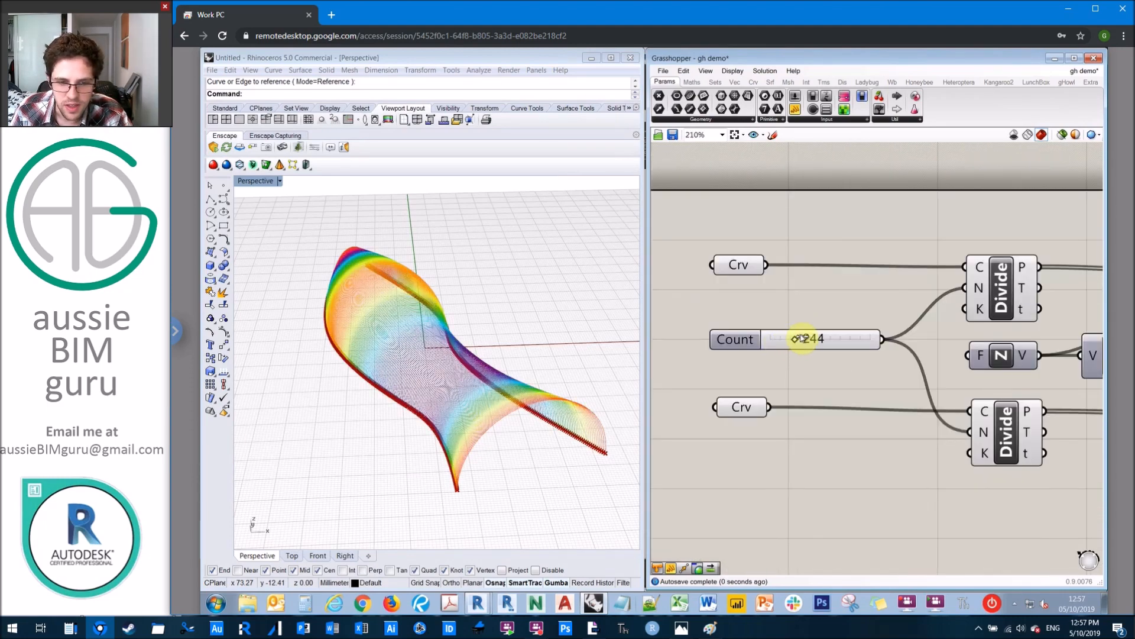
Push the Count slider up to 1000, then raise its maximum value to 15000.
left_click_drag(796, 340, 840, 340)
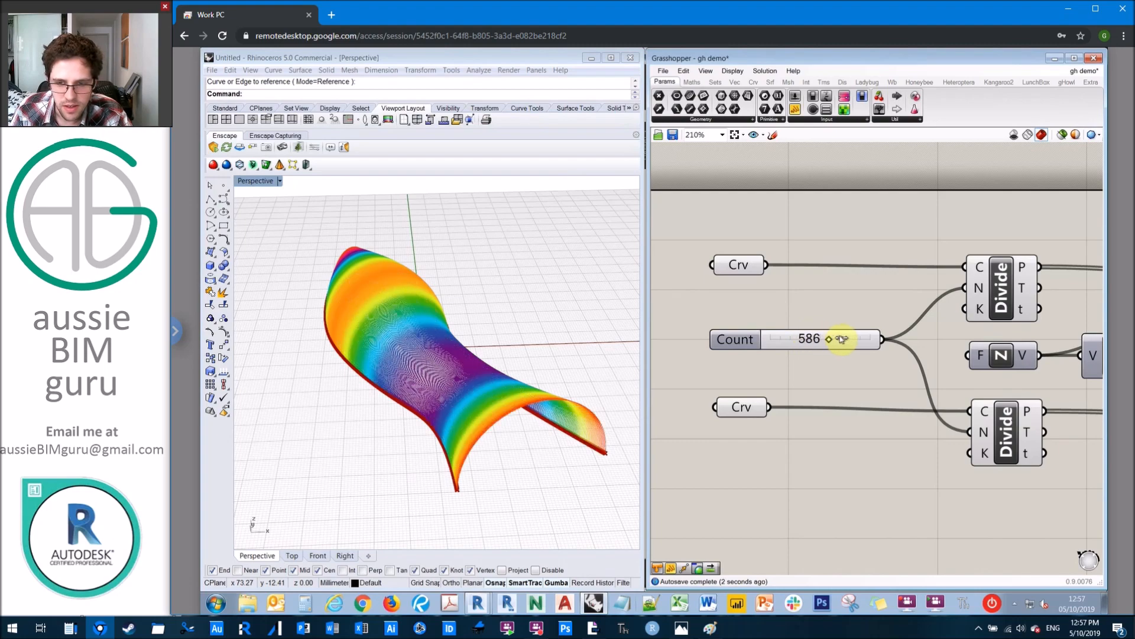
left_click_drag(839, 338, 876, 338)
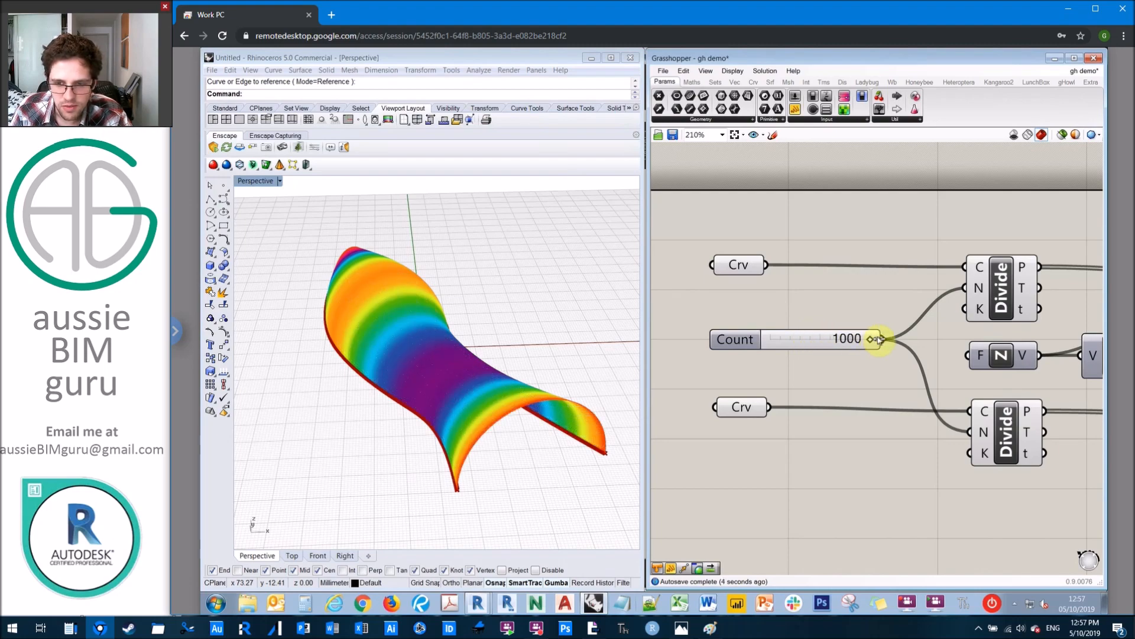
mouse_move(761, 351)
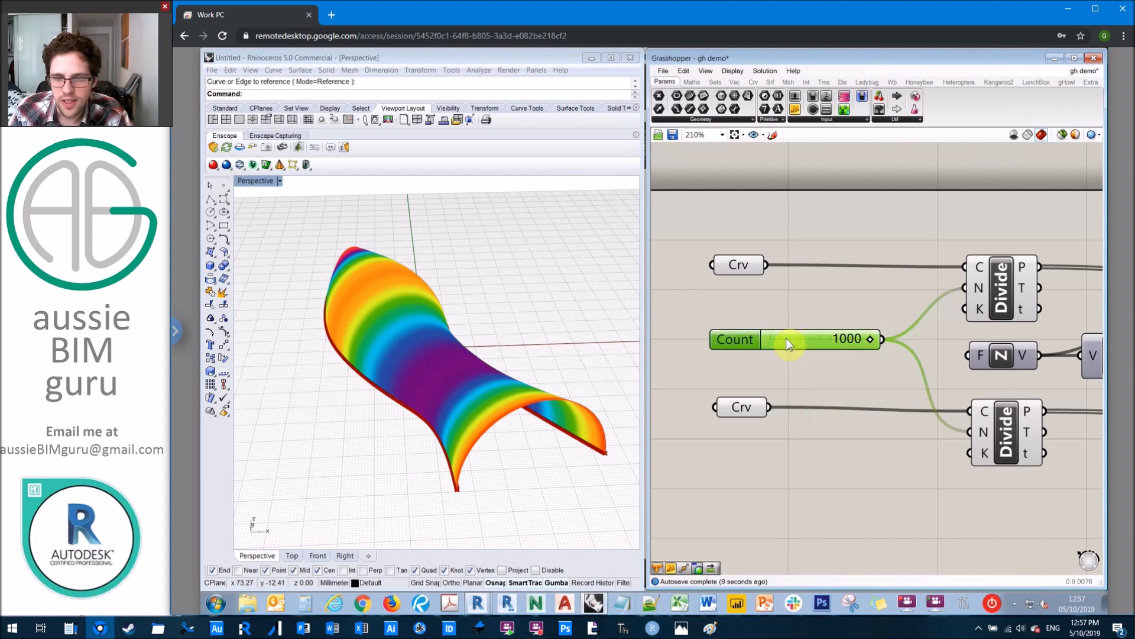
right_click(789, 338)
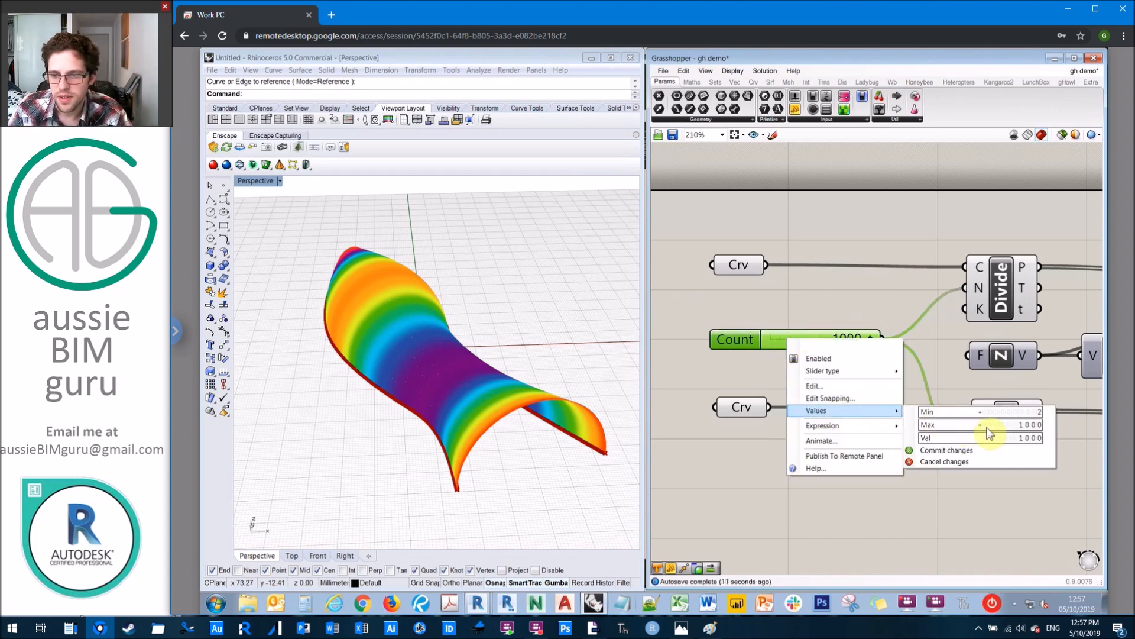
type("15000")
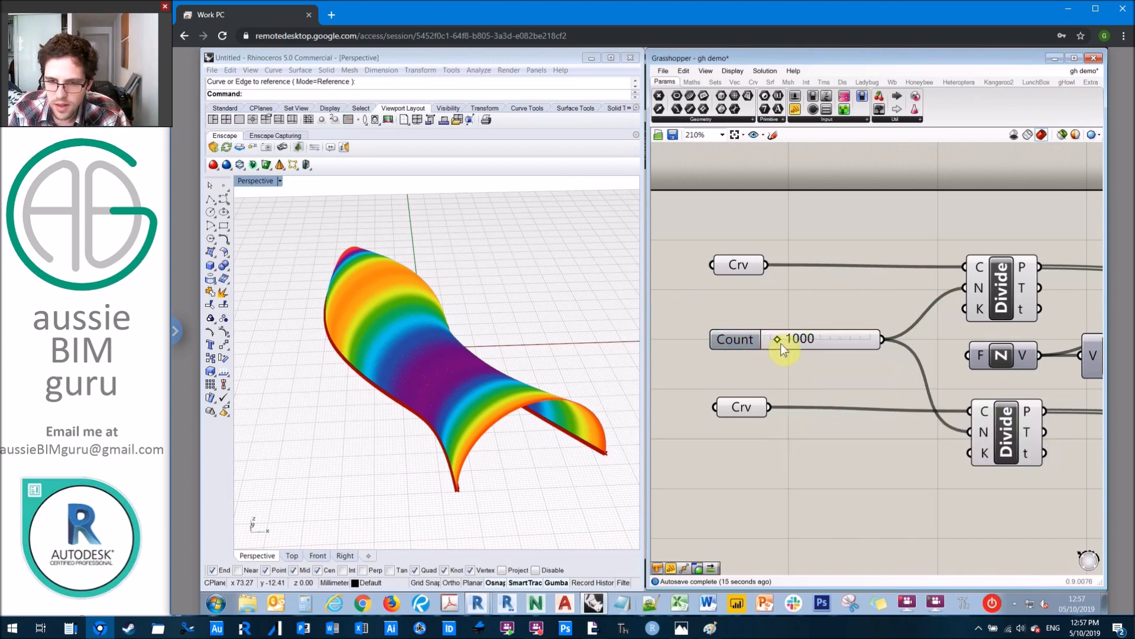
Drag the Count slider to 14901 so the rainbow arcs merge into a dense solid surface.
left_click_drag(777, 339, 825, 340)
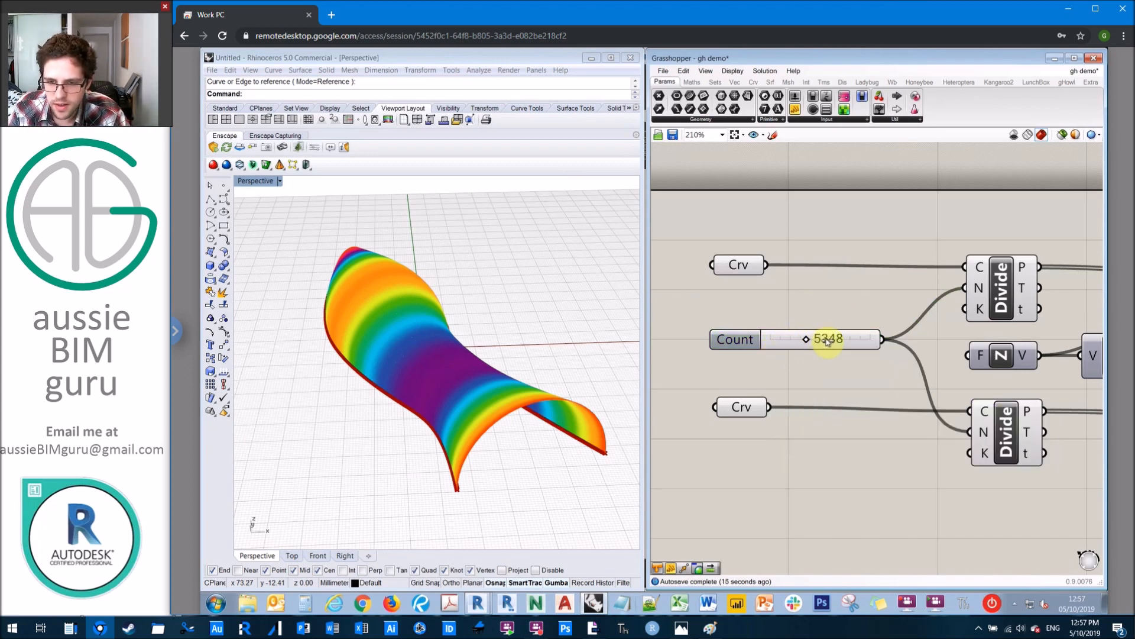
left_click_drag(806, 339, 834, 340)
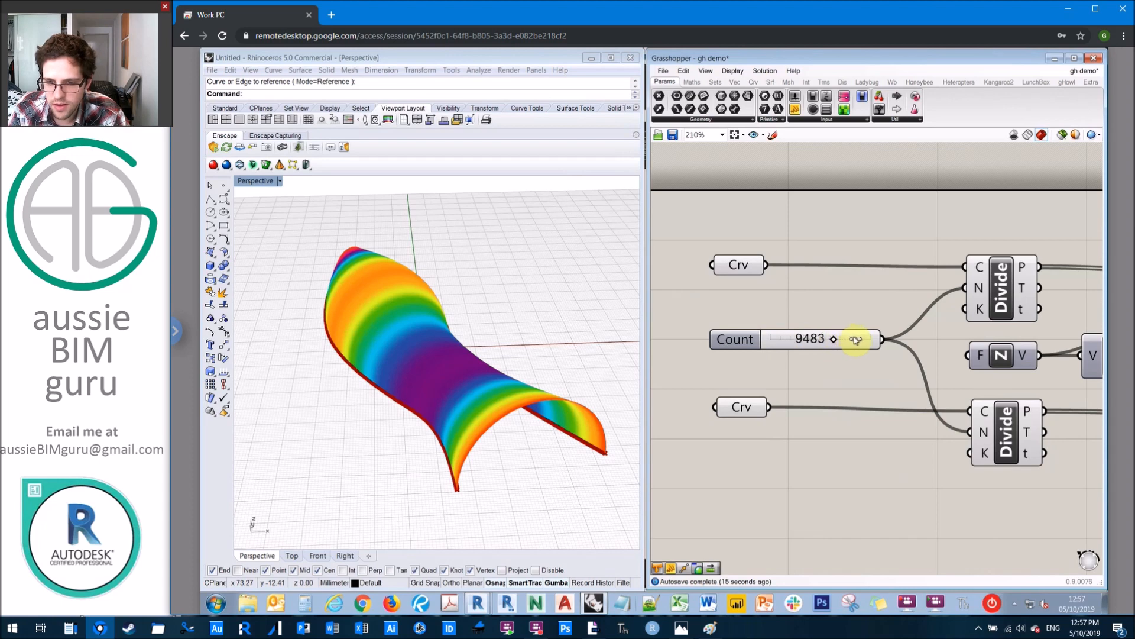
left_click_drag(859, 340, 876, 339)
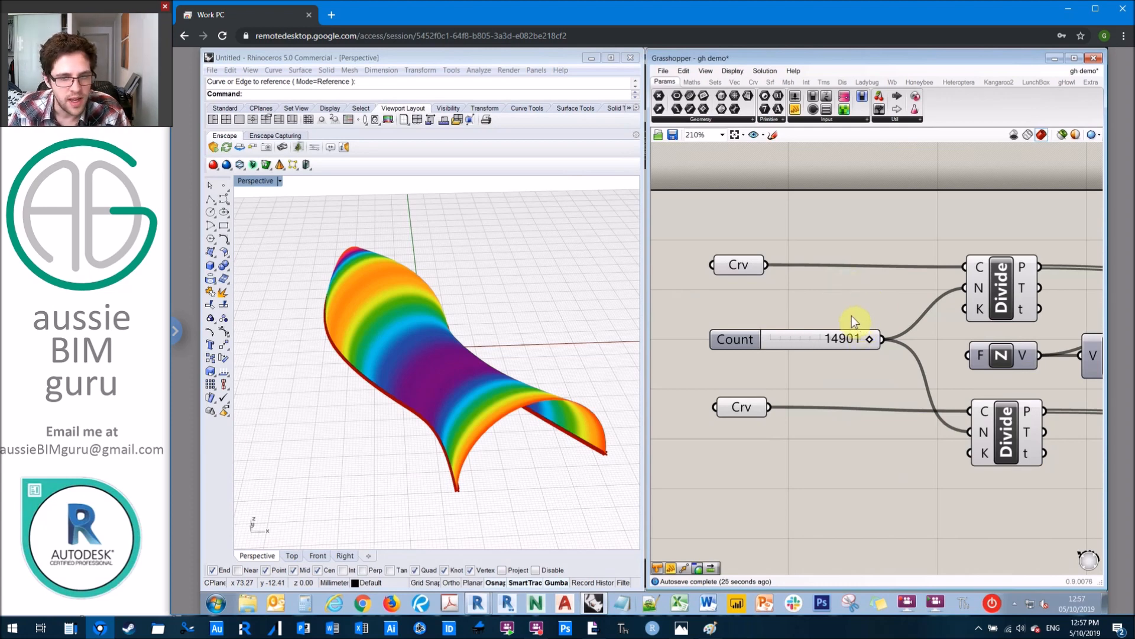
mouse_move(643, 557)
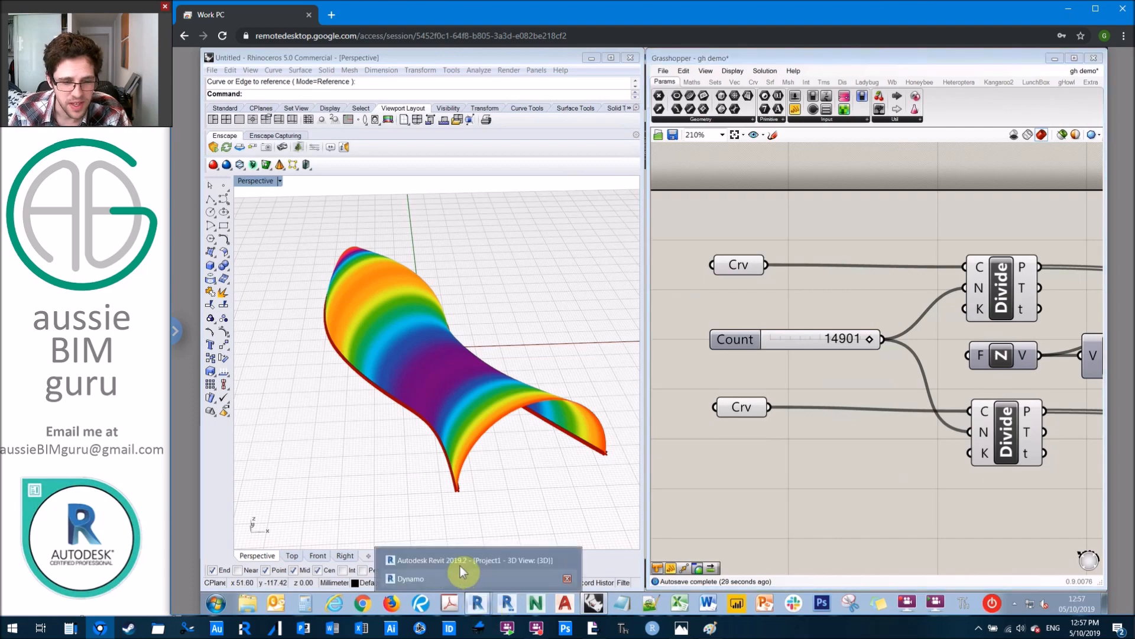
In Dynamo, raise the Number Slider to 15000 divisions, then return to Rhino.
left_click(463, 559)
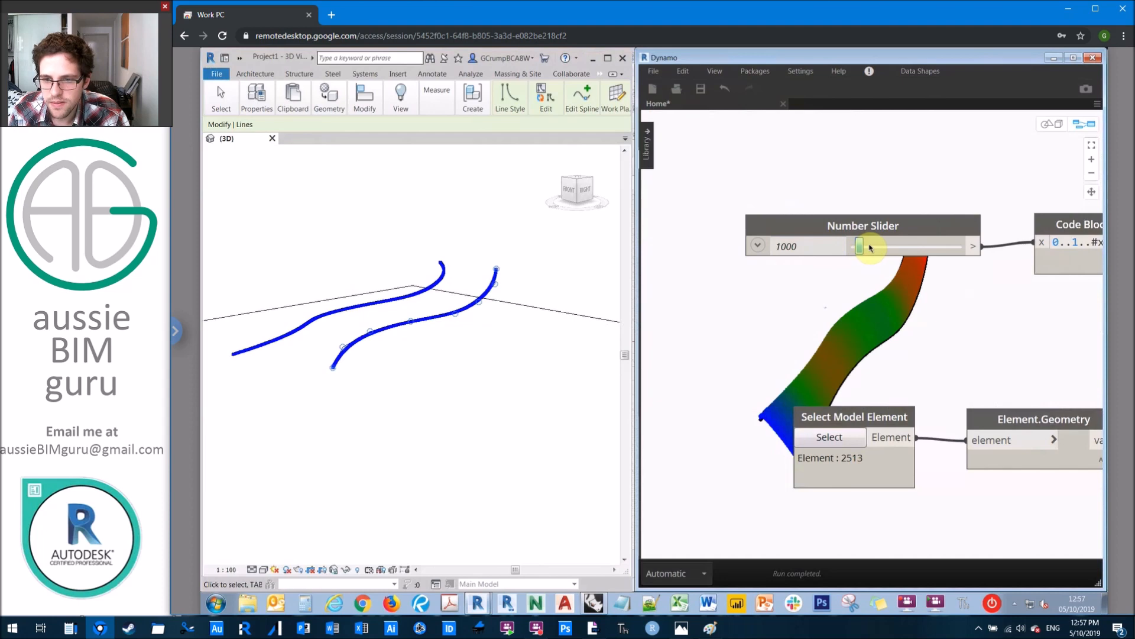
left_click_drag(860, 246, 896, 246)
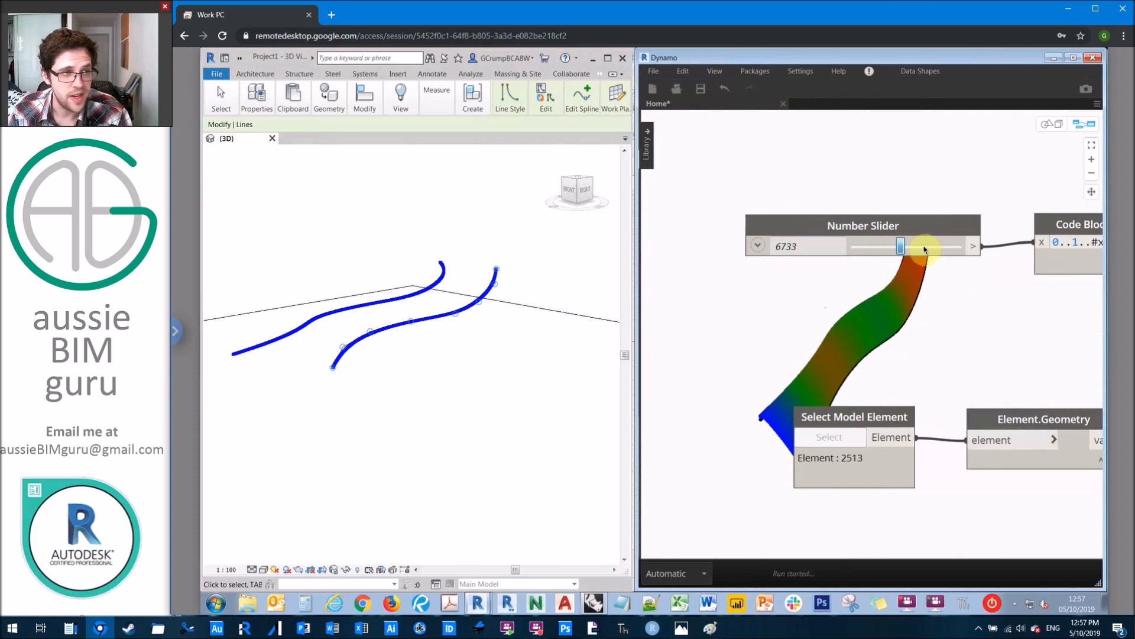
left_click_drag(900, 246, 911, 246)
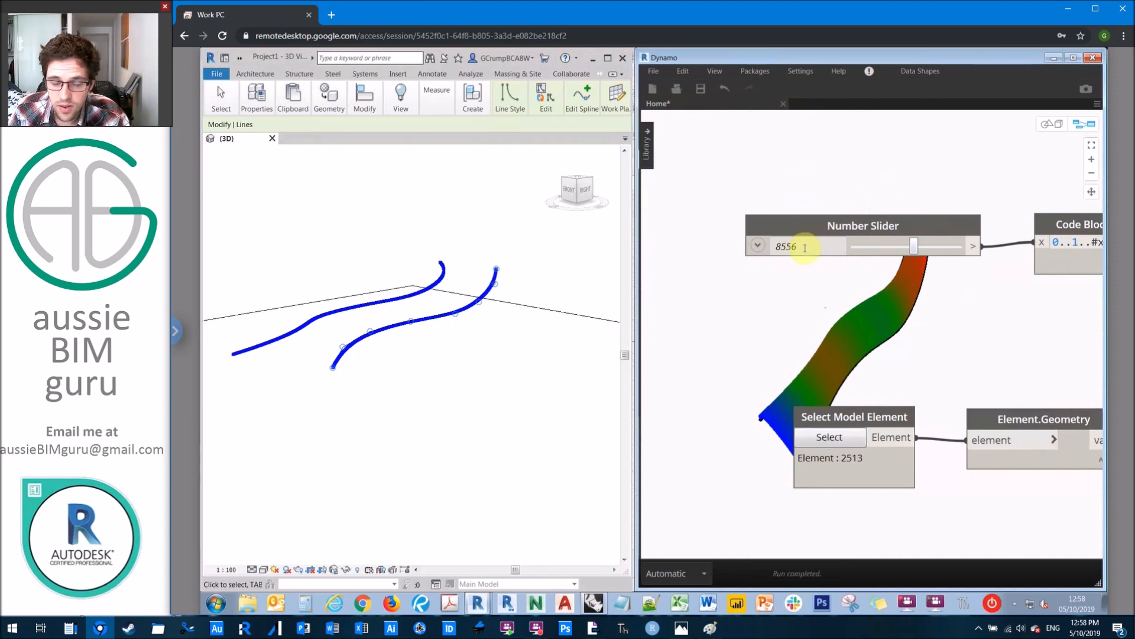
type("15000")
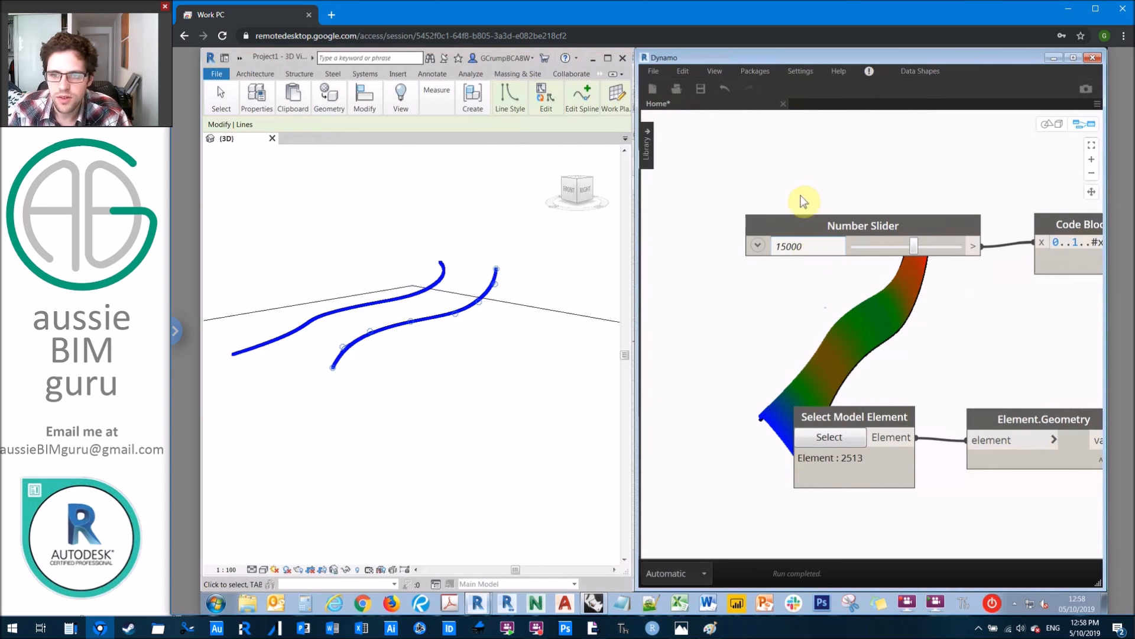
mouse_move(806, 179)
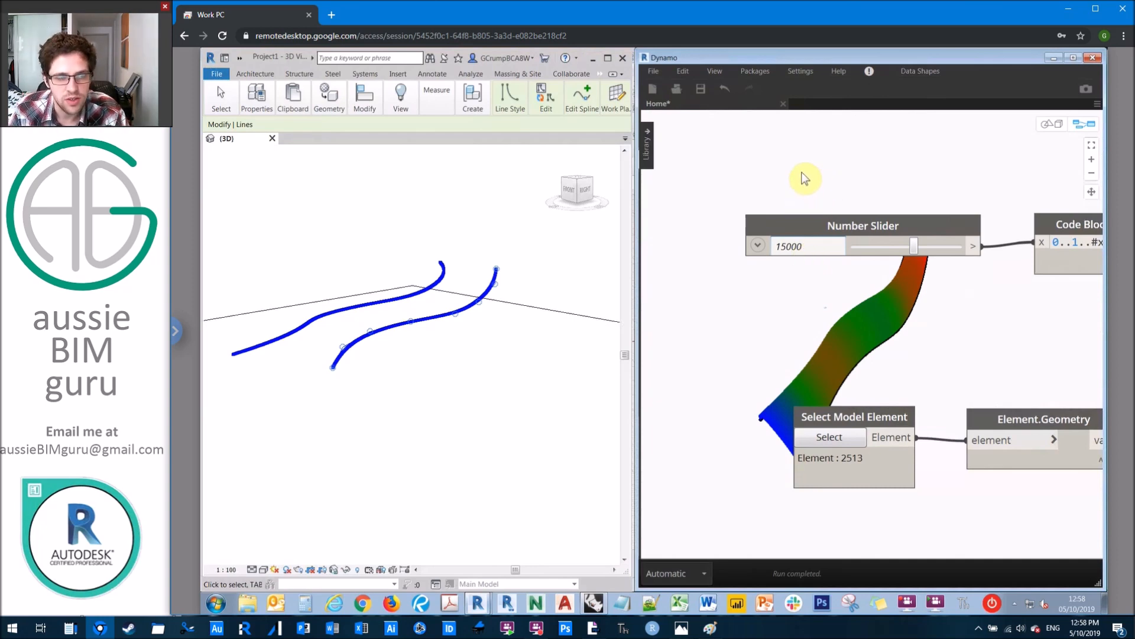
mouse_move(935, 189)
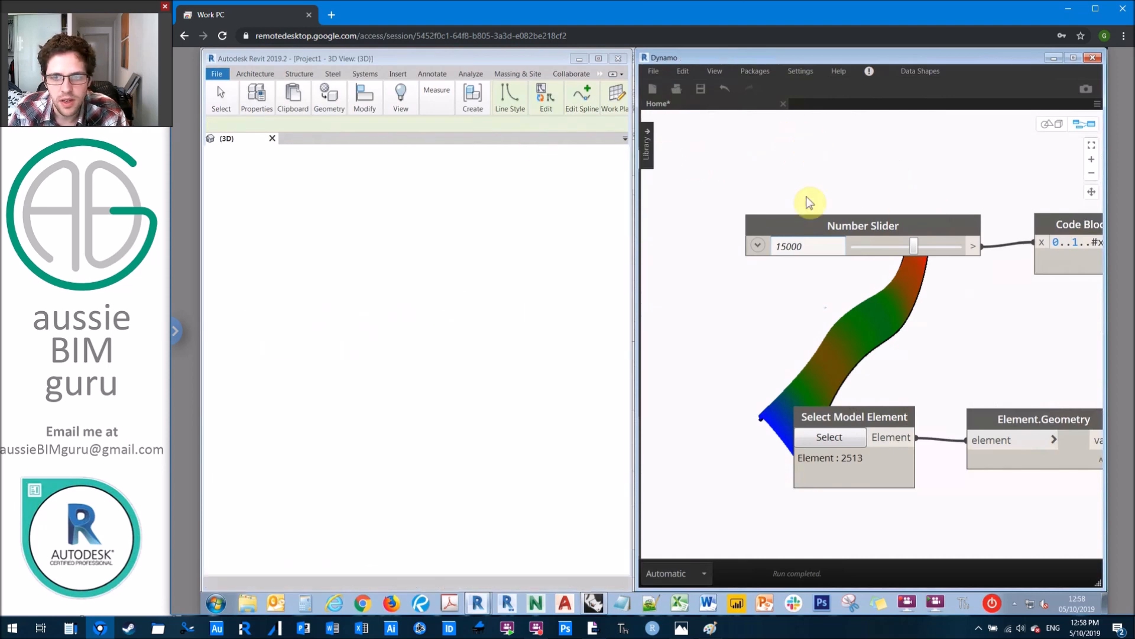
mouse_move(846, 218)
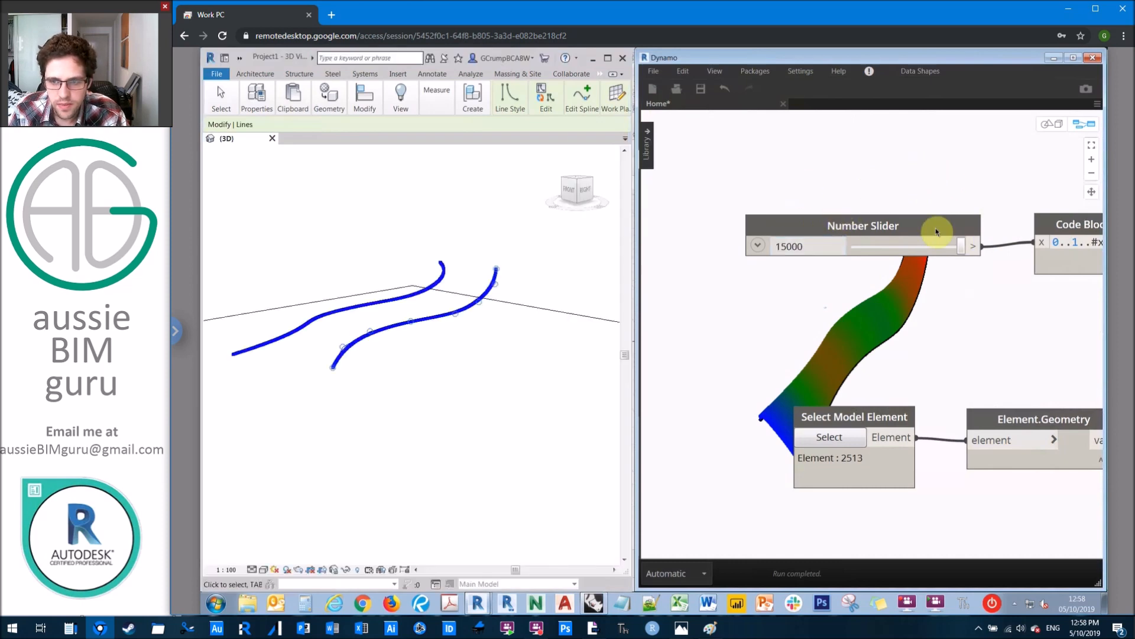
mouse_move(862, 214)
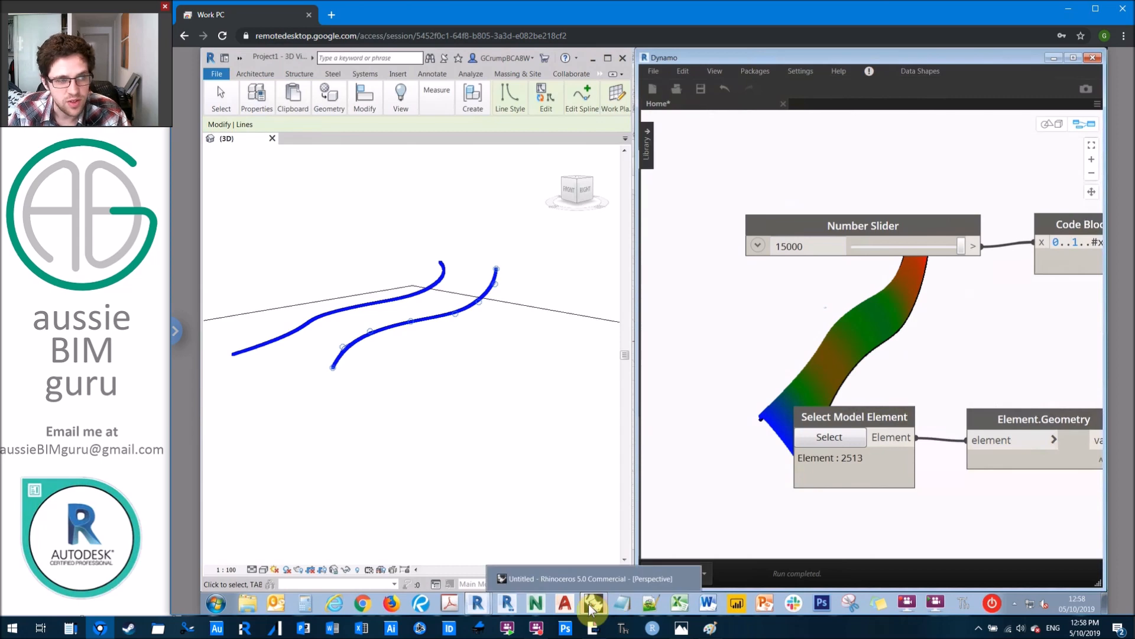
left_click(592, 602)
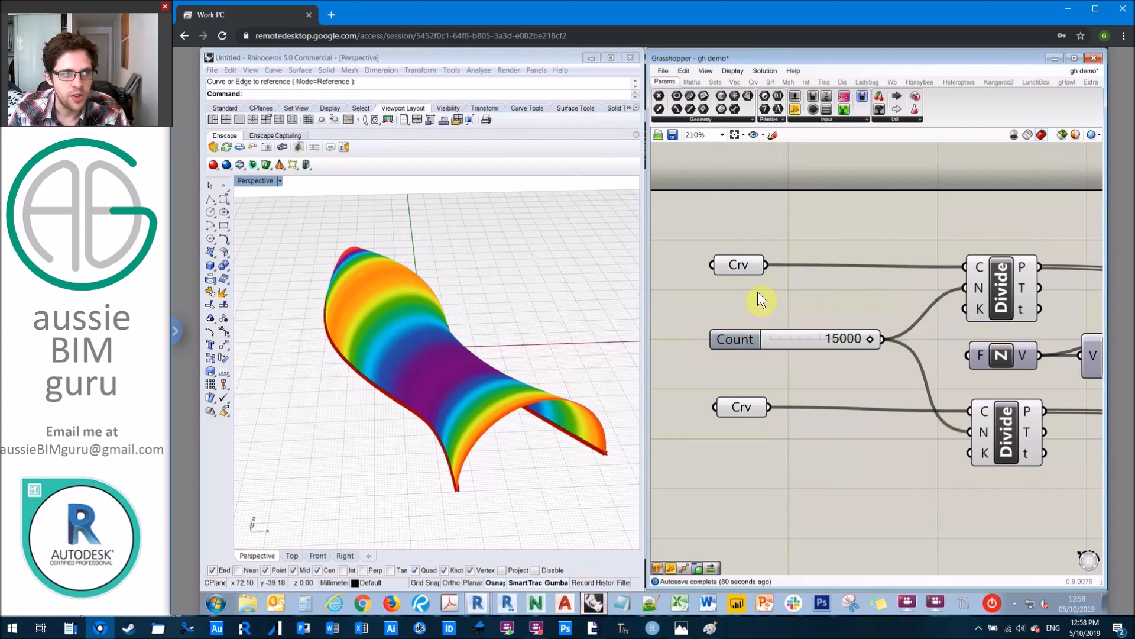
mouse_move(788, 376)
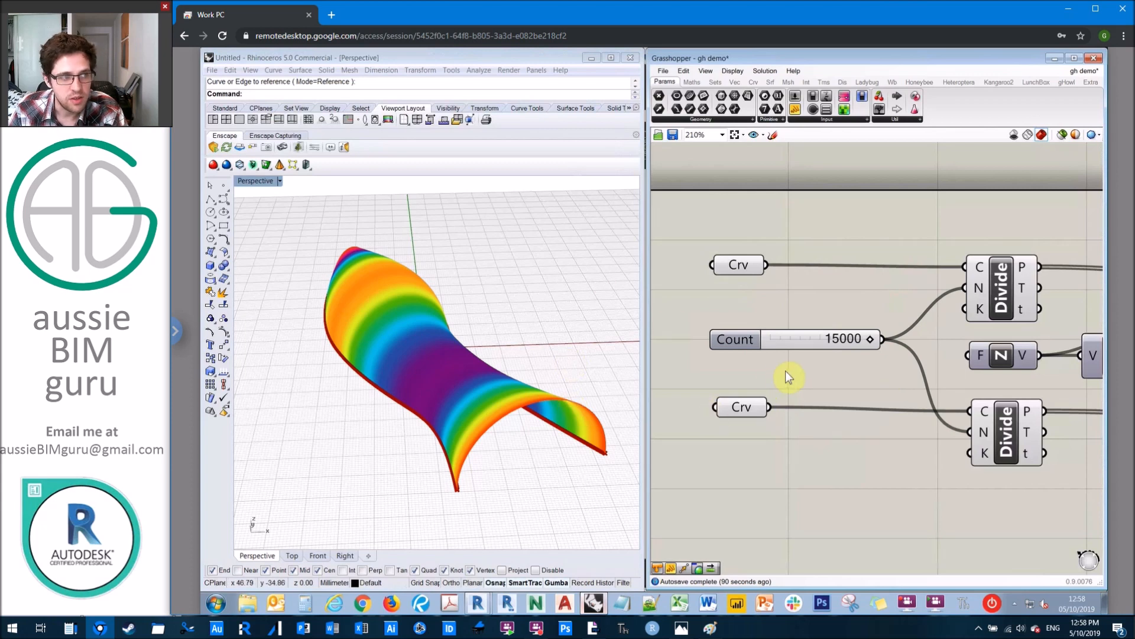
mouse_move(702, 404)
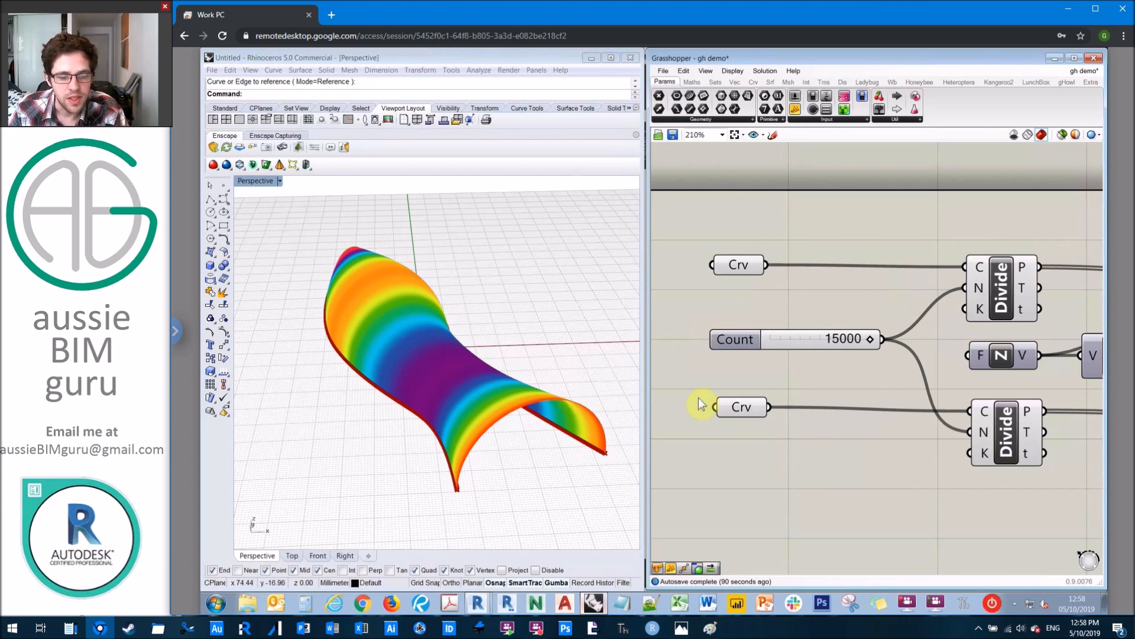
mouse_move(708, 468)
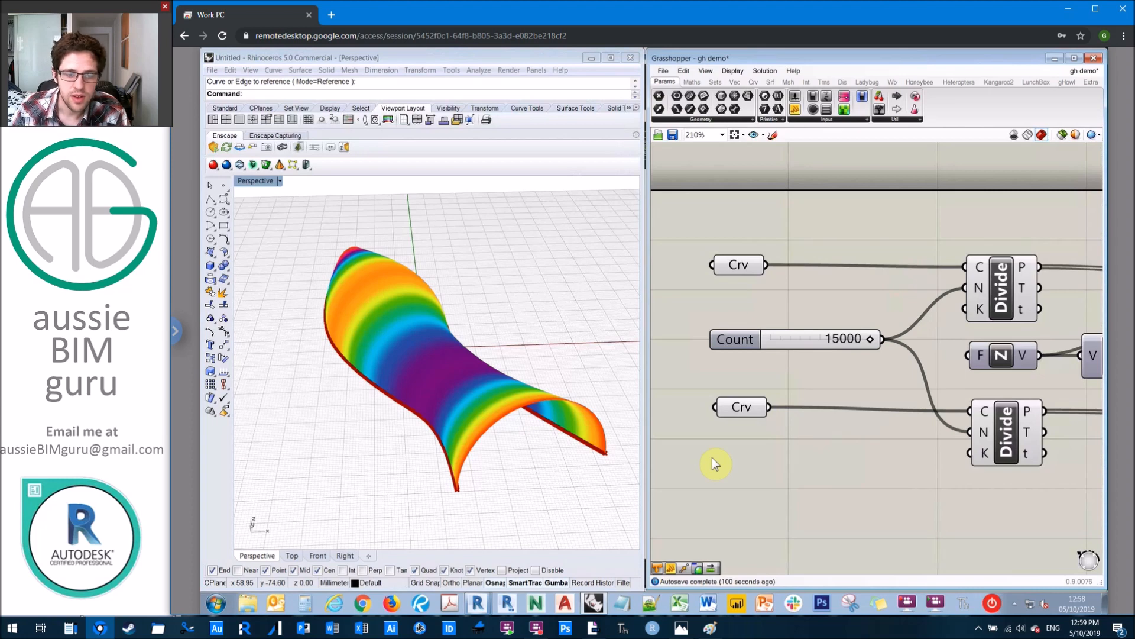
mouse_move(751, 240)
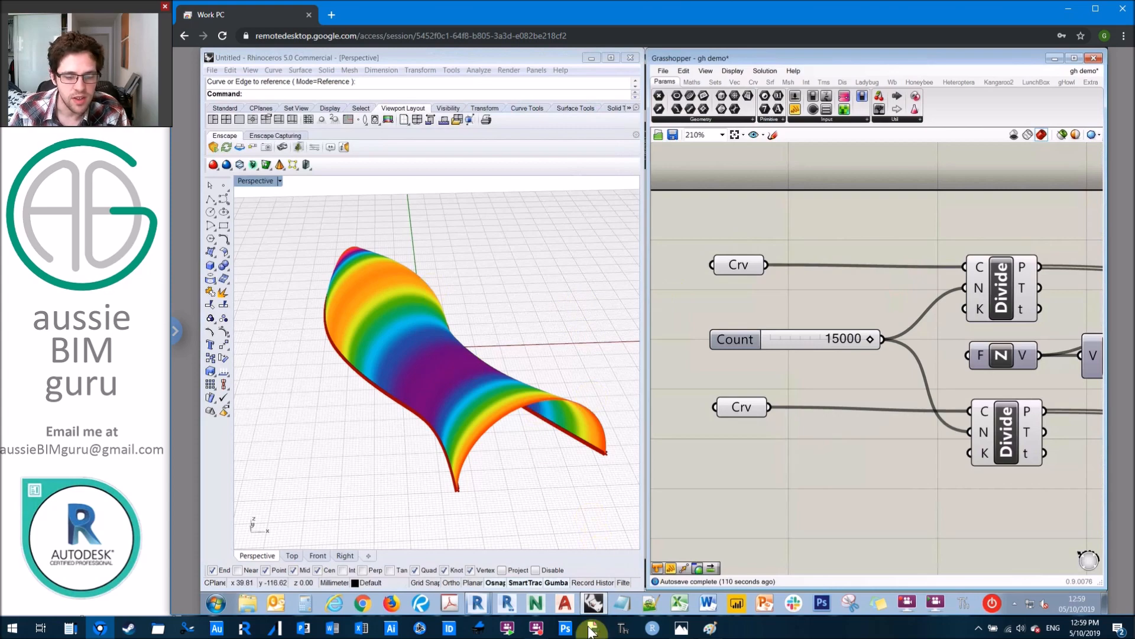
Bring up the Acrobat presentation and advance to the geometry-versus-Revit workflows slide.
left_click(592, 627)
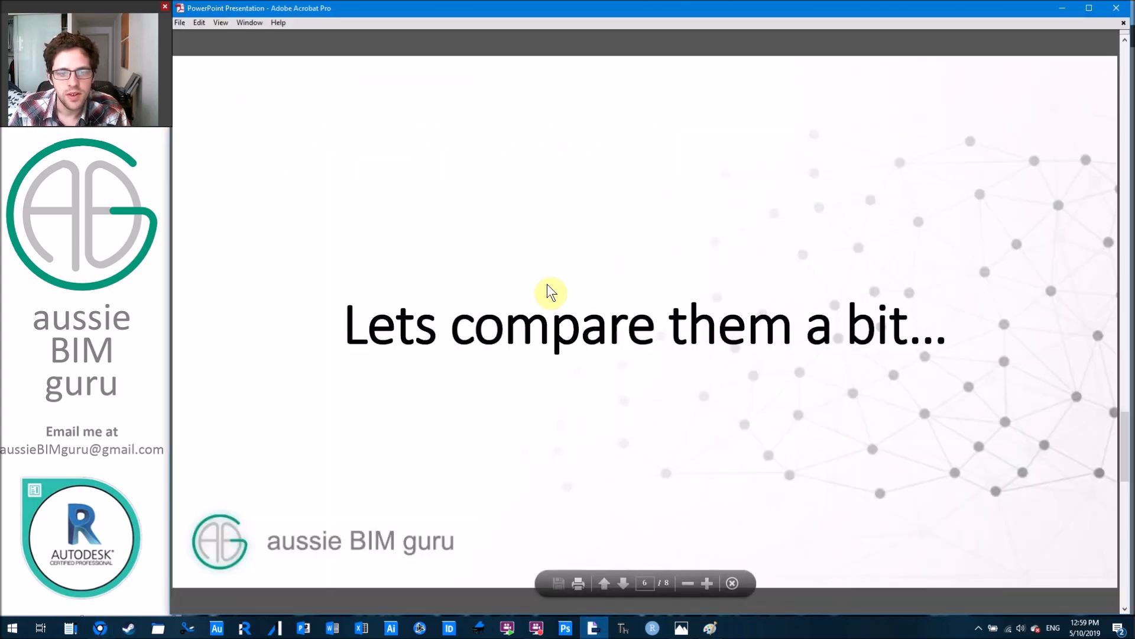
left_click(623, 583)
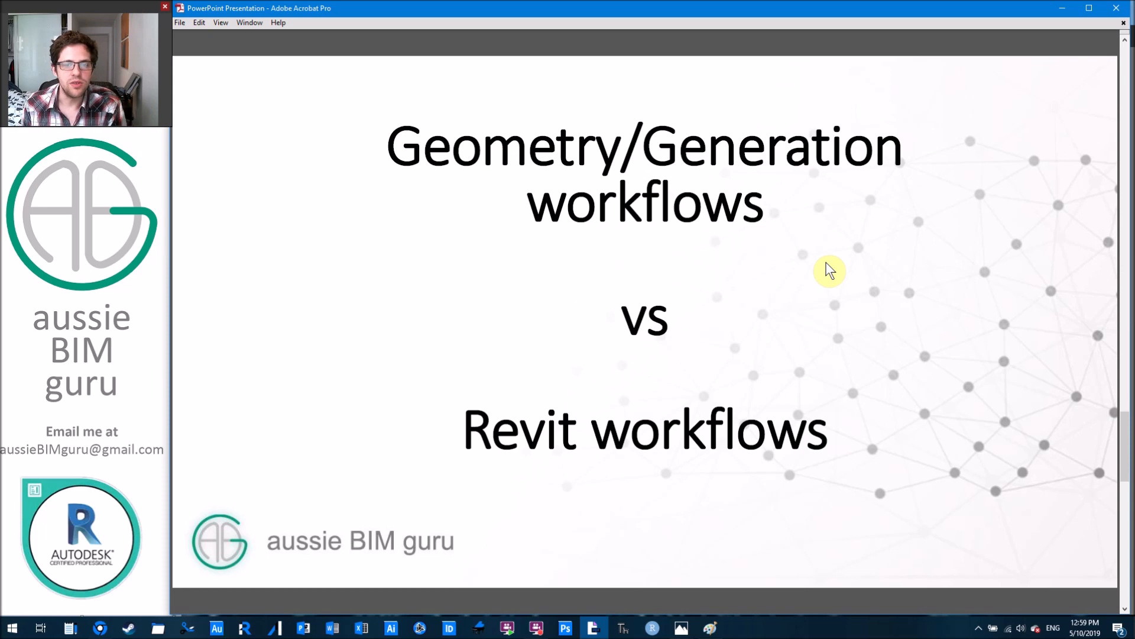